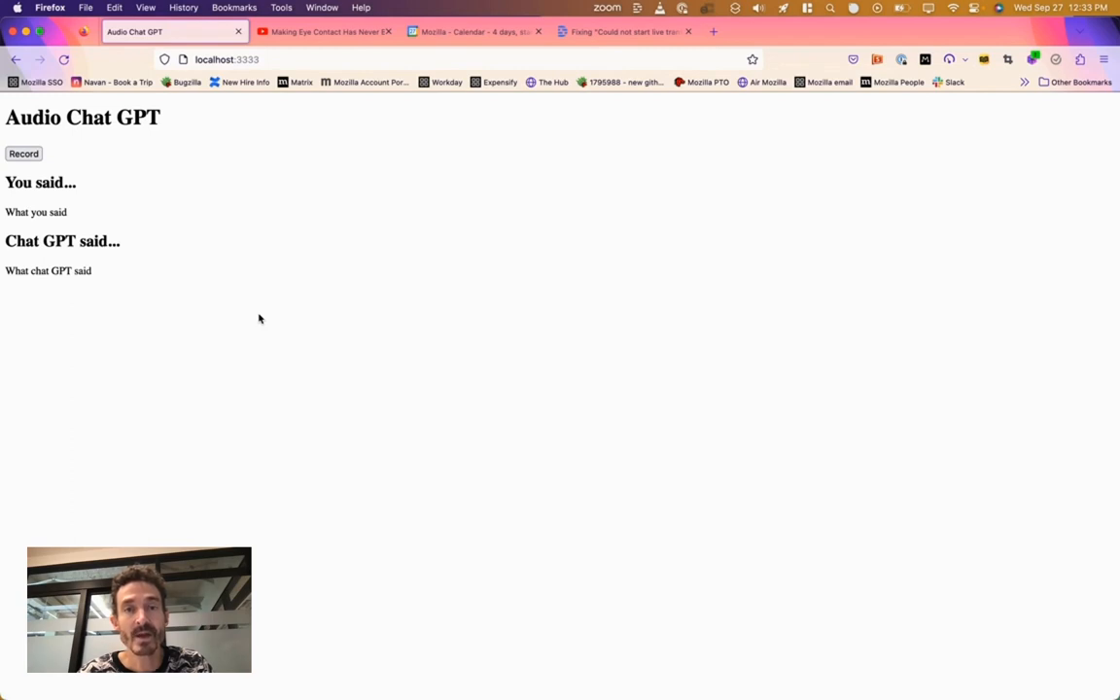
pyautogui.moveTo(280, 329)
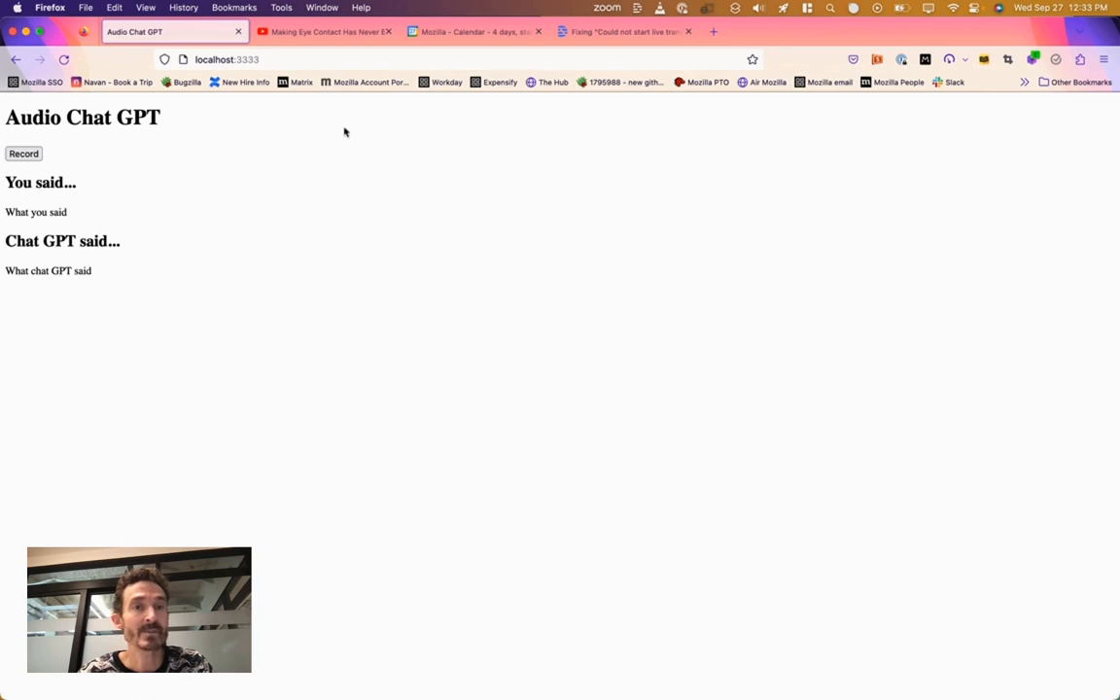
pyautogui.moveTo(82, 334)
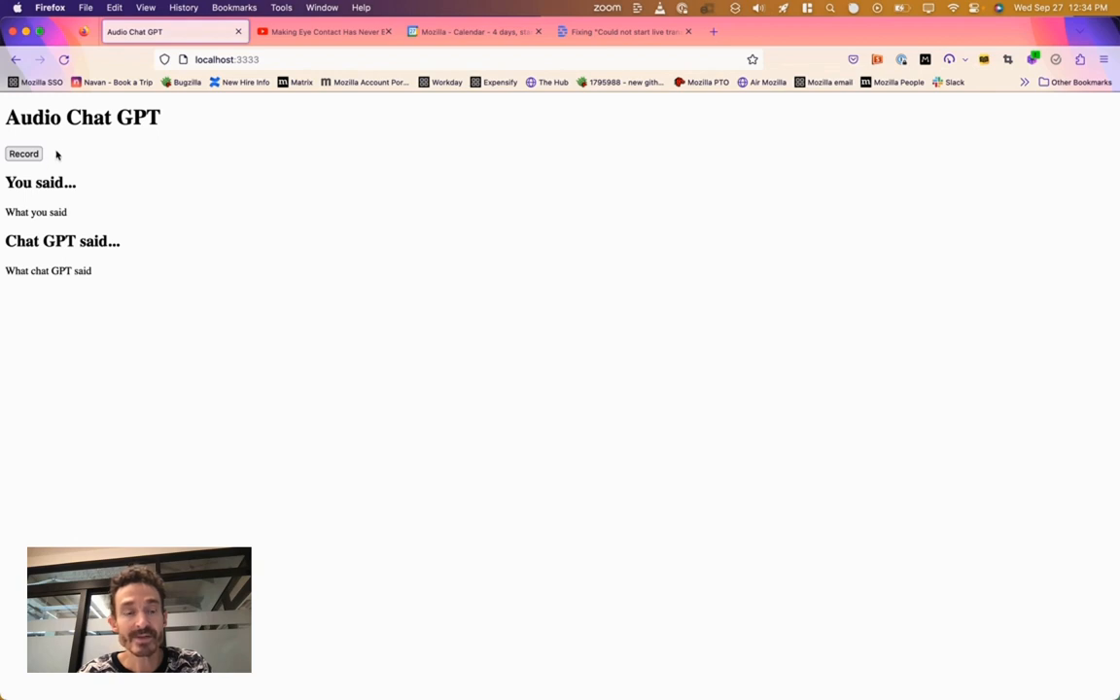
pyautogui.moveTo(125, 251)
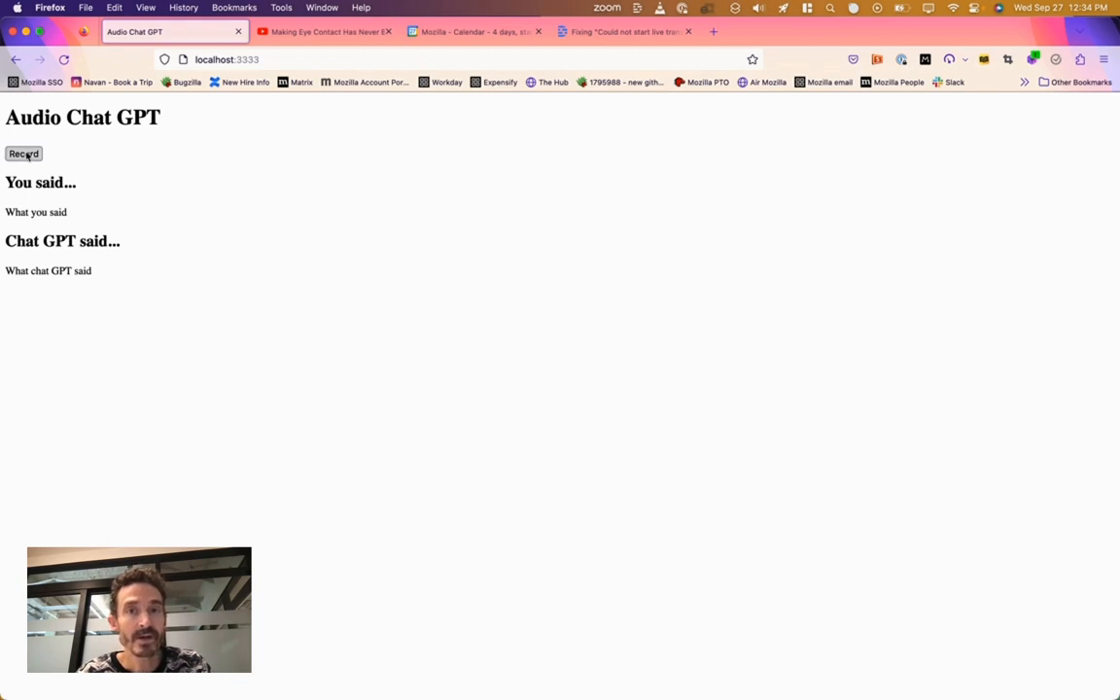
# Record a spoken phrase so its transcript appears under the You said section.
pyautogui.click(23, 154)
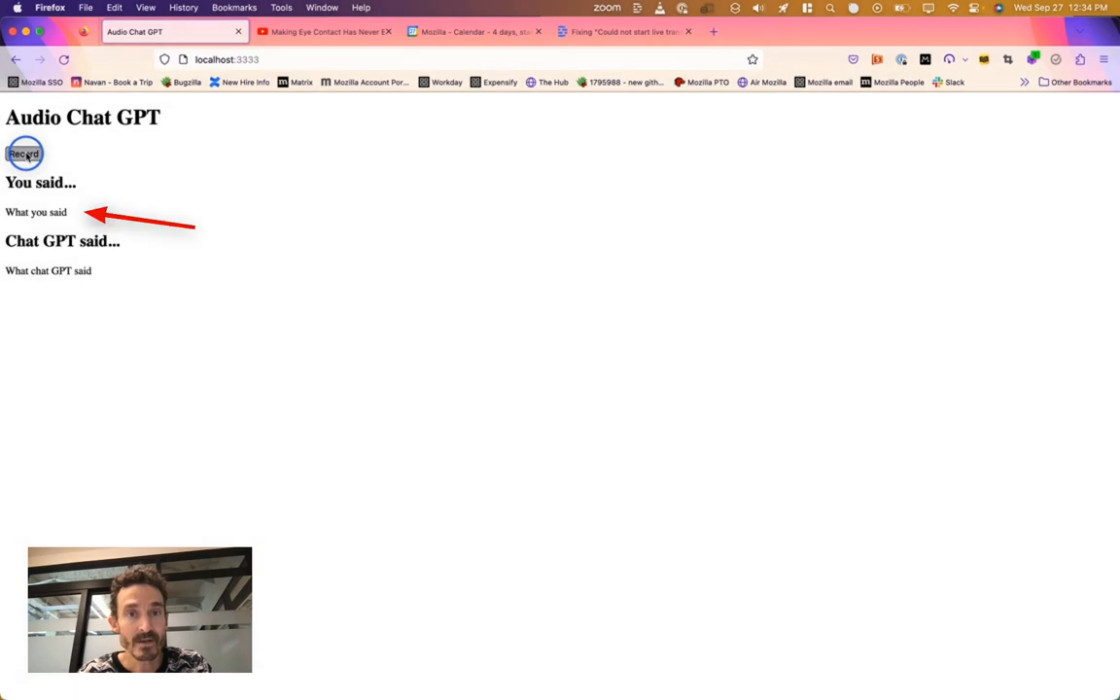
pyautogui.click(23, 153)
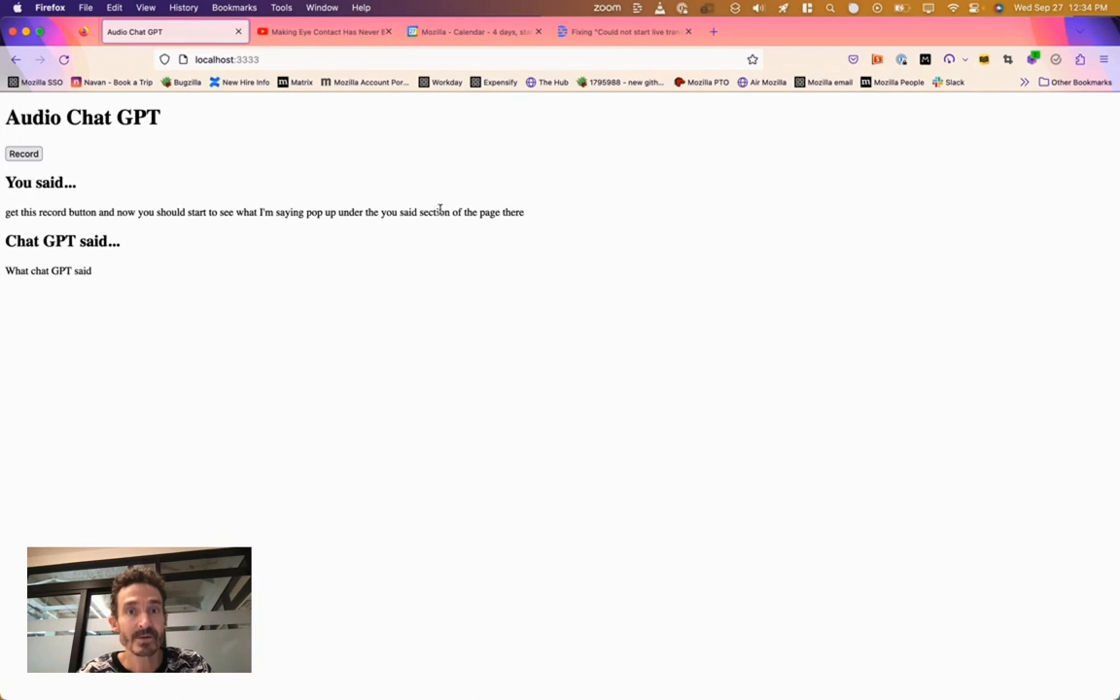
pyautogui.moveTo(511, 179)
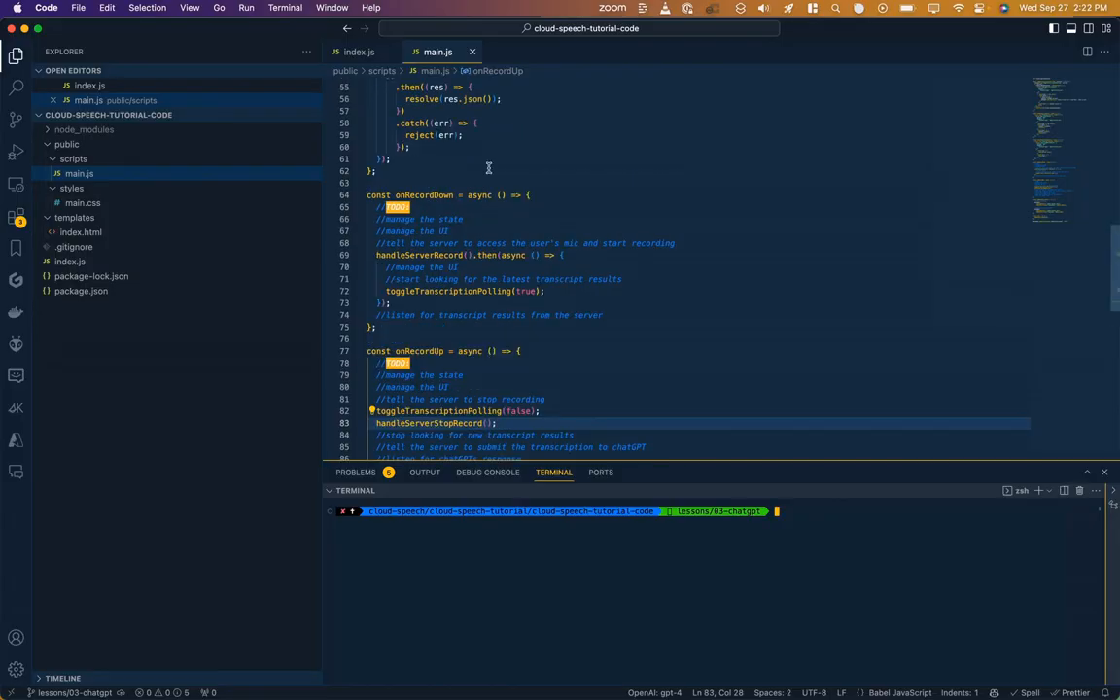
# Chain .then(async () => { handleServerSubmitTranscription().then(async (aiResponse) => { }) }) after handleServerStopRecord in onRecordUp.
pyautogui.scroll(-3)
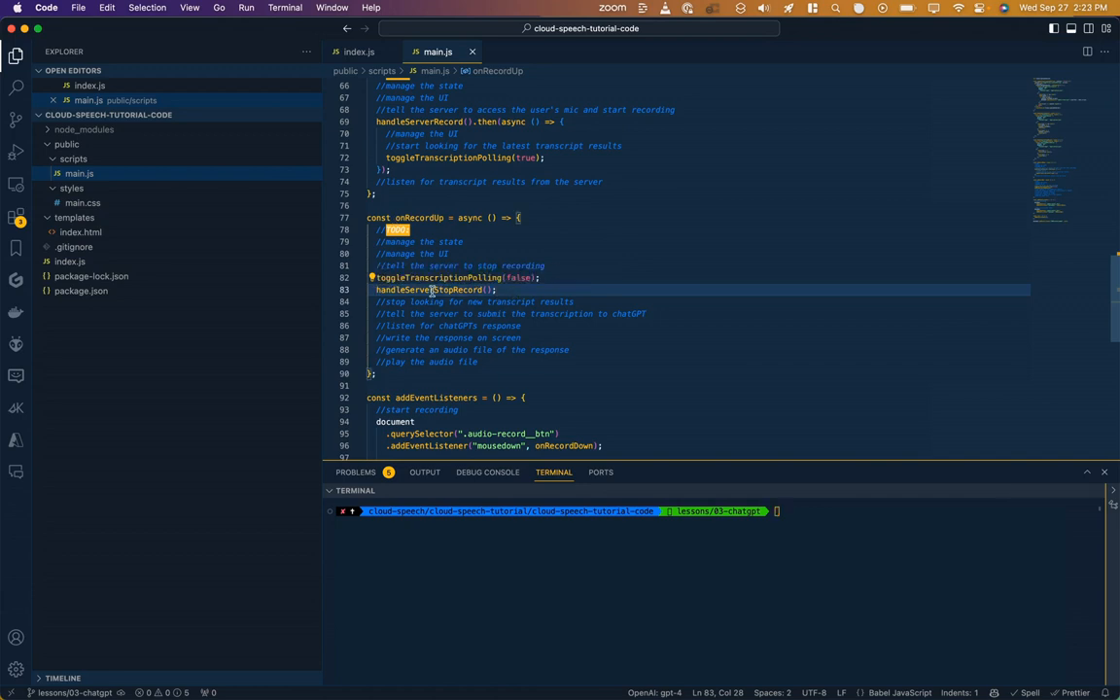
pyautogui.moveTo(451, 290)
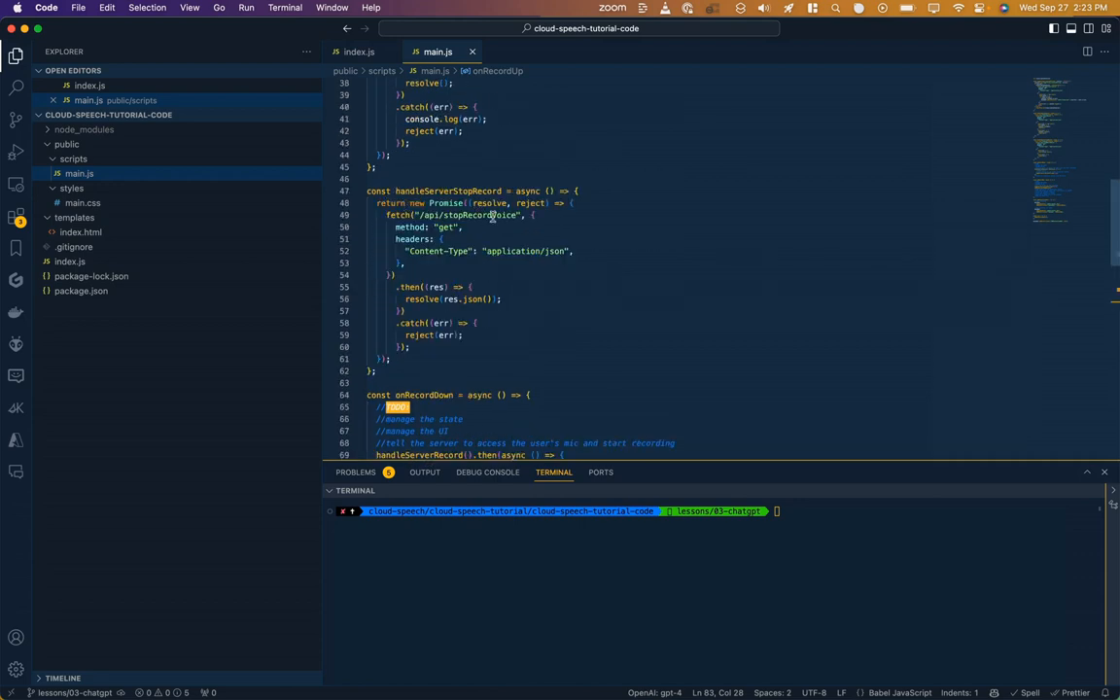
pyautogui.scroll(-3)
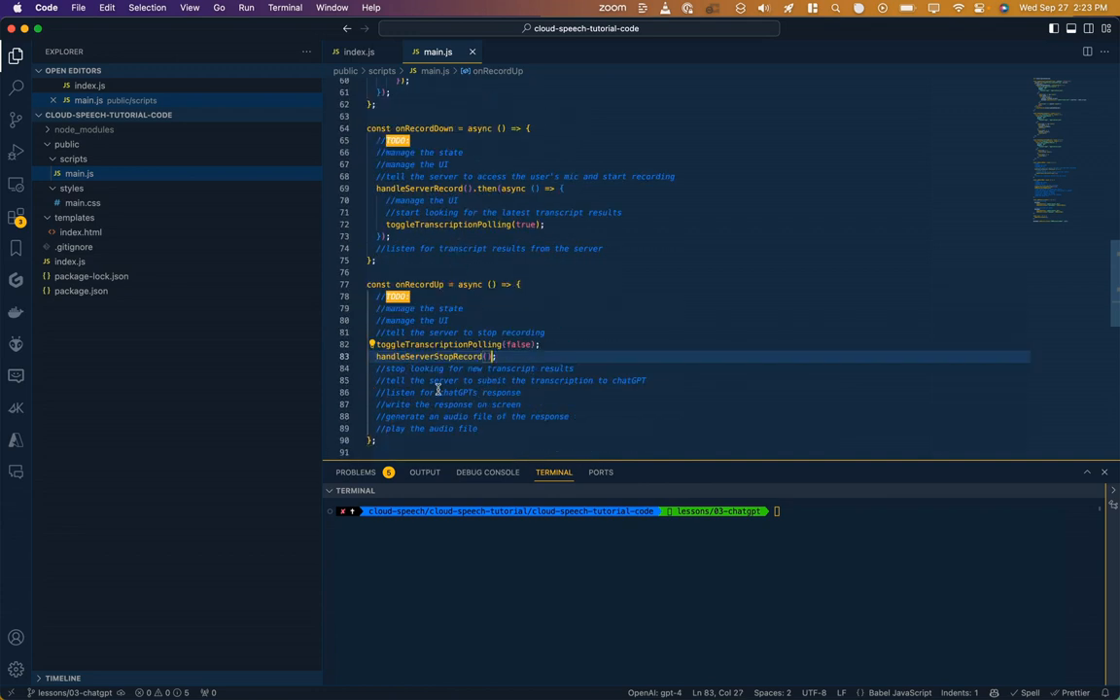
pyautogui.moveTo(494, 355); pyautogui.dragTo(476, 428)
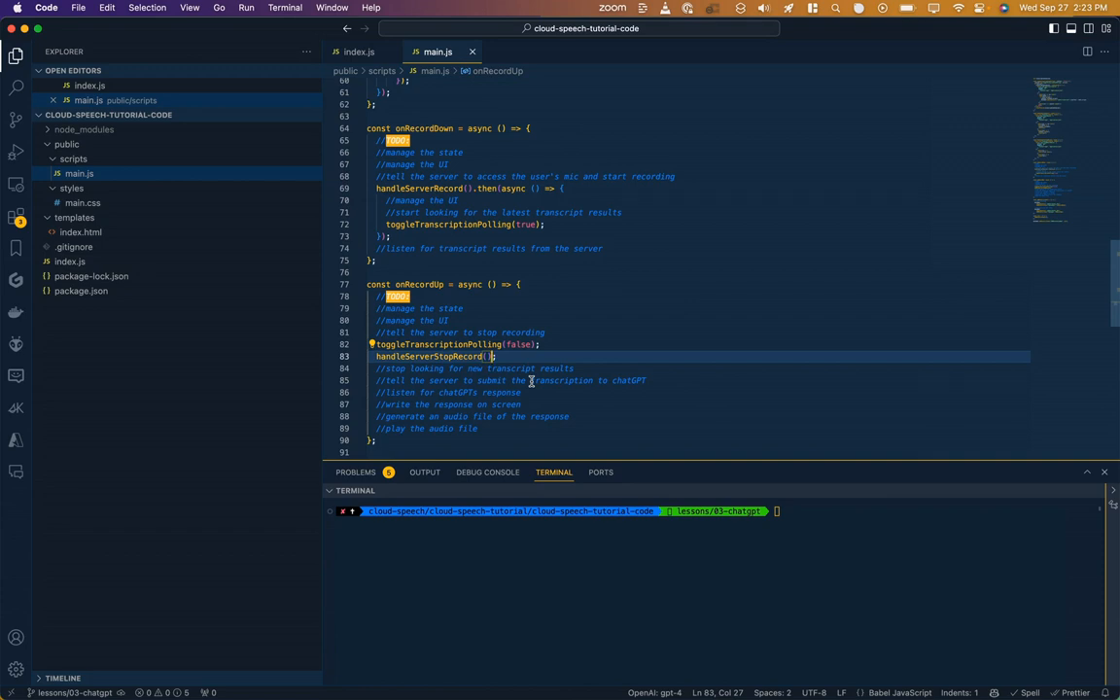
pyautogui.write('.then(async () => {')
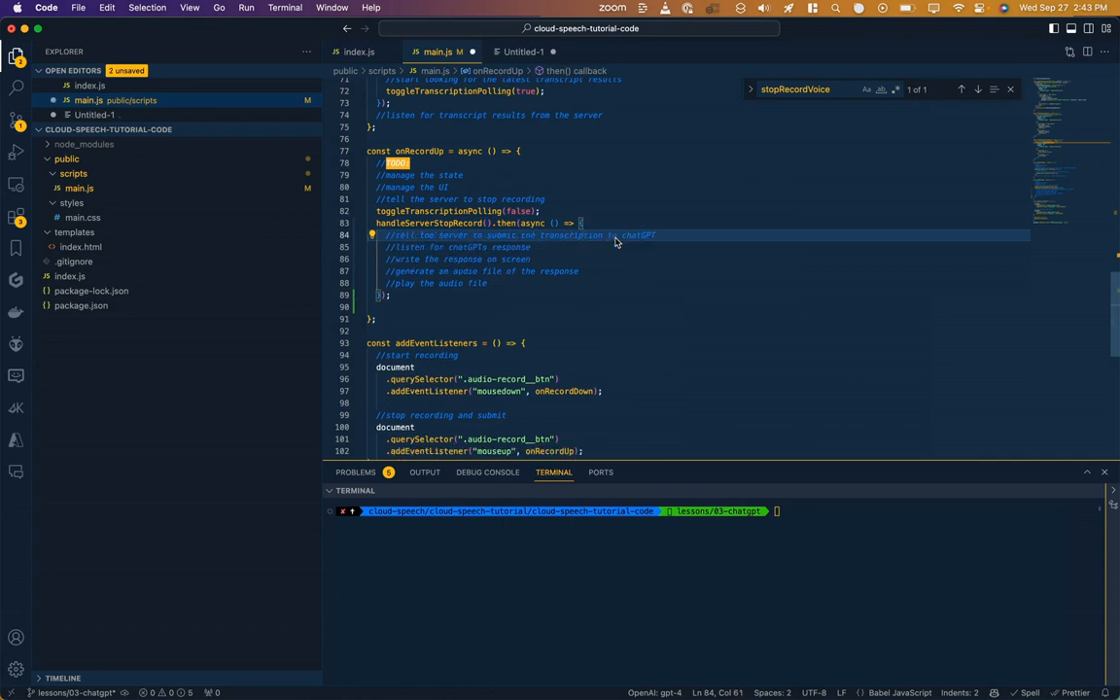
pyautogui.write('handleServerSubmitTranscription().then(async (aiResponse) => { });')
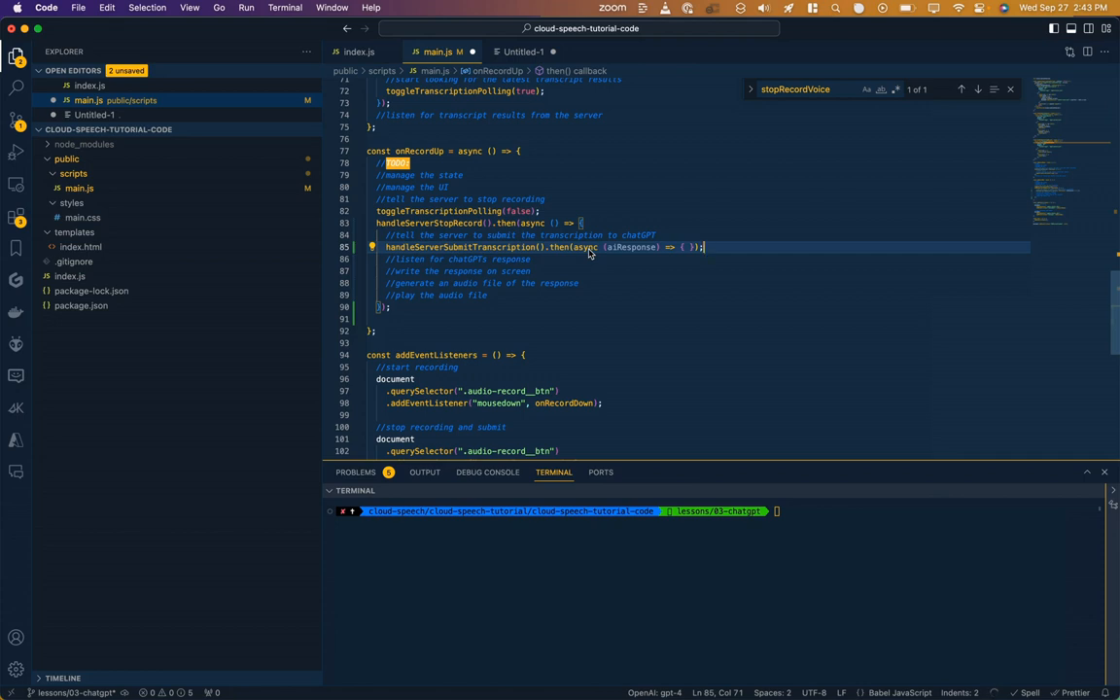
pyautogui.doubleClick(629, 245)
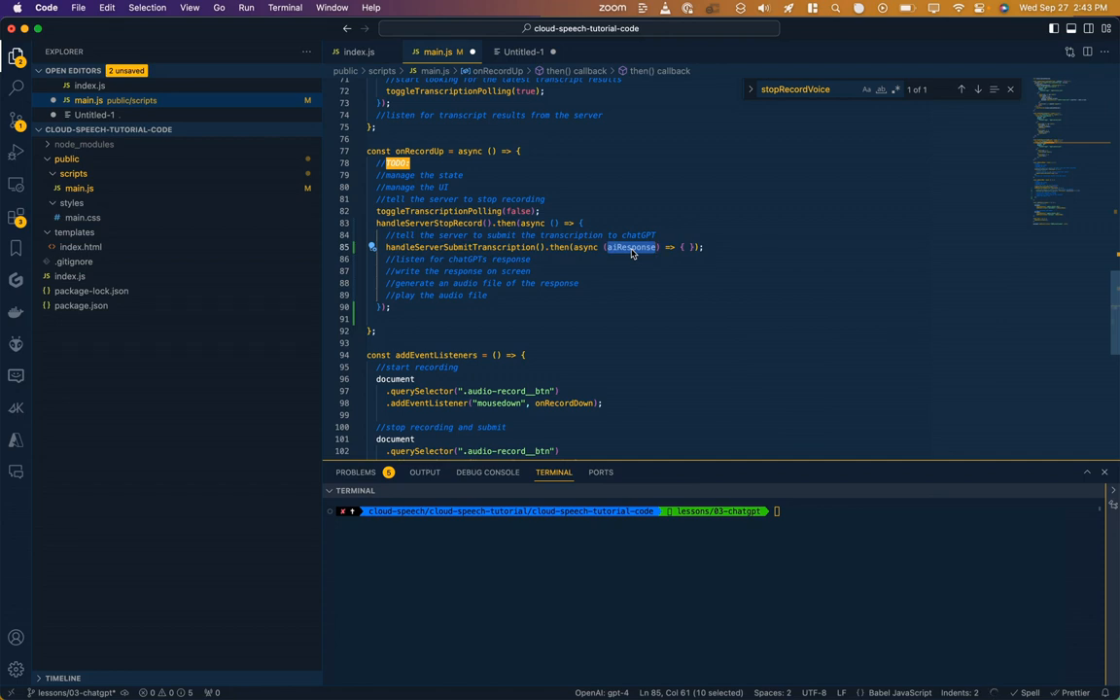
pyautogui.moveTo(387, 260)
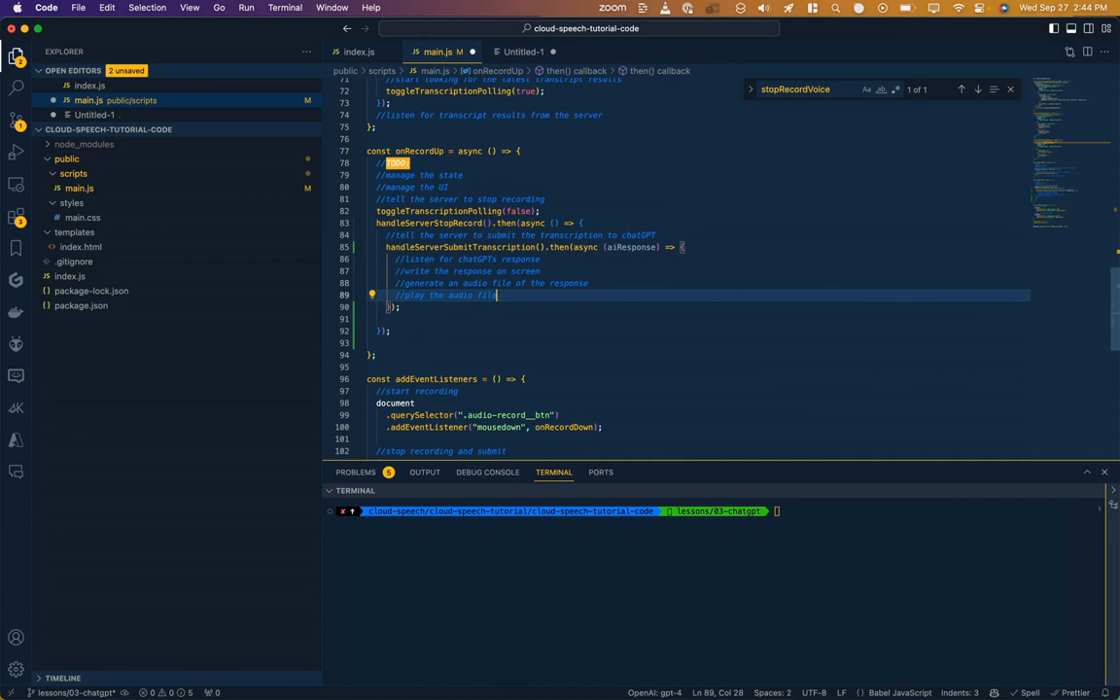
pyautogui.moveTo(466, 245)
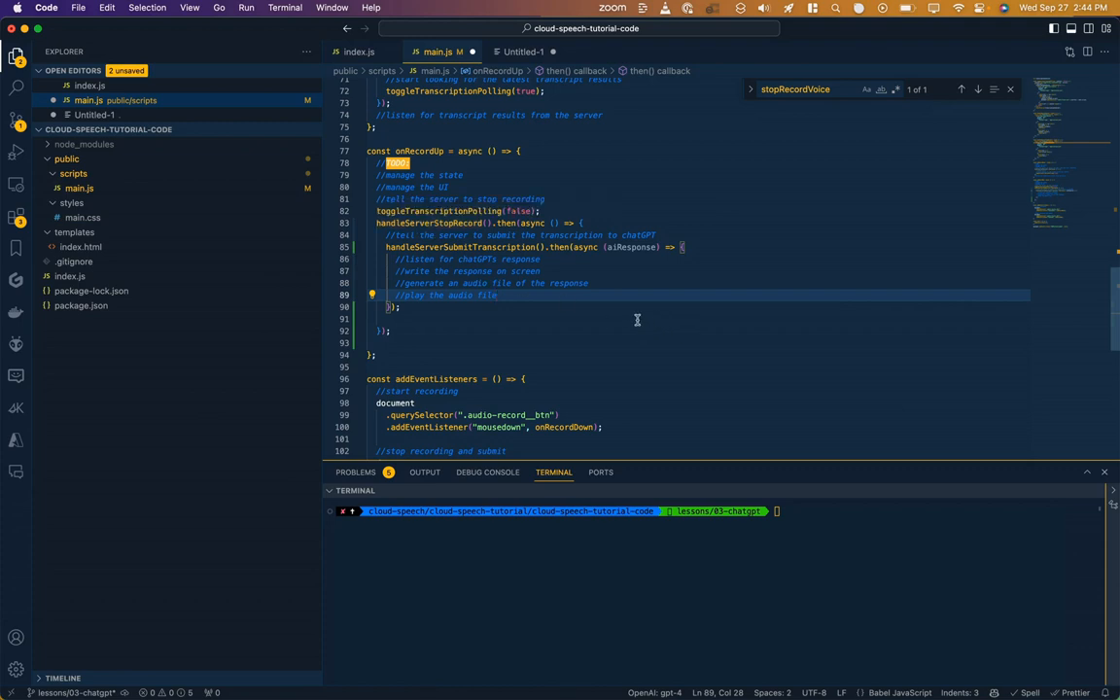
pyautogui.moveTo(576, 333)
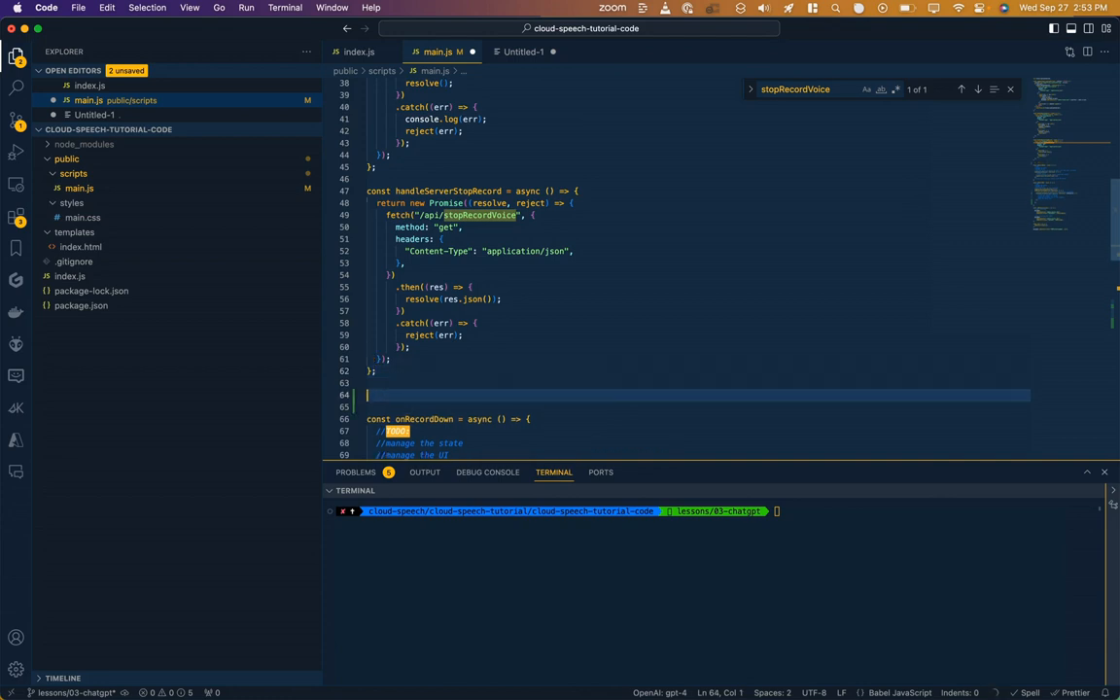
# Review handleServerSubmitTranscription fetching /api/submitTranscription and resolving data.aiResponse.
pyautogui.scroll(-3)
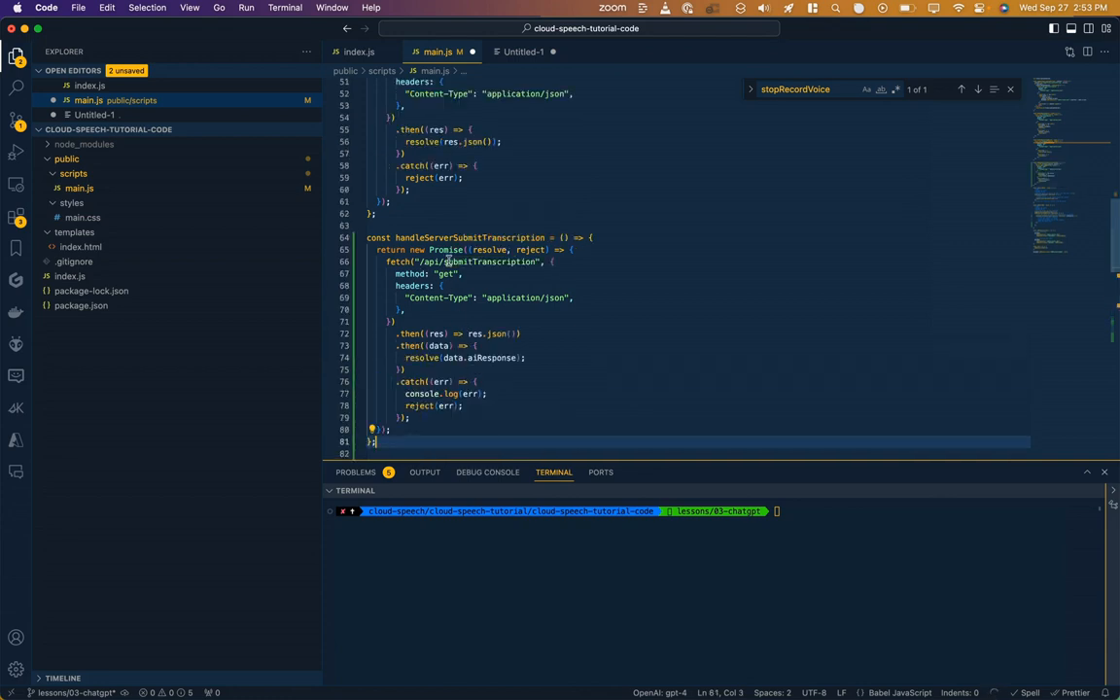
pyautogui.doubleClick(476, 261)
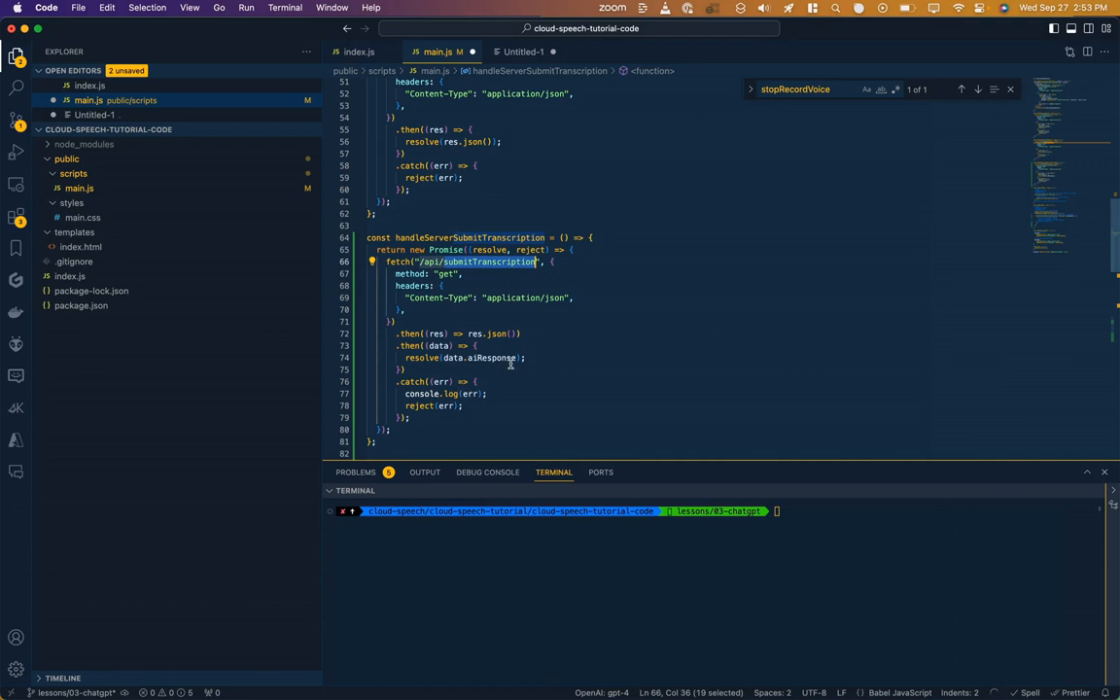
pyautogui.moveTo(474, 335)
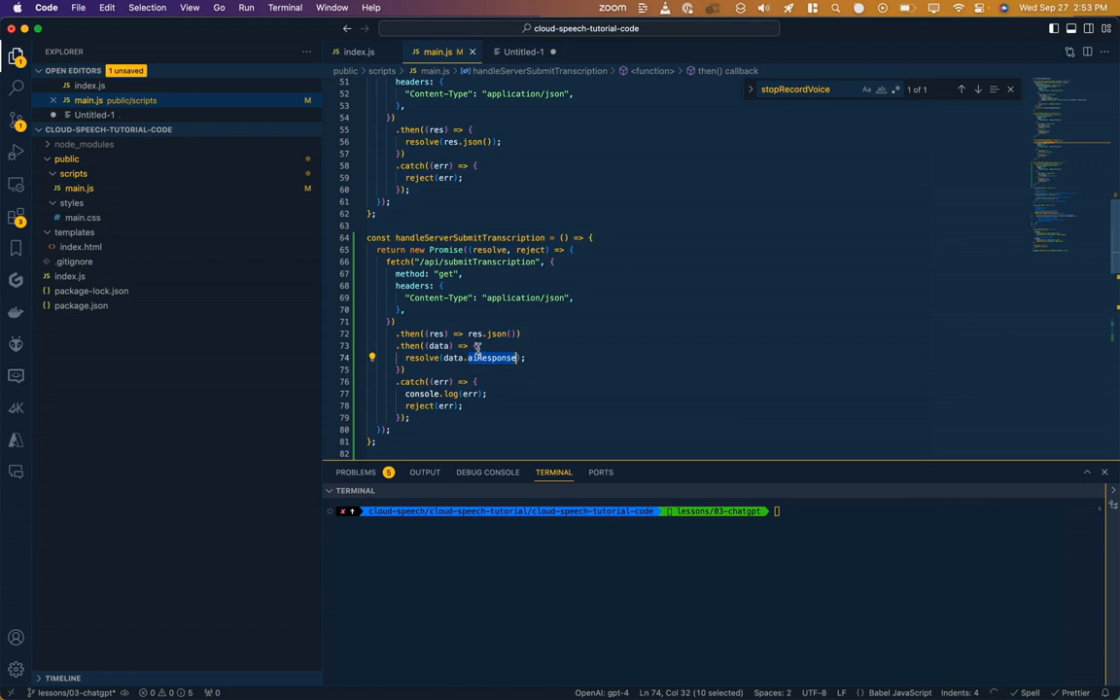
pyautogui.click(358, 50)
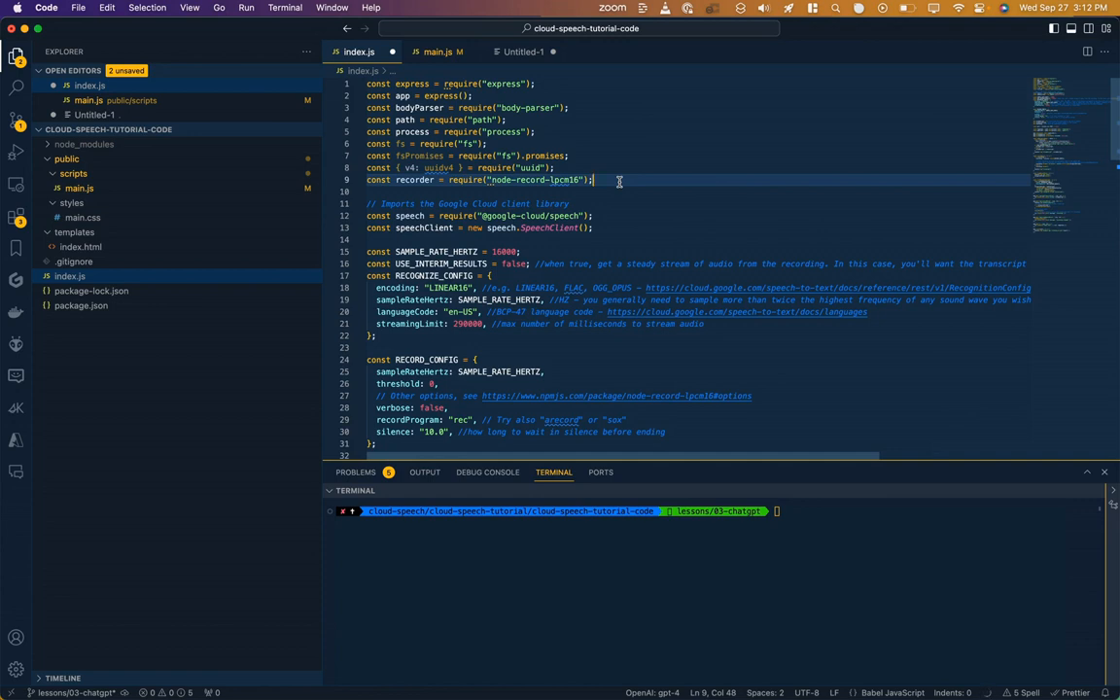
# Add require("openai"), dotenv config and an OpenAI client using process.env.OPENAI_API_KEY in index.js.
pyautogui.write('const OpenAI = require("openai");')
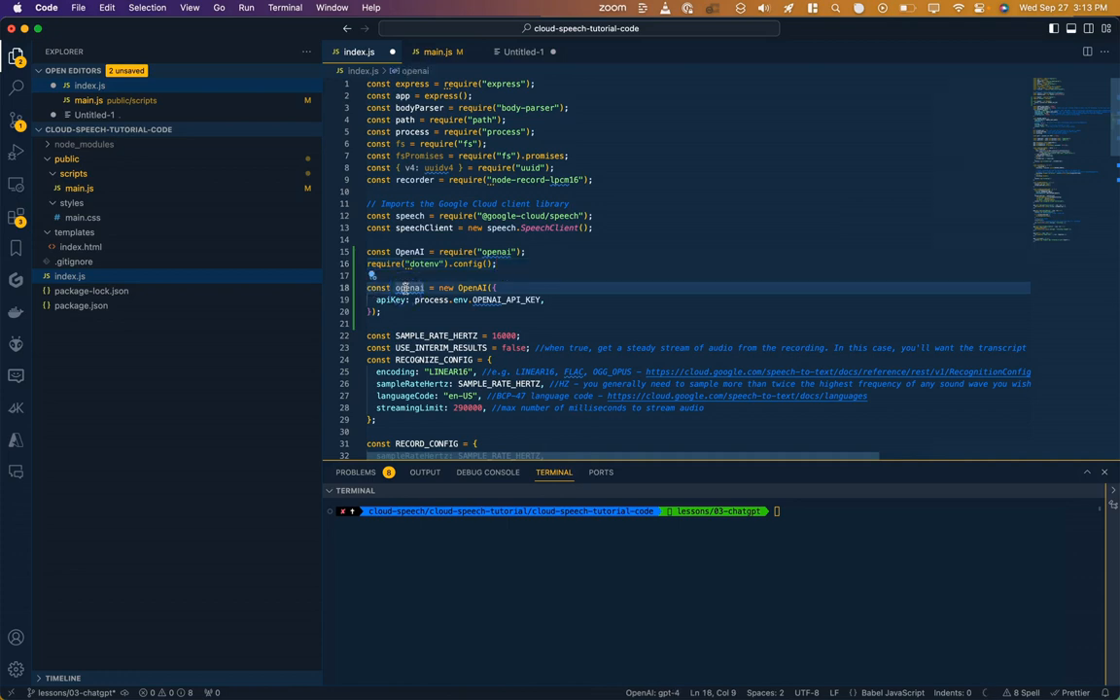
pyautogui.moveTo(408, 288)
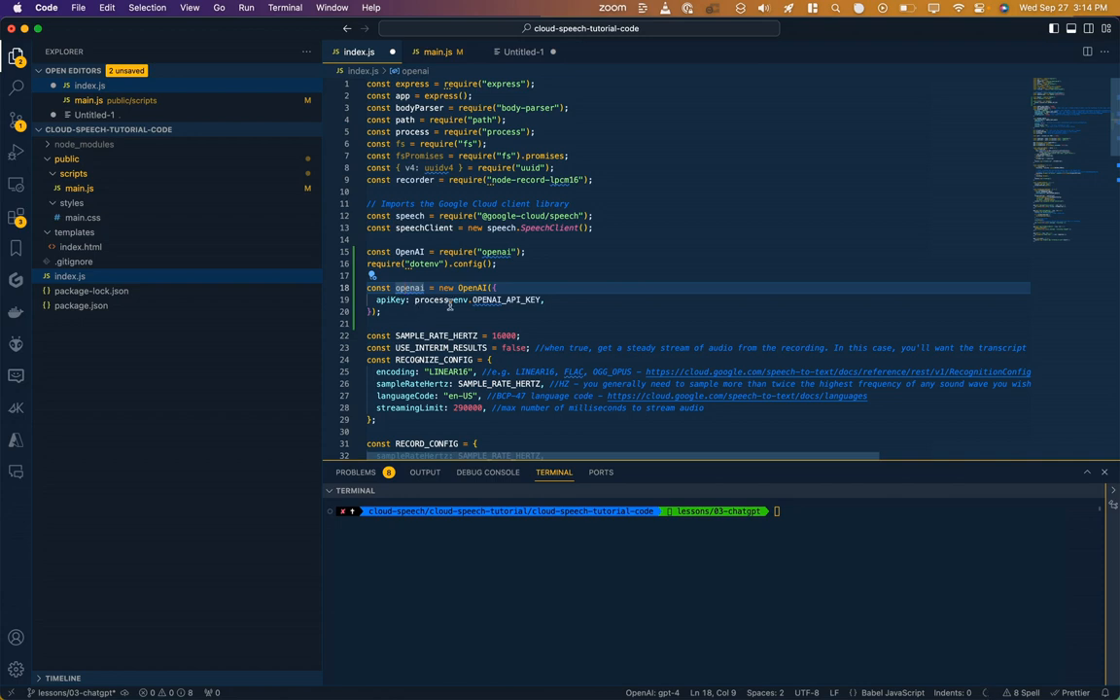
pyautogui.doubleClick(428, 299)
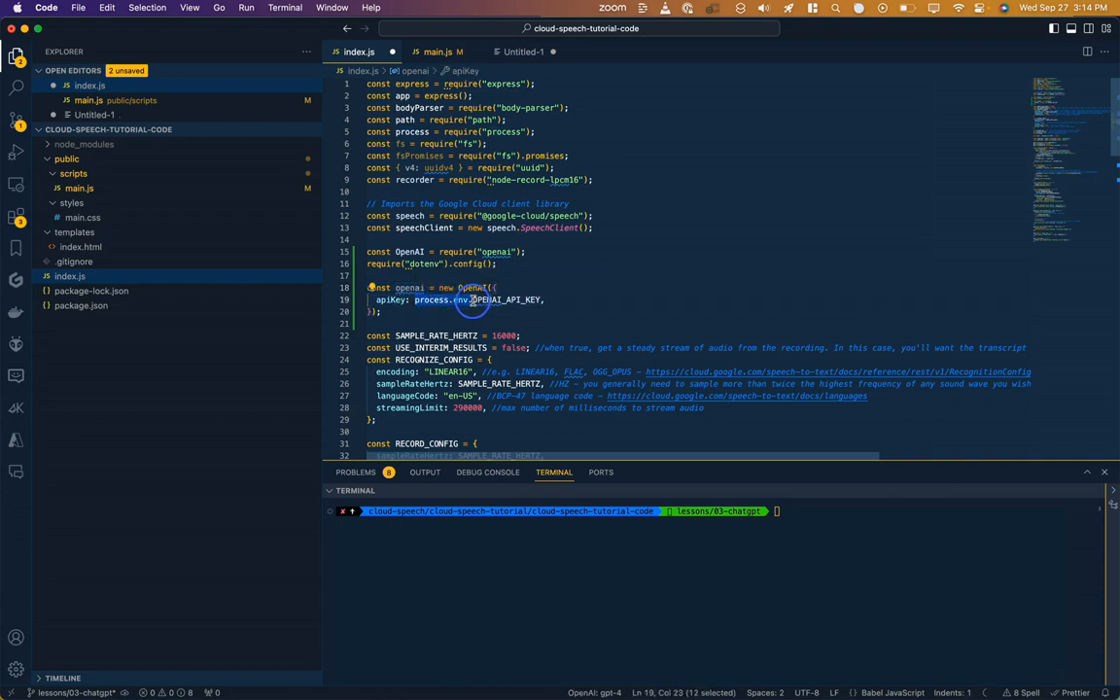
pyautogui.moveTo(540, 319)
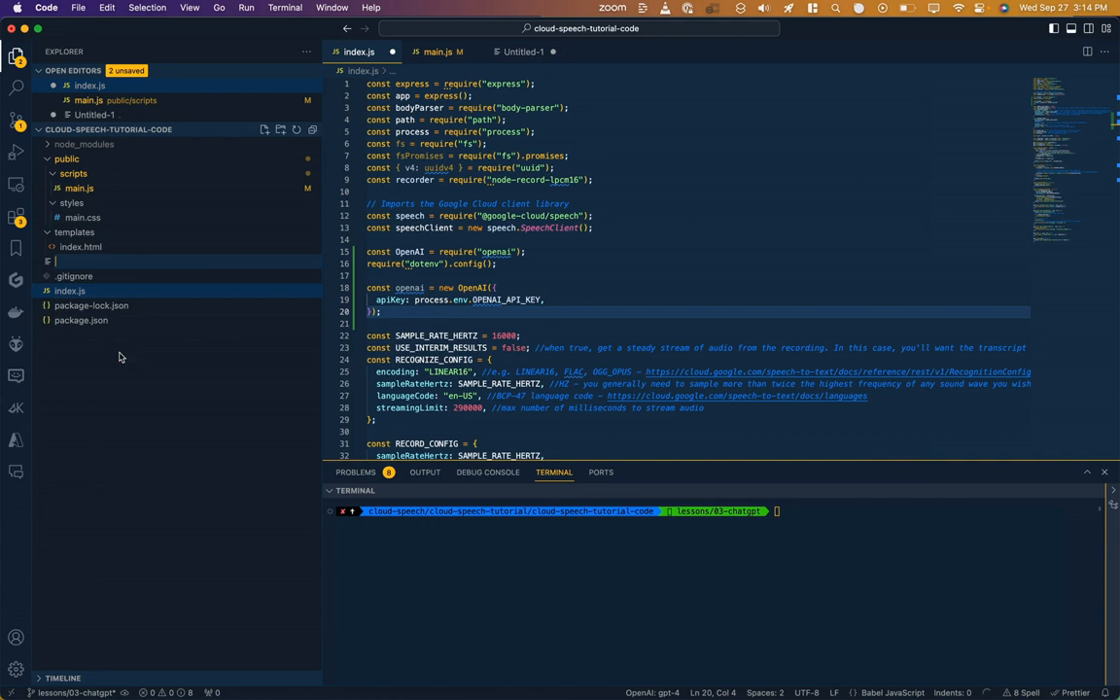
# Create a .env file containing an OPENAI_API_KEY= entry.
pyautogui.write('.env')
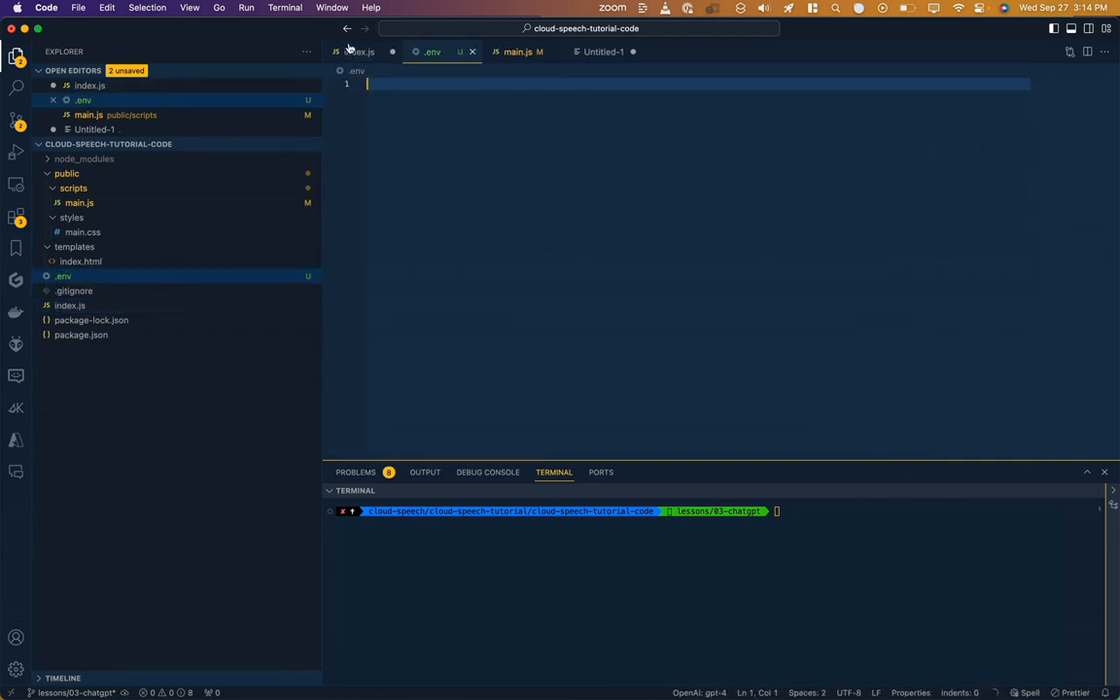
pyautogui.click(360, 51)
pyautogui.write('OPENAI_API_KEY')
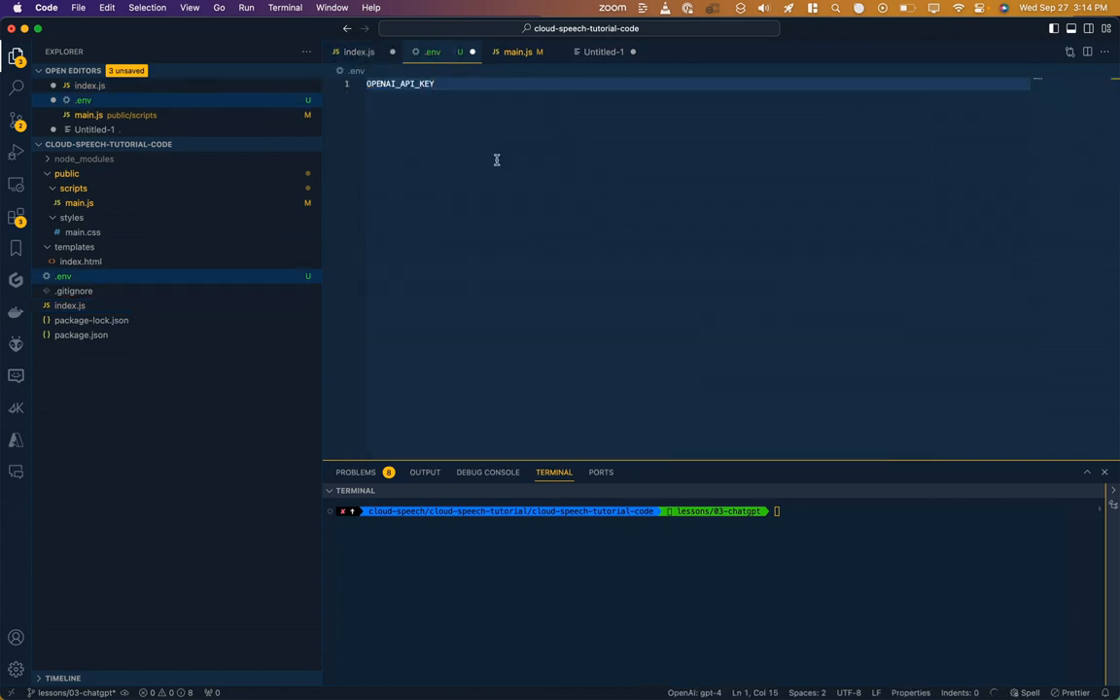
pyautogui.write('=')
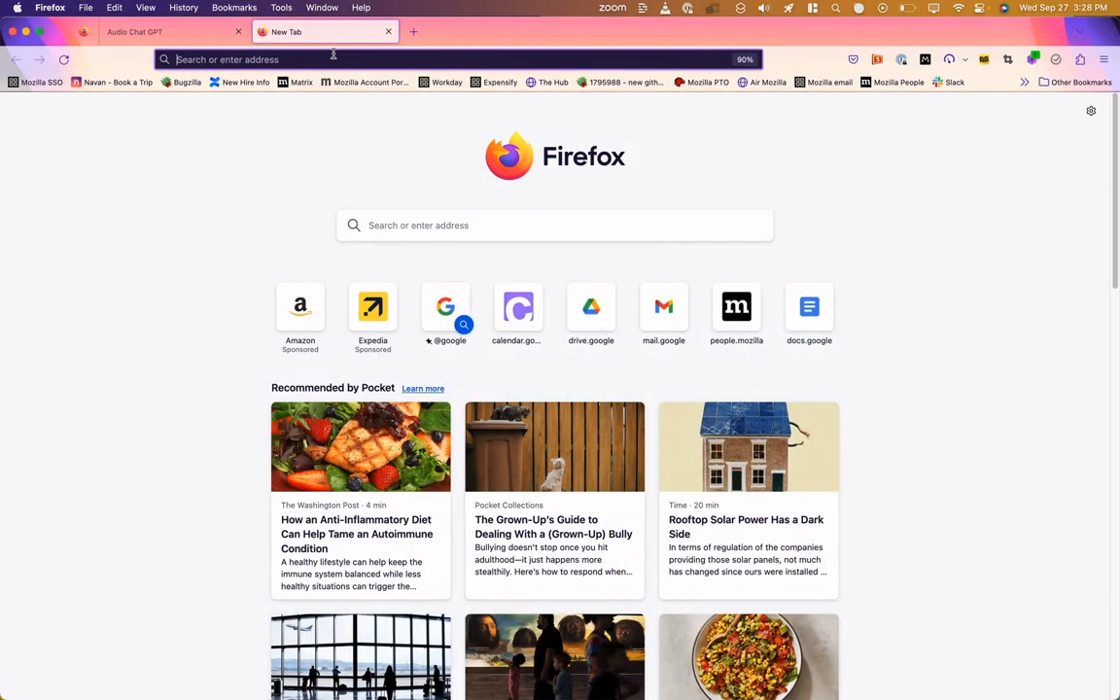
# Go to openai.com in a new tab and log in to the developer platform.
pyautogui.write('openai.com')
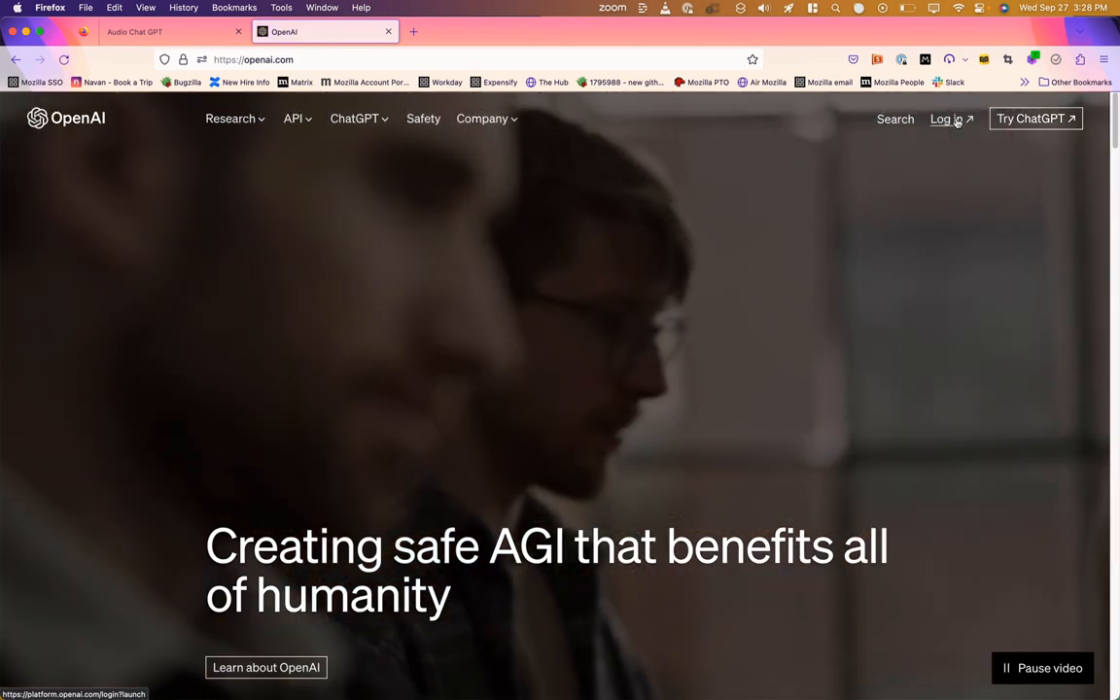
pyautogui.click(944, 119)
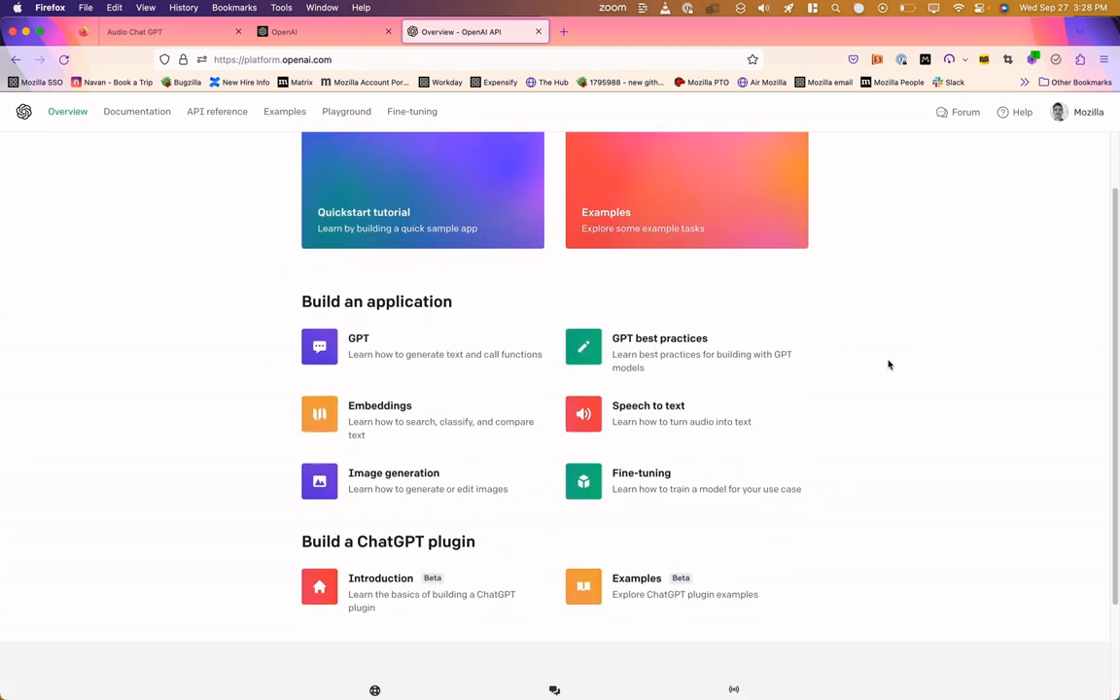
pyautogui.scroll(-3)
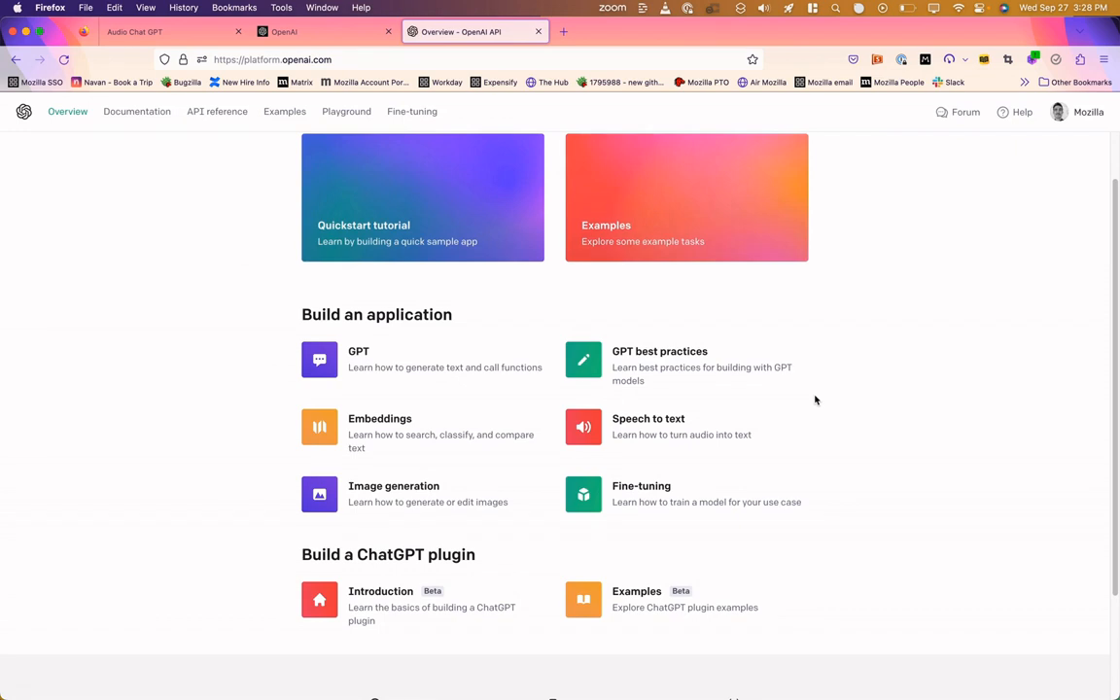
pyautogui.scroll(-3)
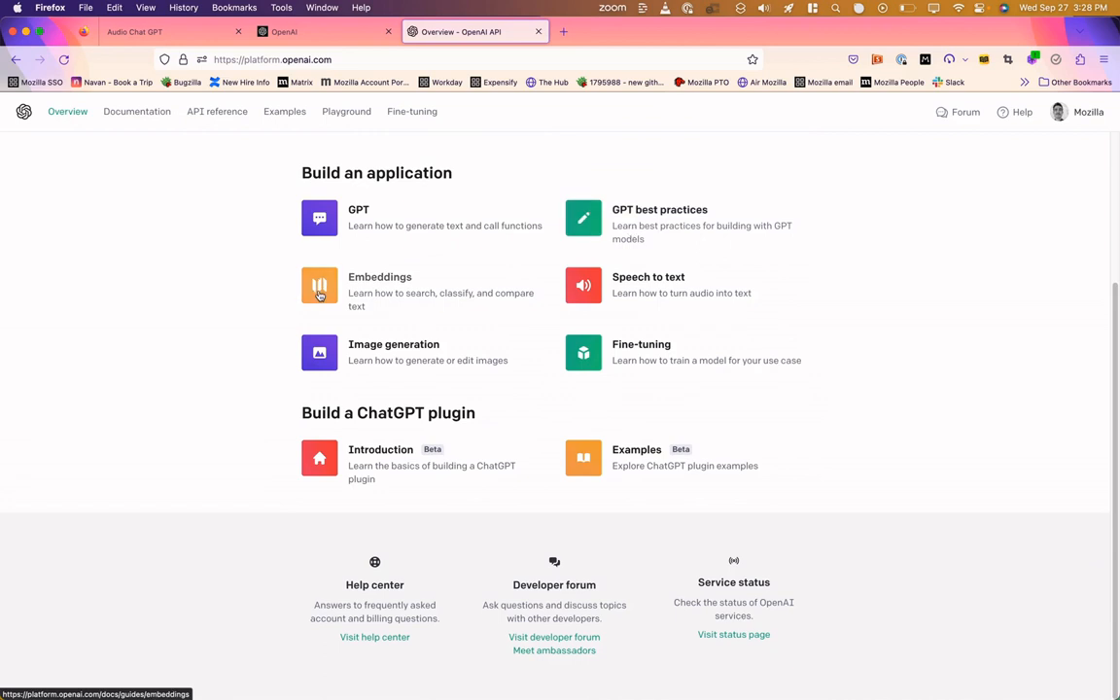
pyautogui.moveTo(505, 356)
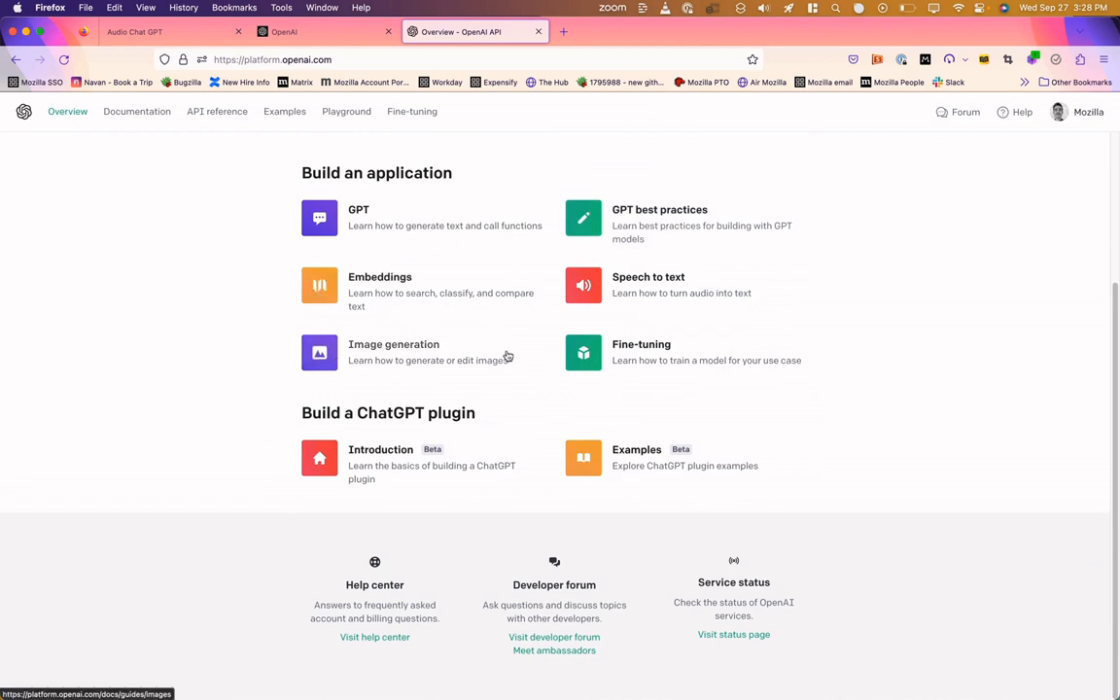
pyautogui.moveTo(560, 567)
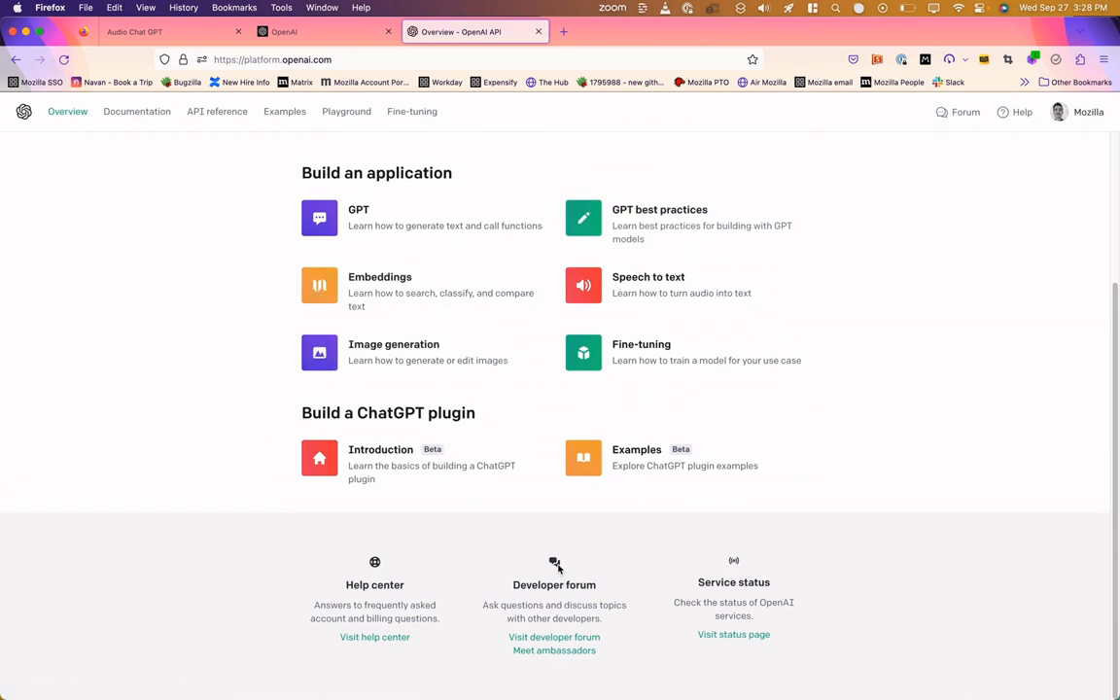
pyautogui.moveTo(634, 284)
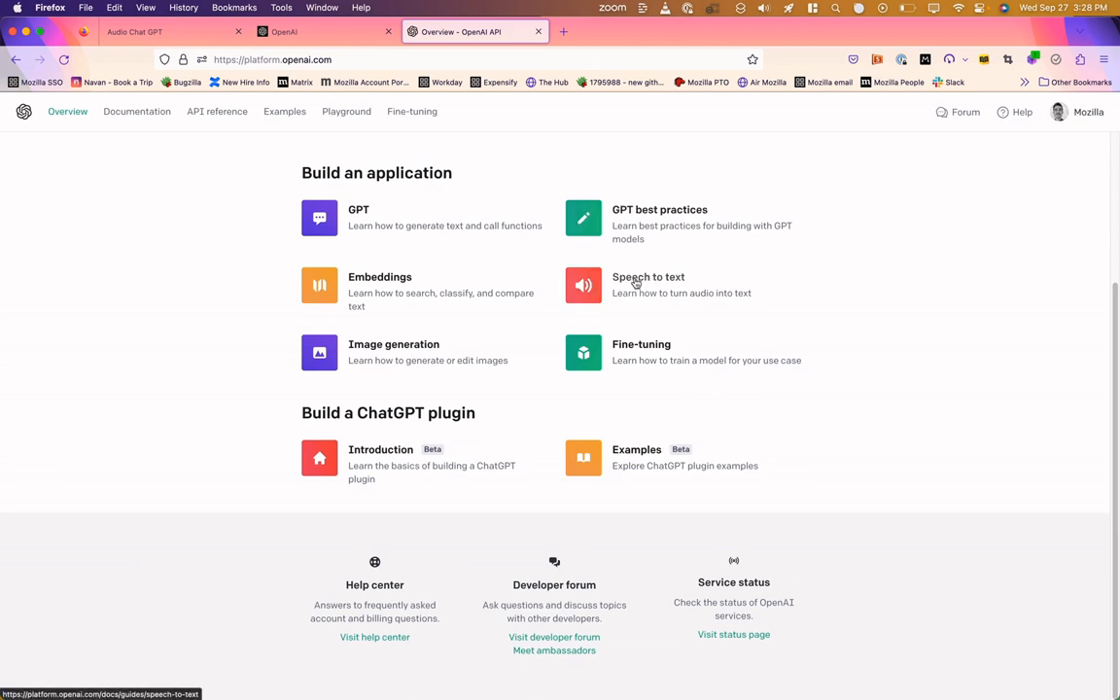
pyautogui.moveTo(712, 280)
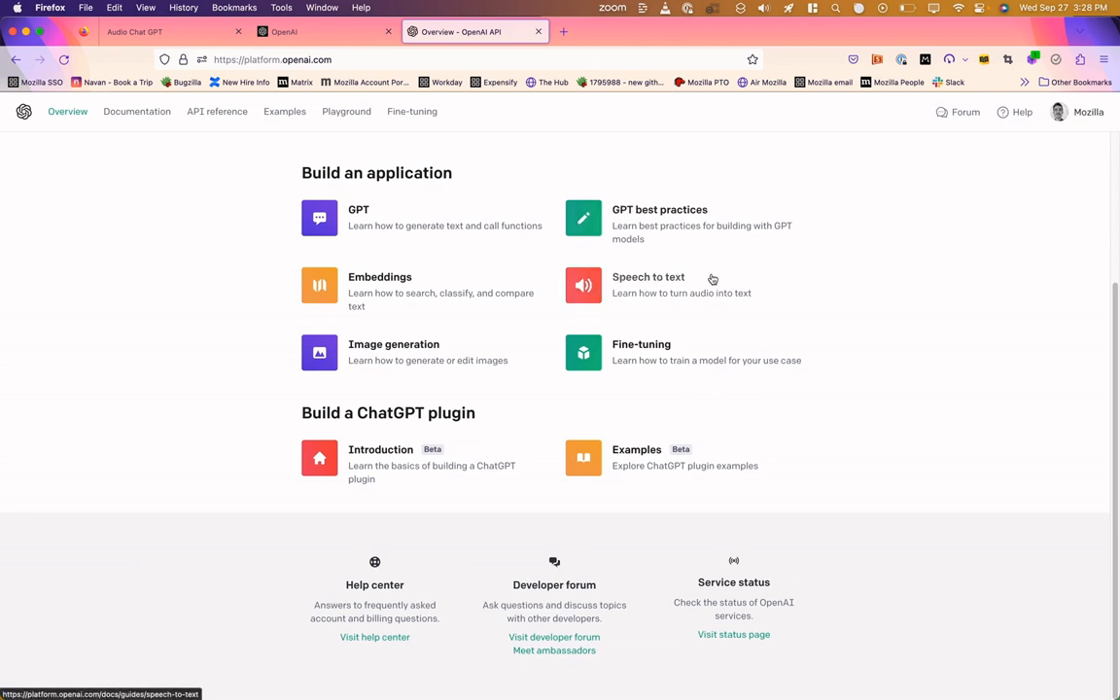
pyautogui.moveTo(715, 282)
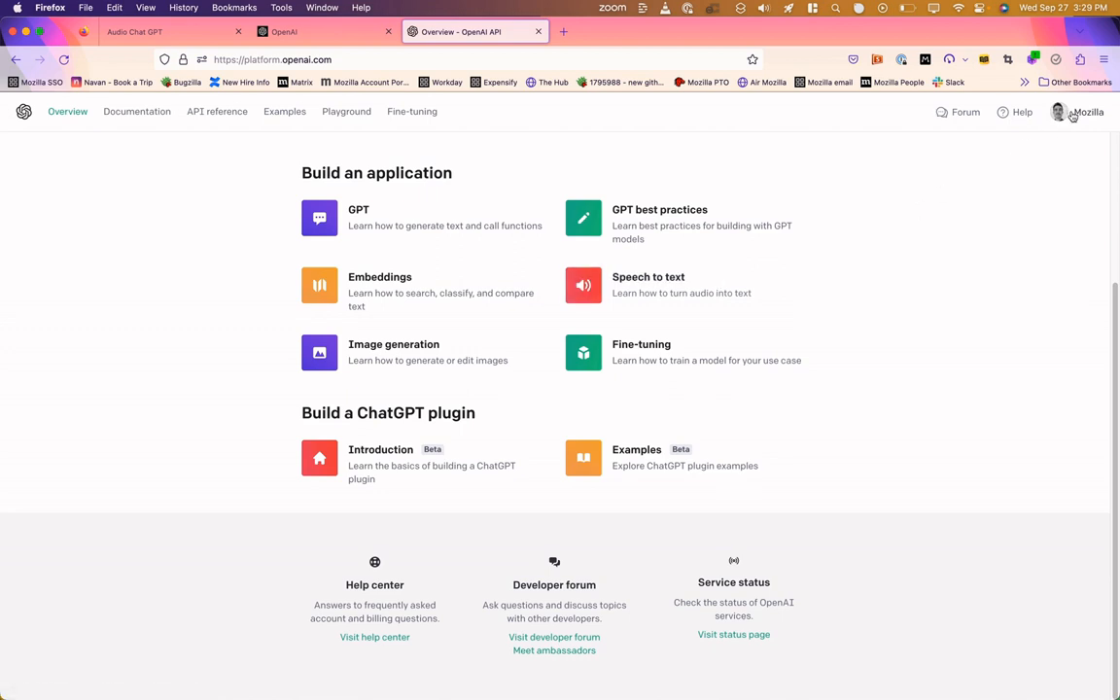
# From the profile menu, view the account's API keys list.
pyautogui.click(1084, 111)
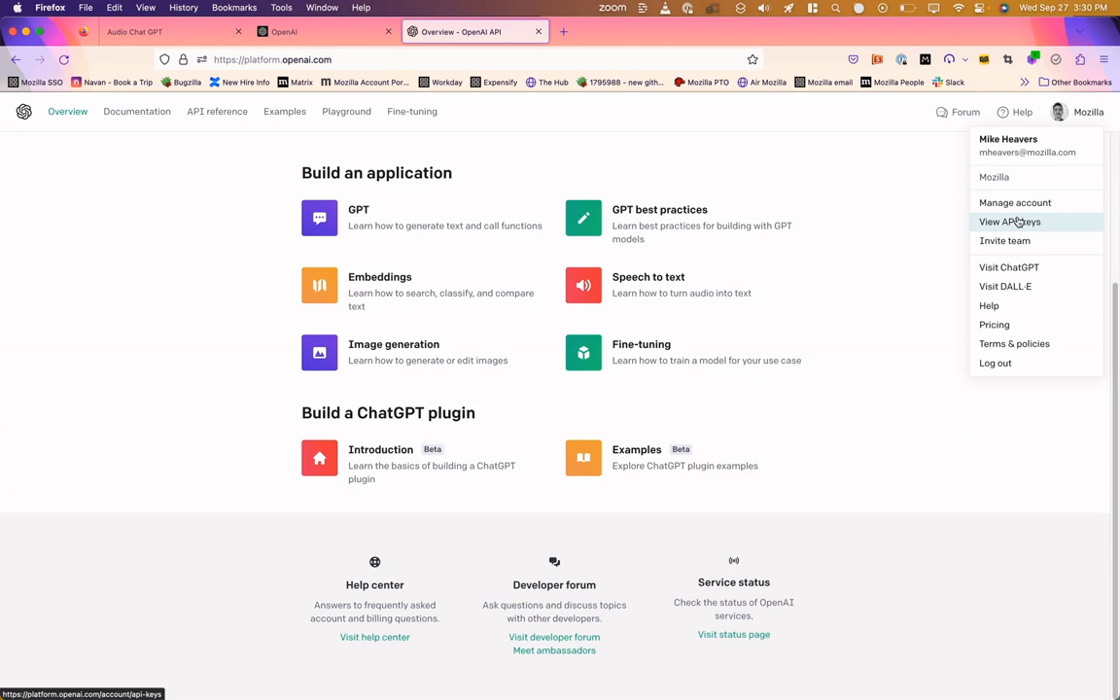
pyautogui.click(1008, 221)
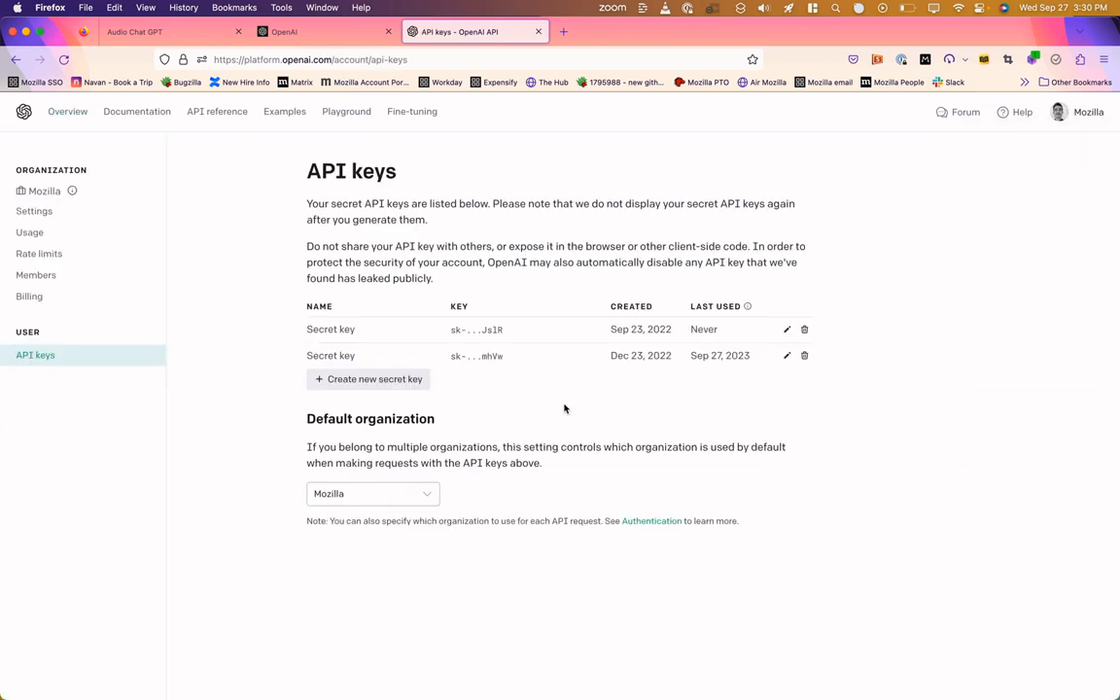
pyautogui.moveTo(496, 360)
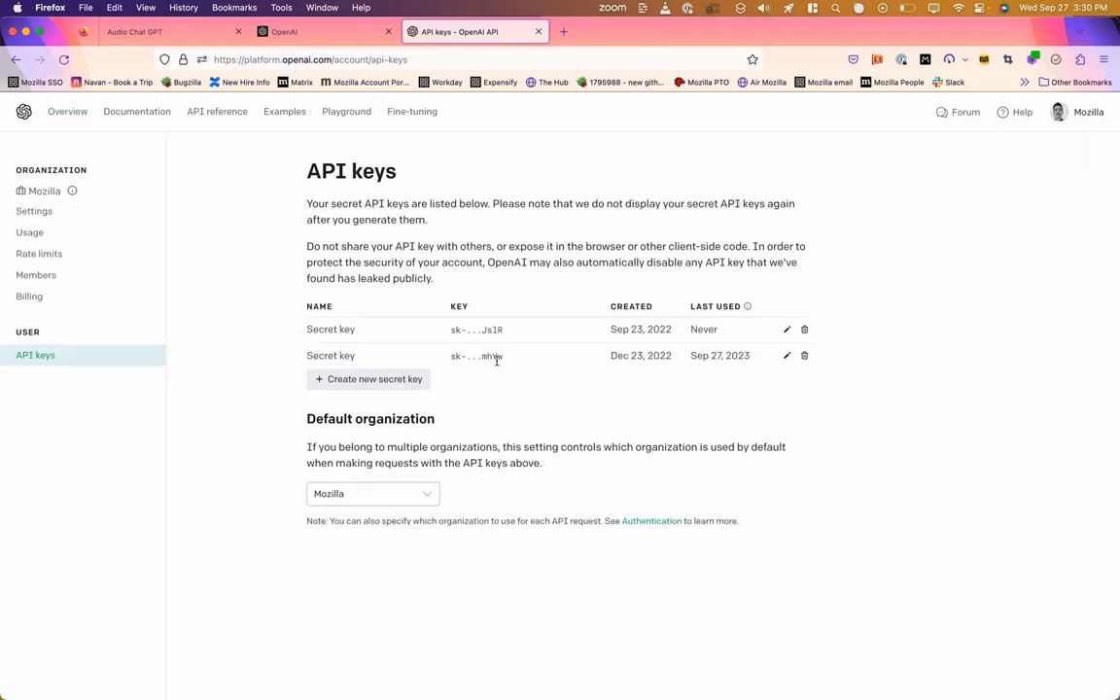
pyautogui.moveTo(497, 367)
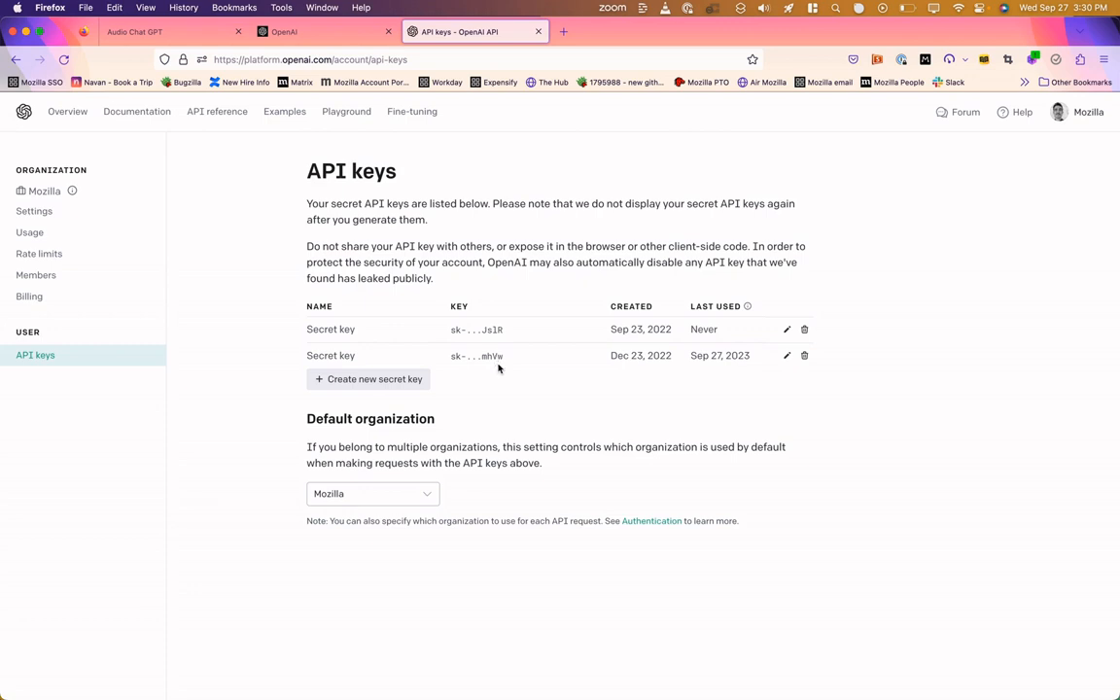
pyautogui.moveTo(980, 360)
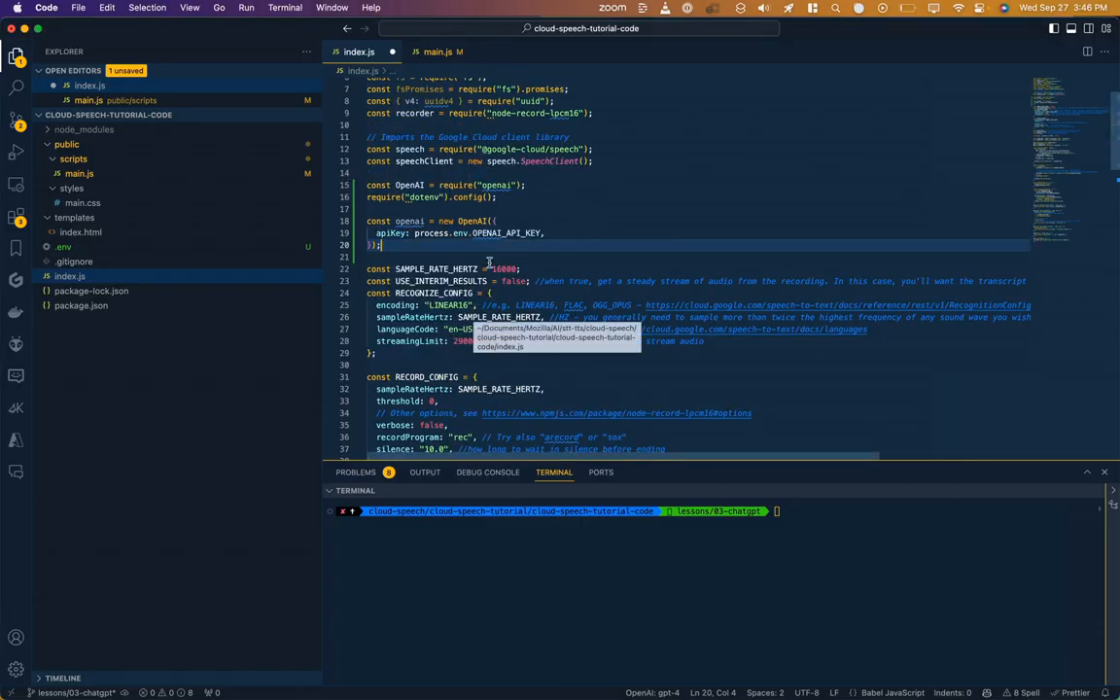
# Define COMPLETIONS_CONFIG in index.js with be_brief, max_tokens 150 and a temperature.
pyautogui.doubleClick(506, 233)
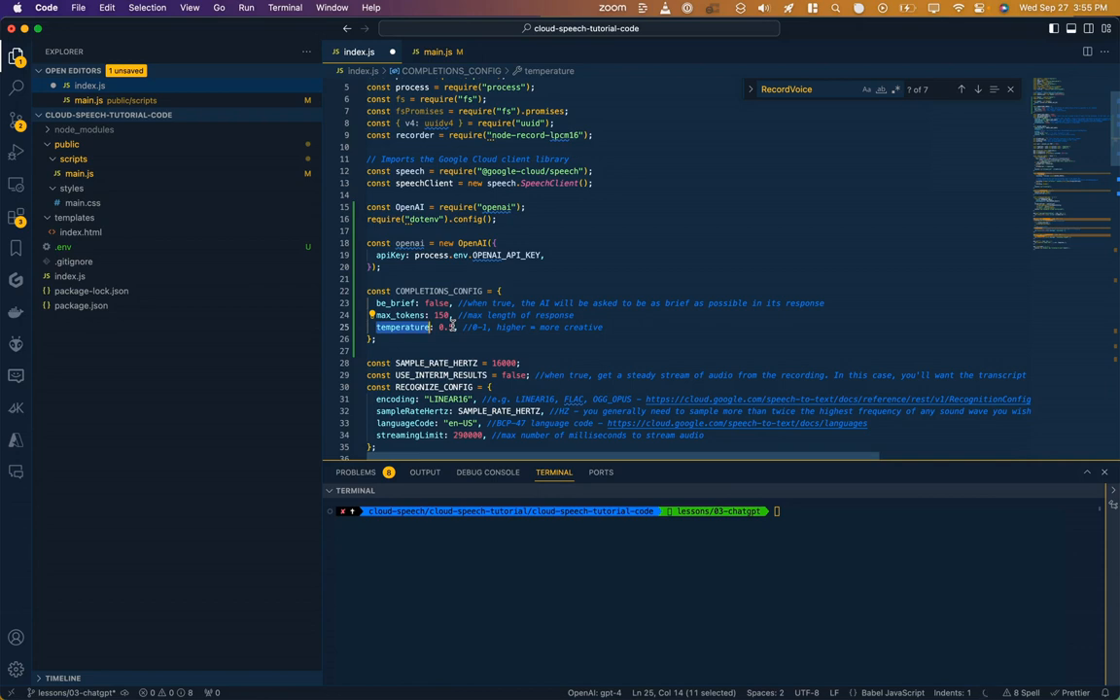
pyautogui.click(435, 51)
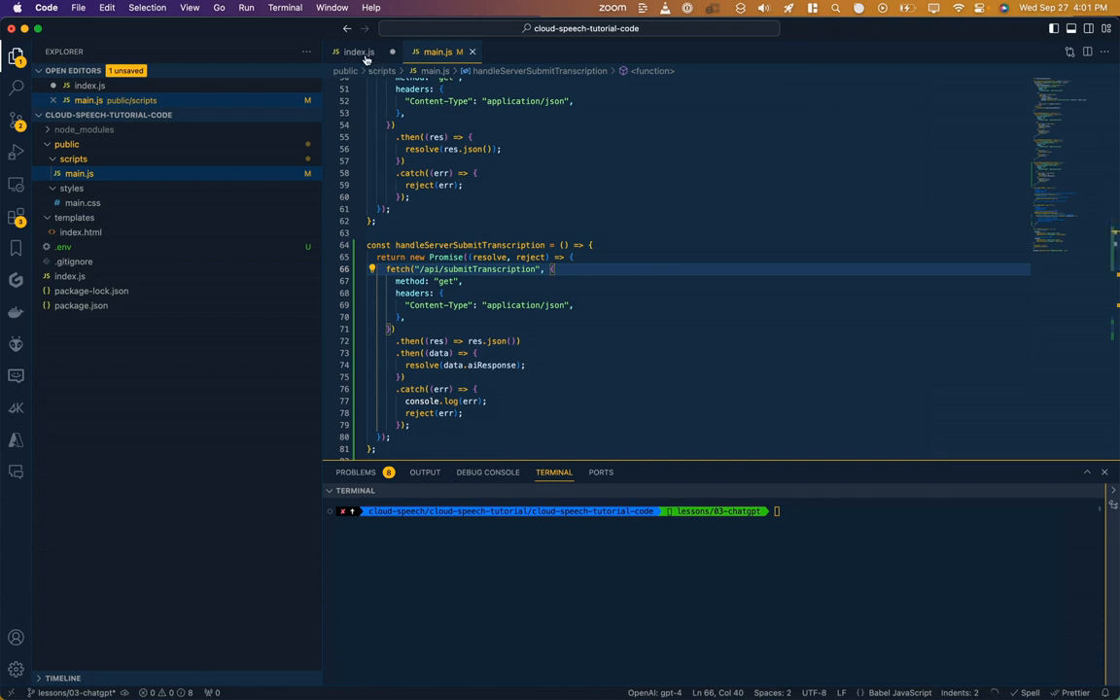
# Add step comments for creating a chat completion inside the /api/submitTranscription route in index.js.
pyautogui.click(357, 50)
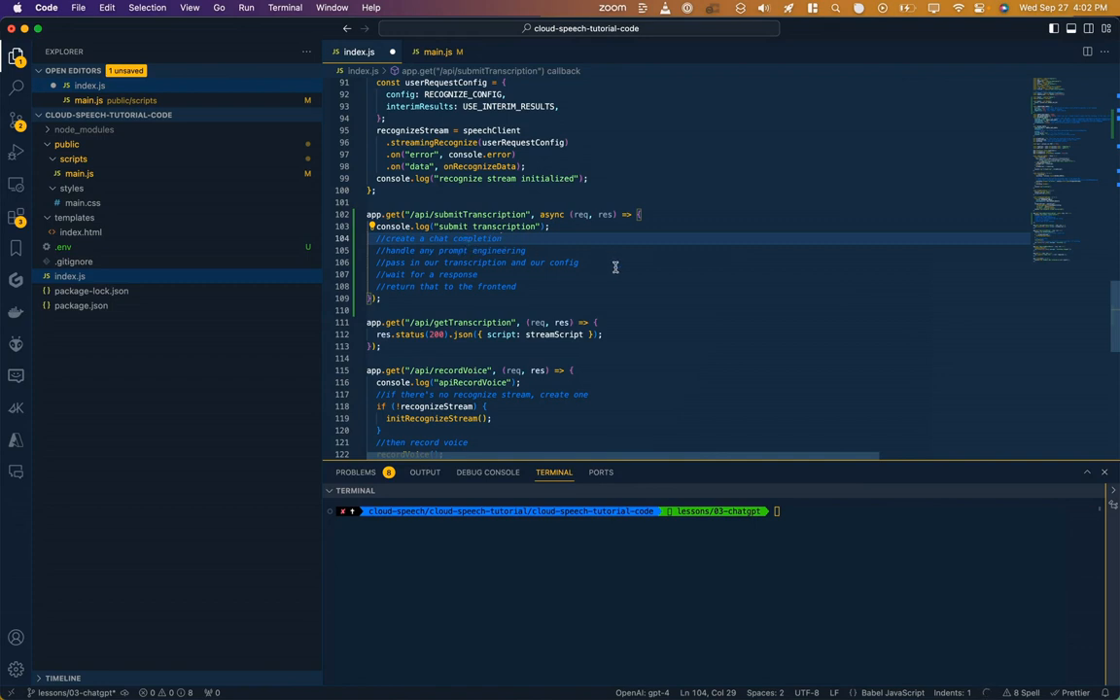
pyautogui.moveTo(614, 263)
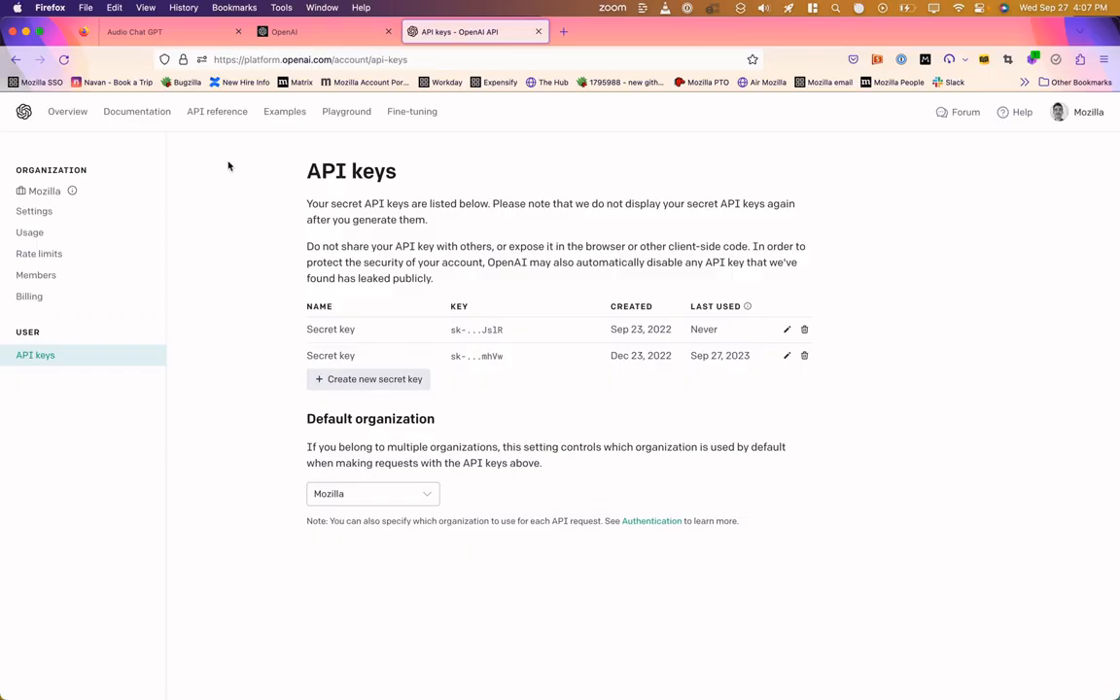
pyautogui.moveTo(218, 111)
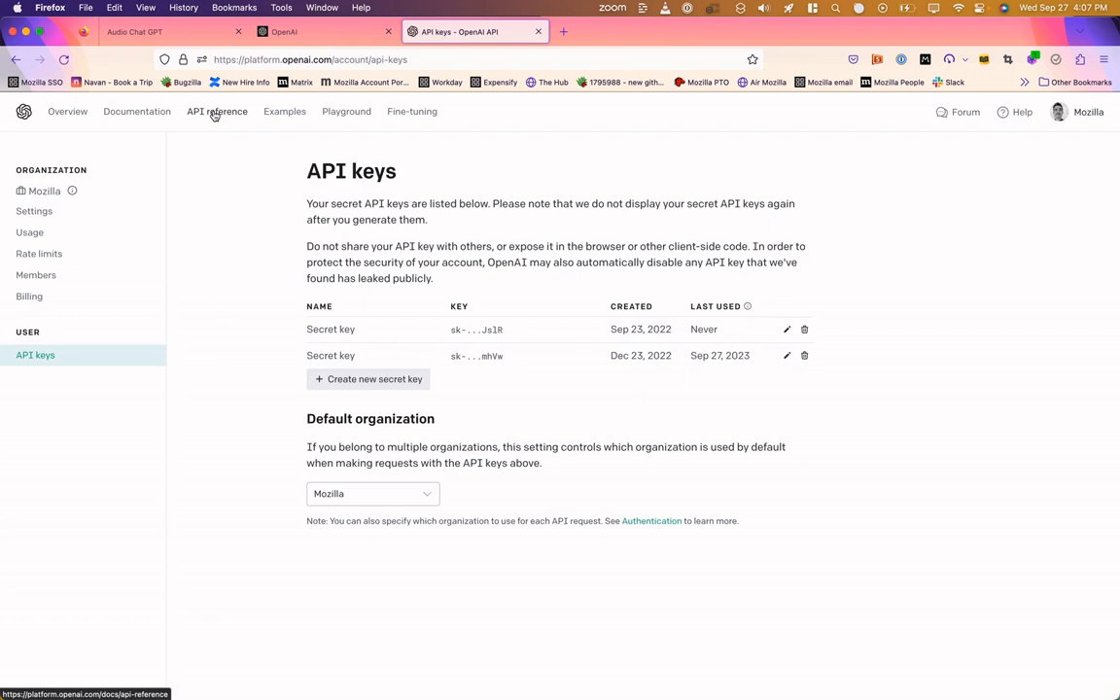
# Show the Create completion section of the API reference with its Node.js example request.
pyautogui.click(216, 110)
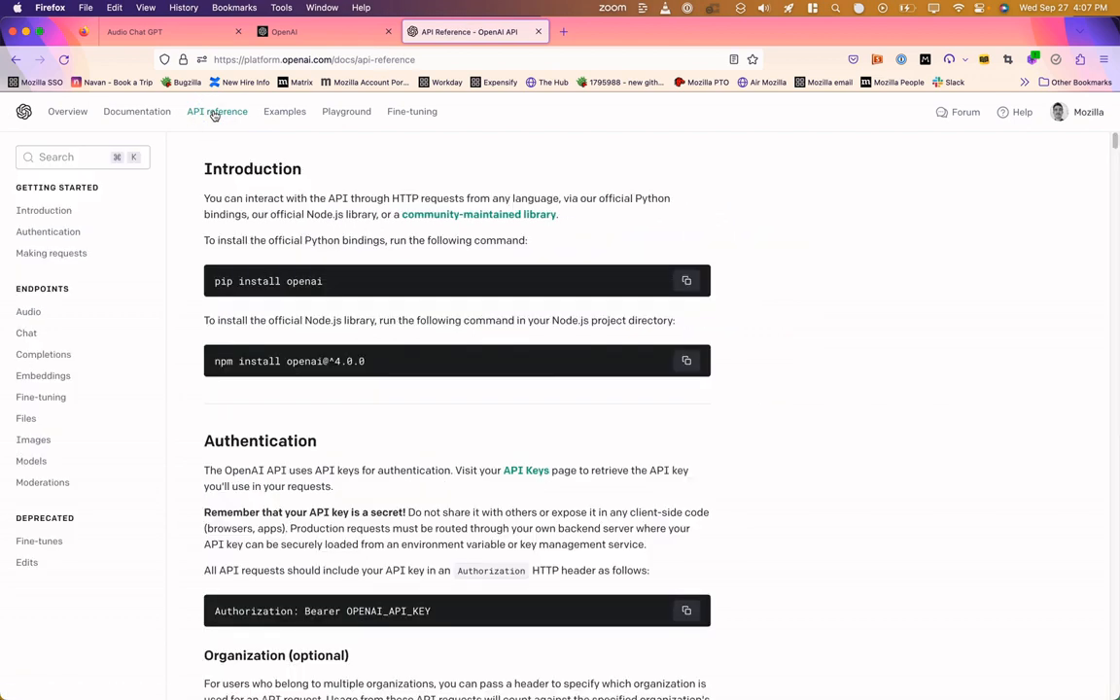
pyautogui.moveTo(178, 193)
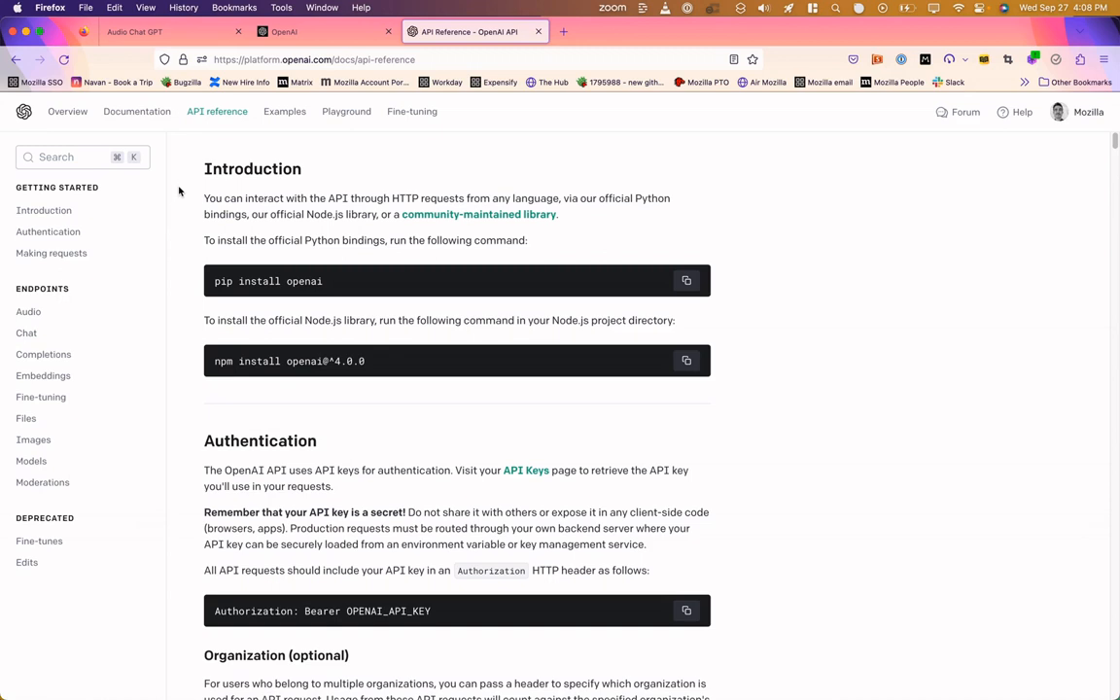
pyautogui.moveTo(187, 253)
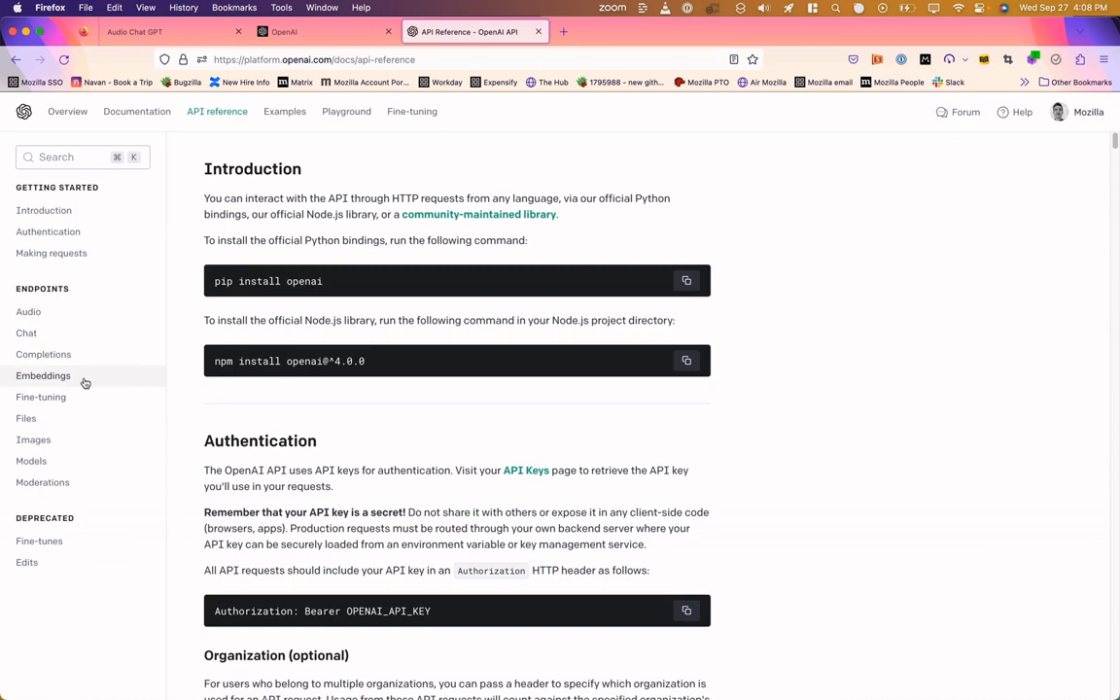
pyautogui.moveTo(27, 332)
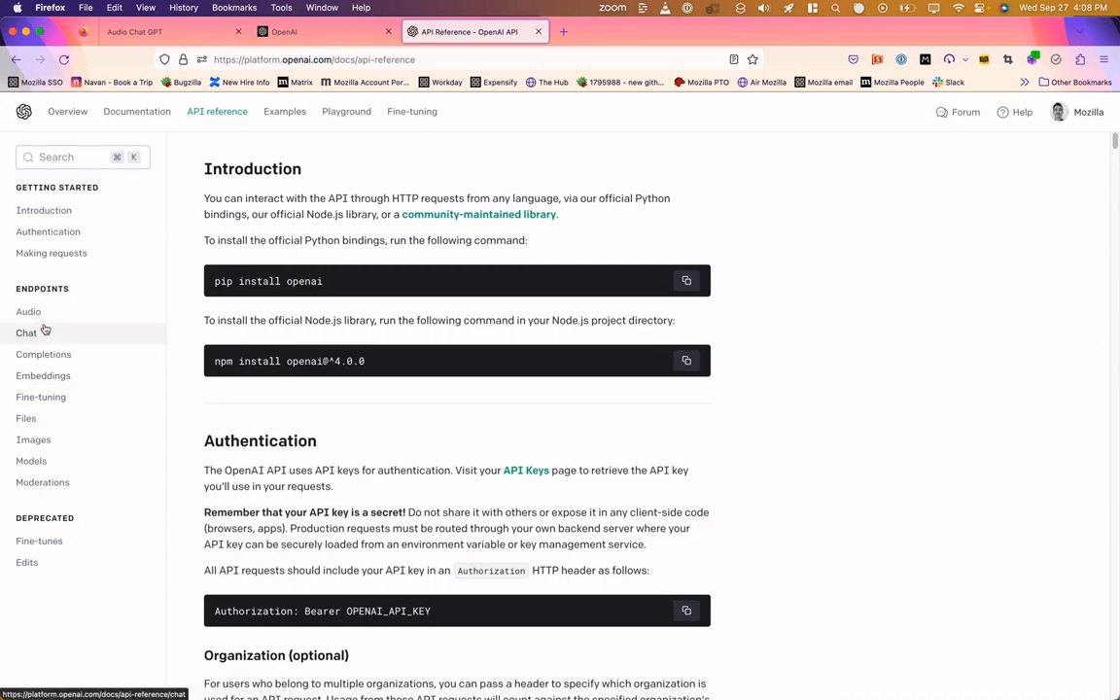
pyautogui.moveTo(27, 311)
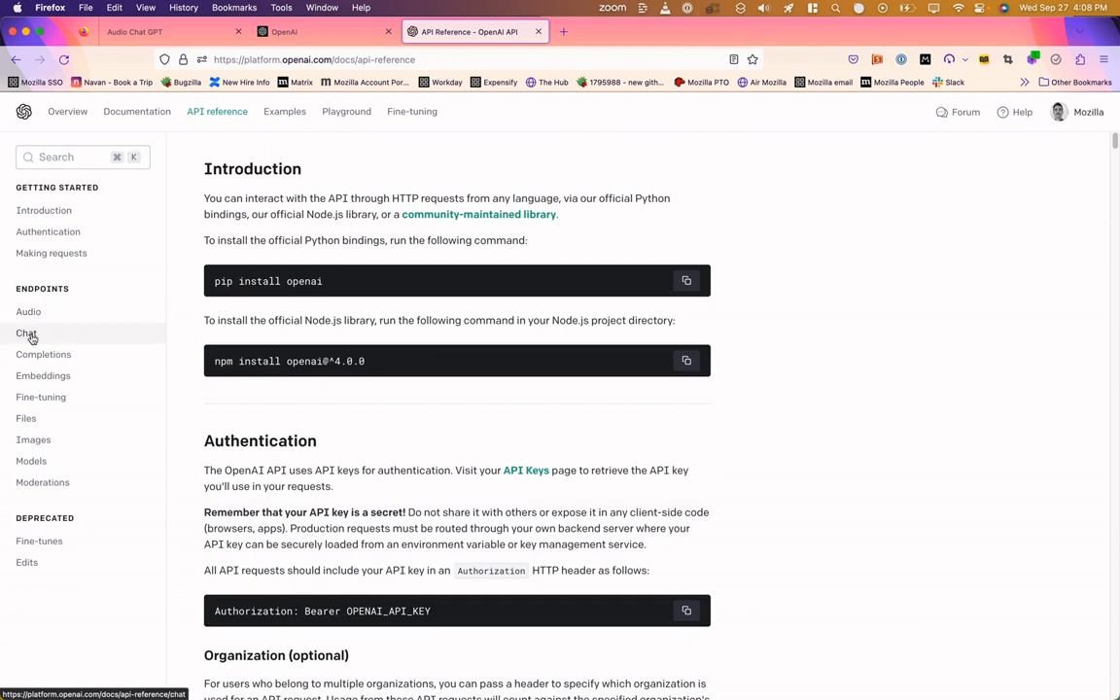
pyautogui.moveTo(43, 376)
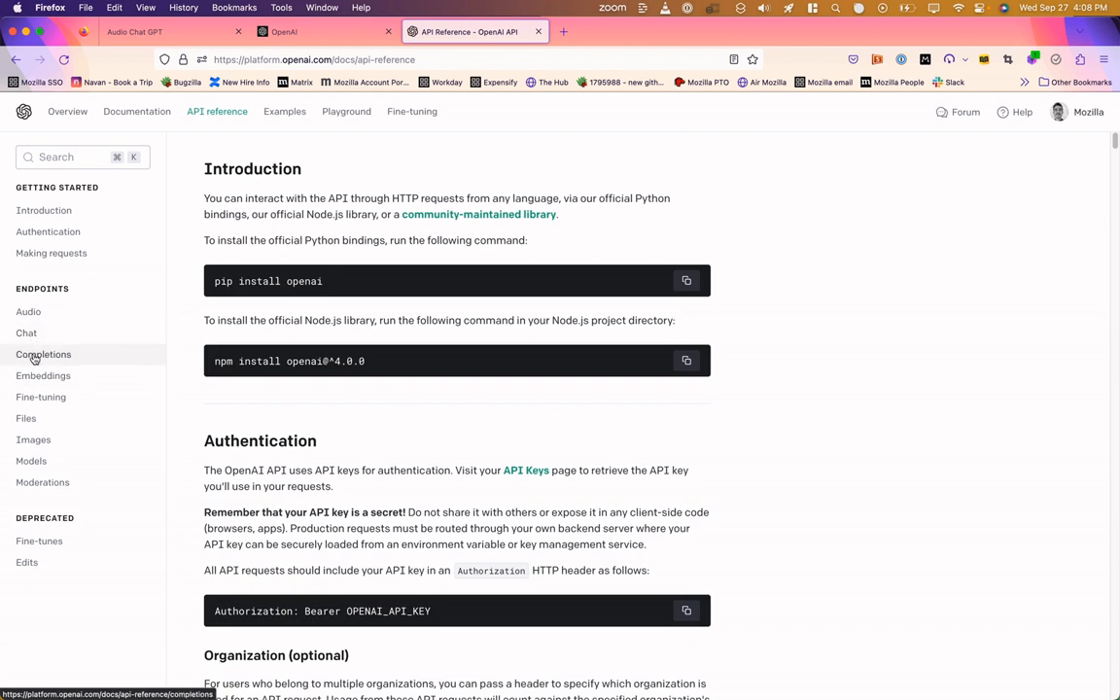
pyautogui.click(42, 354)
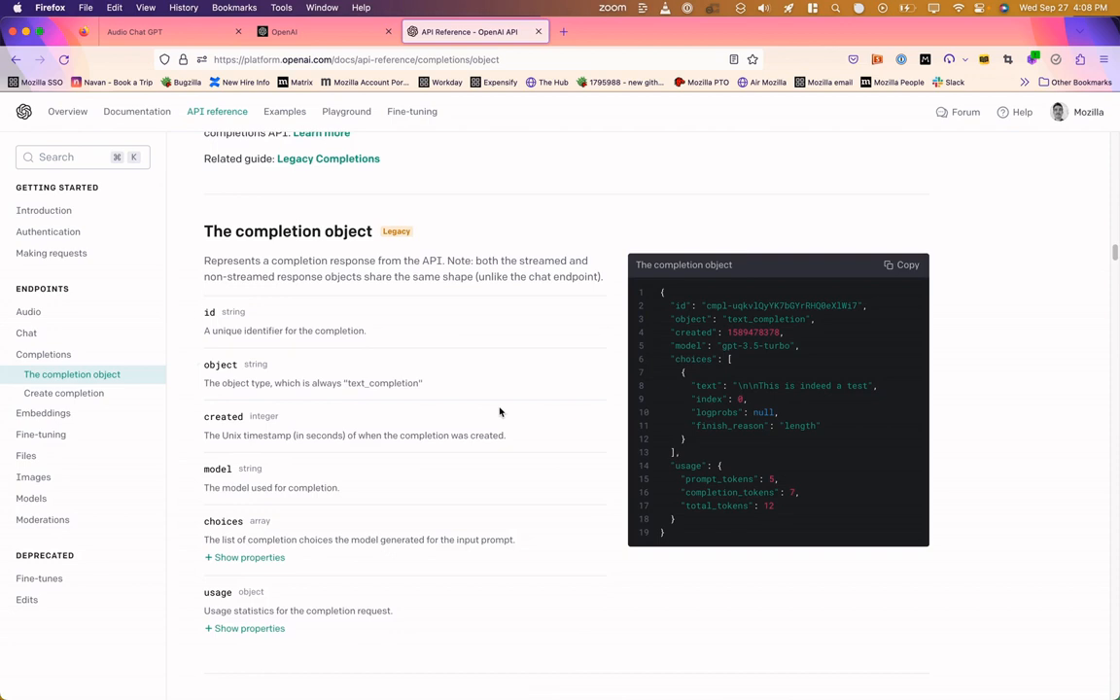
pyautogui.scroll(-3)
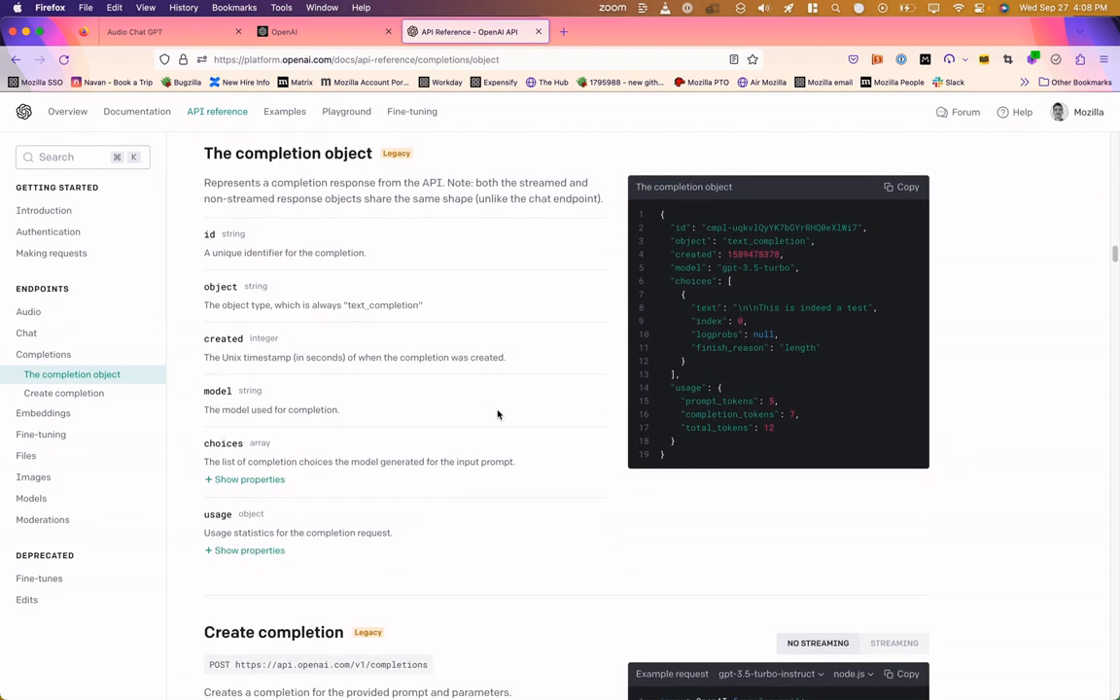
pyautogui.scroll(-3)
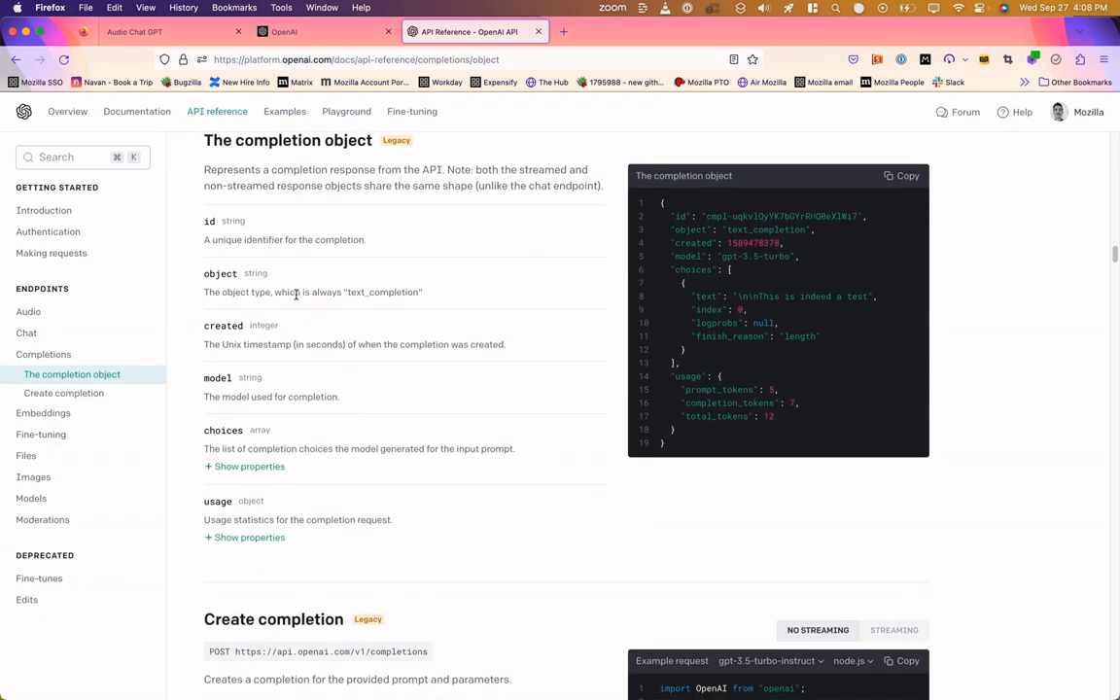
pyautogui.scroll(-3)
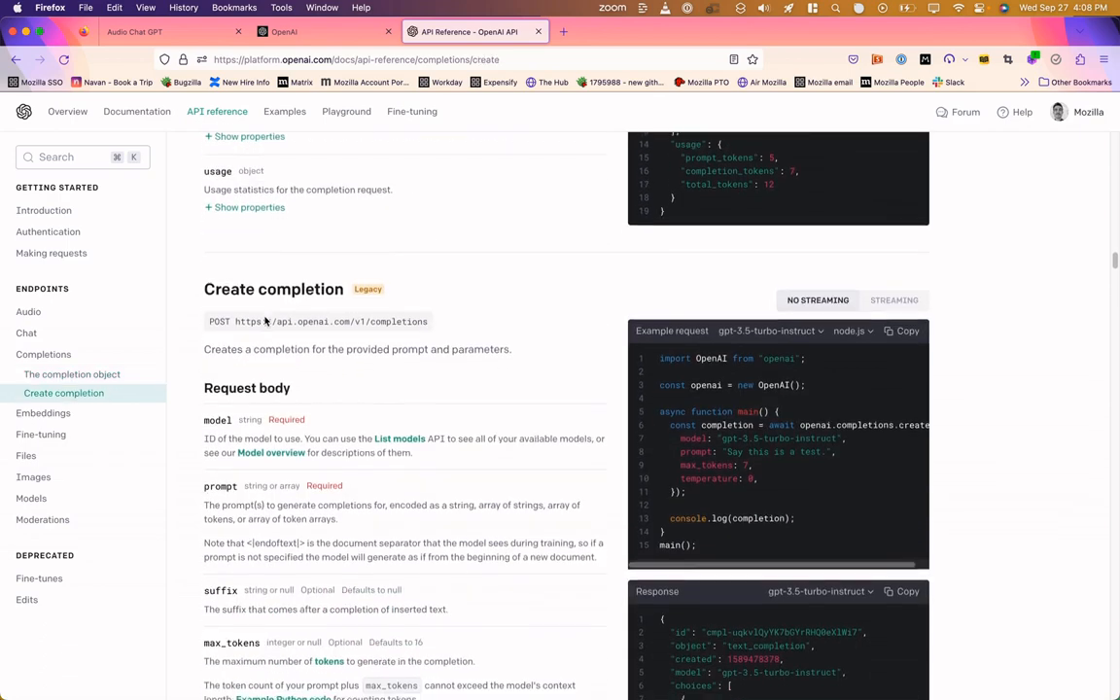
pyautogui.scroll(-3)
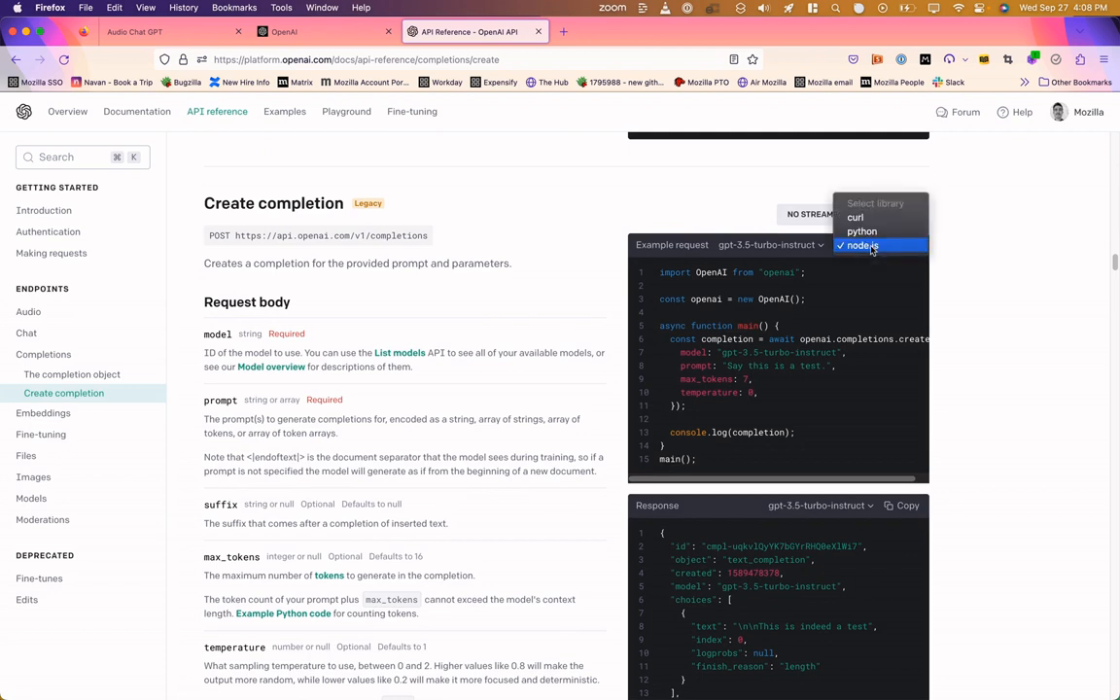
pyautogui.moveTo(867, 272)
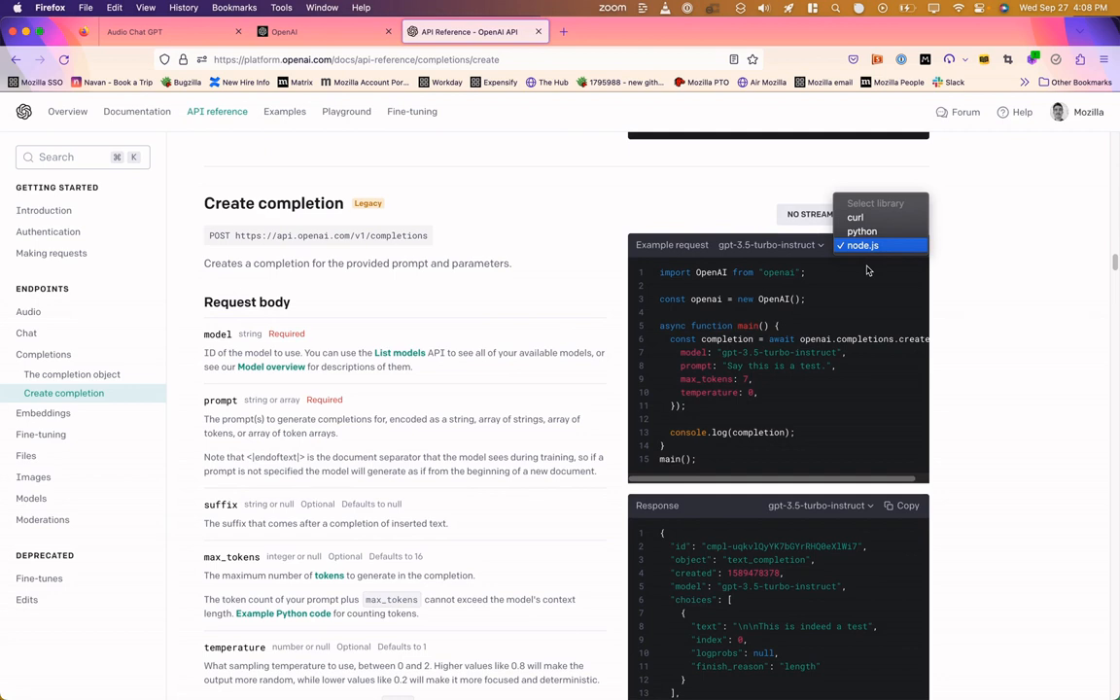
pyautogui.click(861, 244)
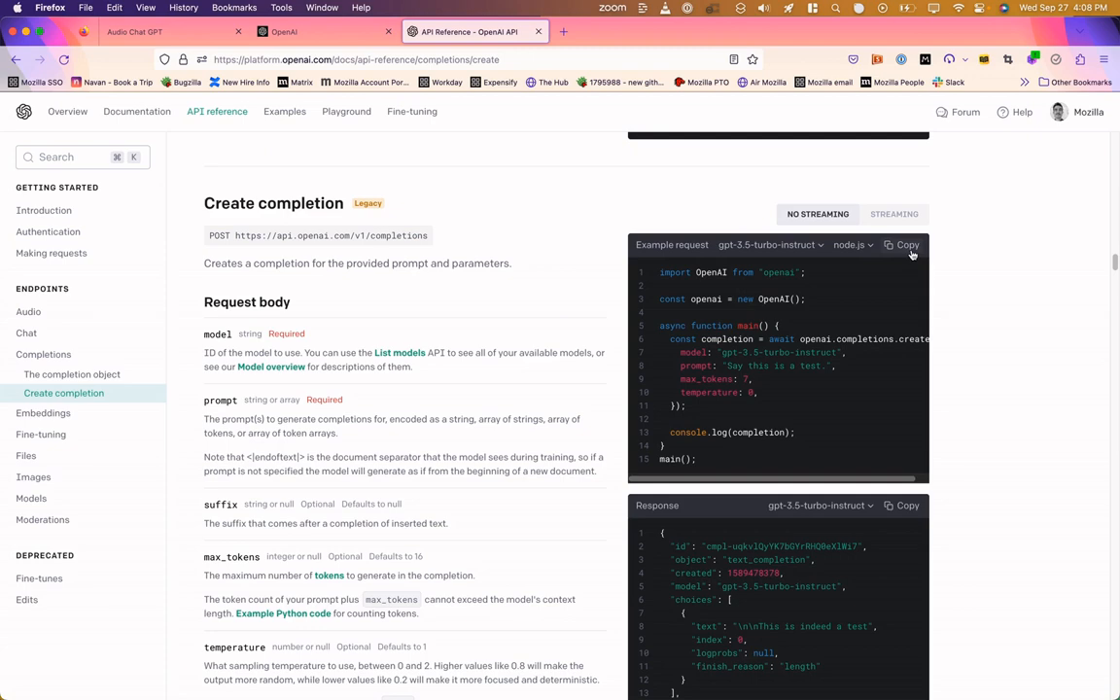
# Await openai.chat.completions.create with the transcript prompt, COMPLETIONS_CONFIG max_tokens, temperature and gpt-3.5-turbo.
pyautogui.press('cmd+tab')
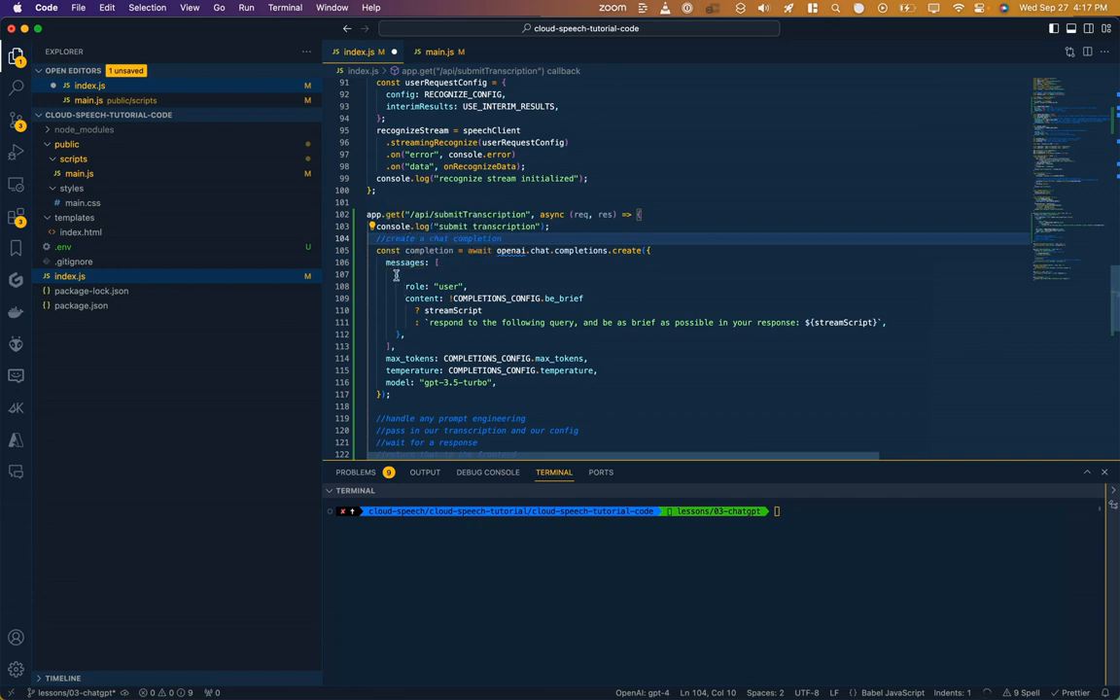
pyautogui.moveTo(416, 286)
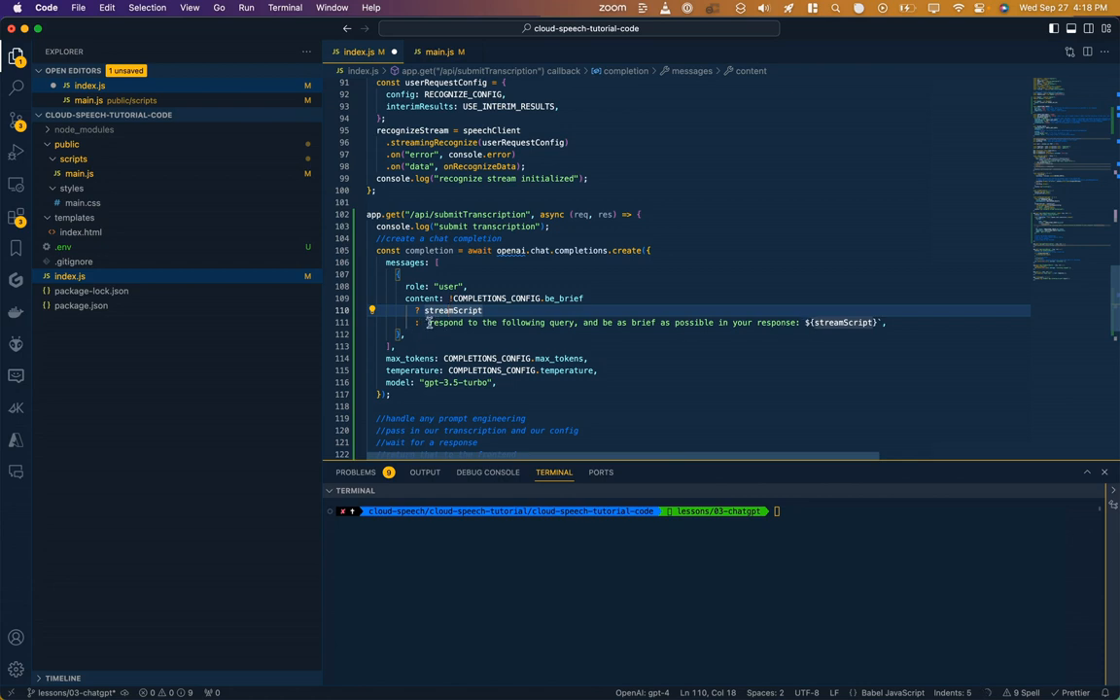
pyautogui.moveTo(430, 323); pyautogui.dragTo(795, 323)
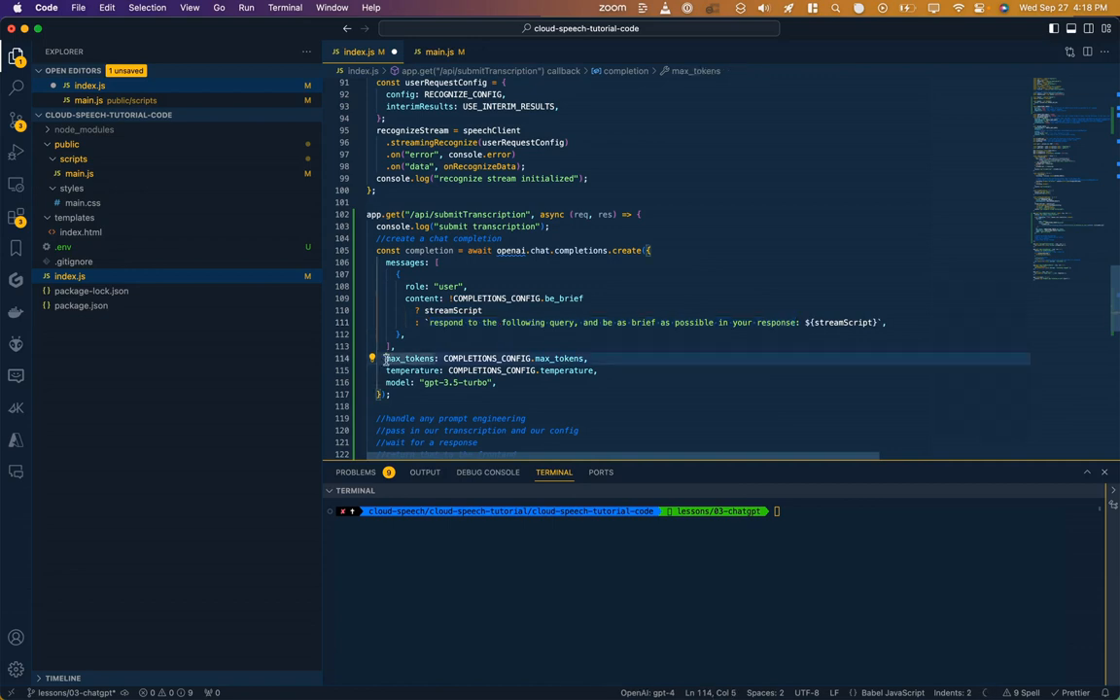
pyautogui.moveTo(410, 357)
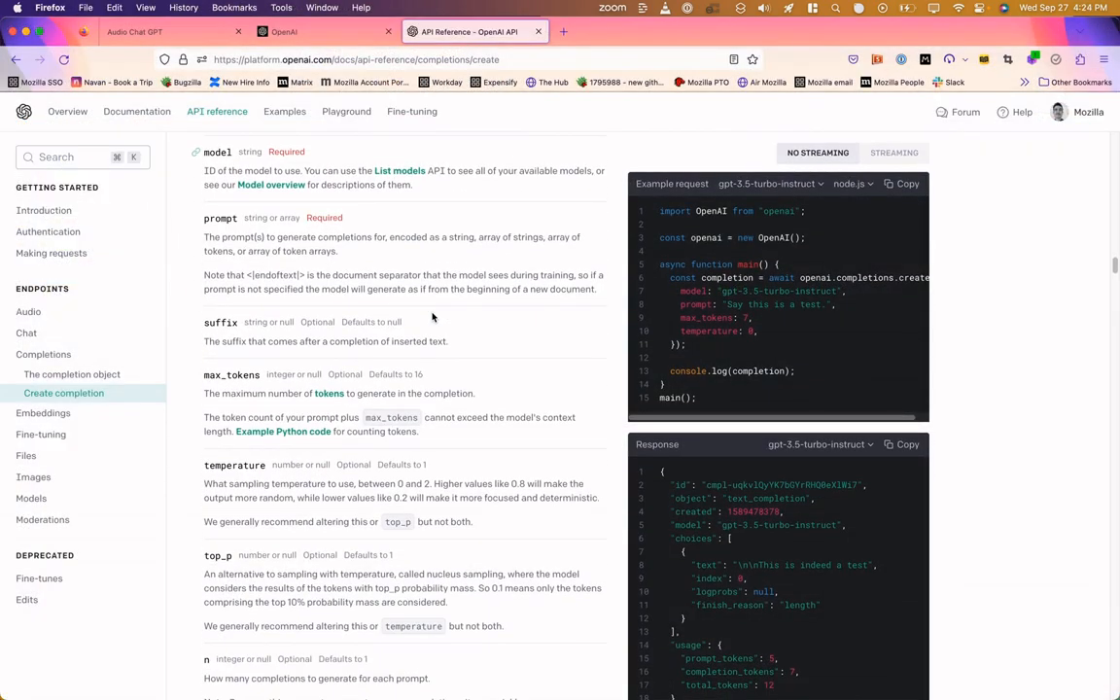
# Read down the chat completions API reference looking for gpt-3.5-turbo details.
pyautogui.scroll(-3)
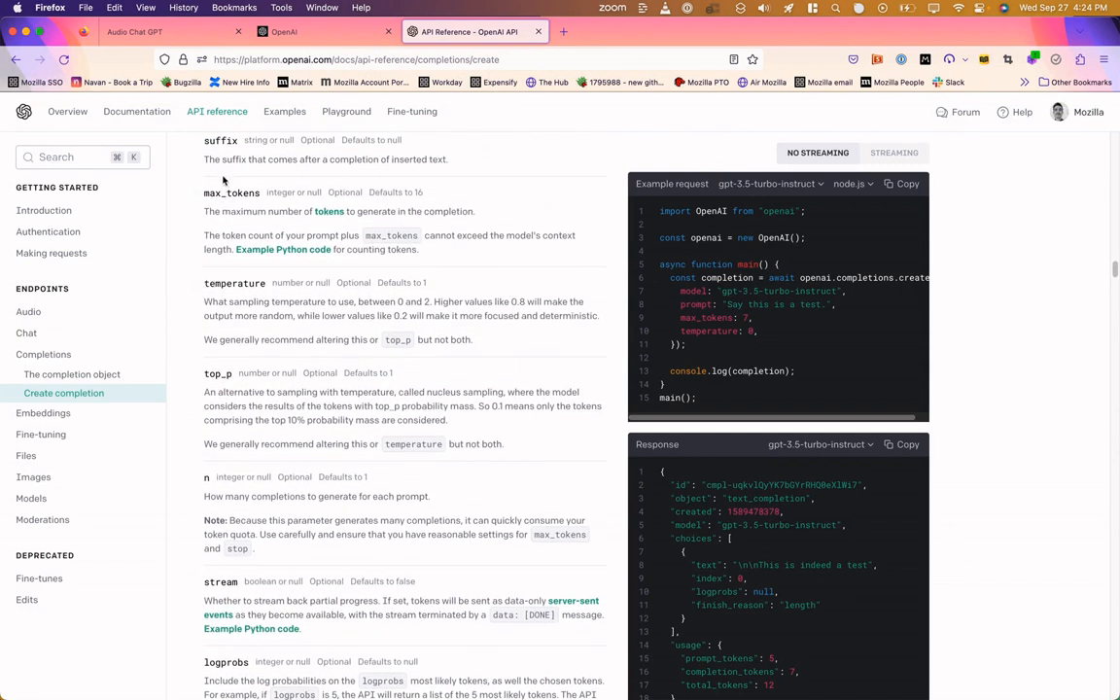
pyautogui.scroll(-3)
pyautogui.write('model')
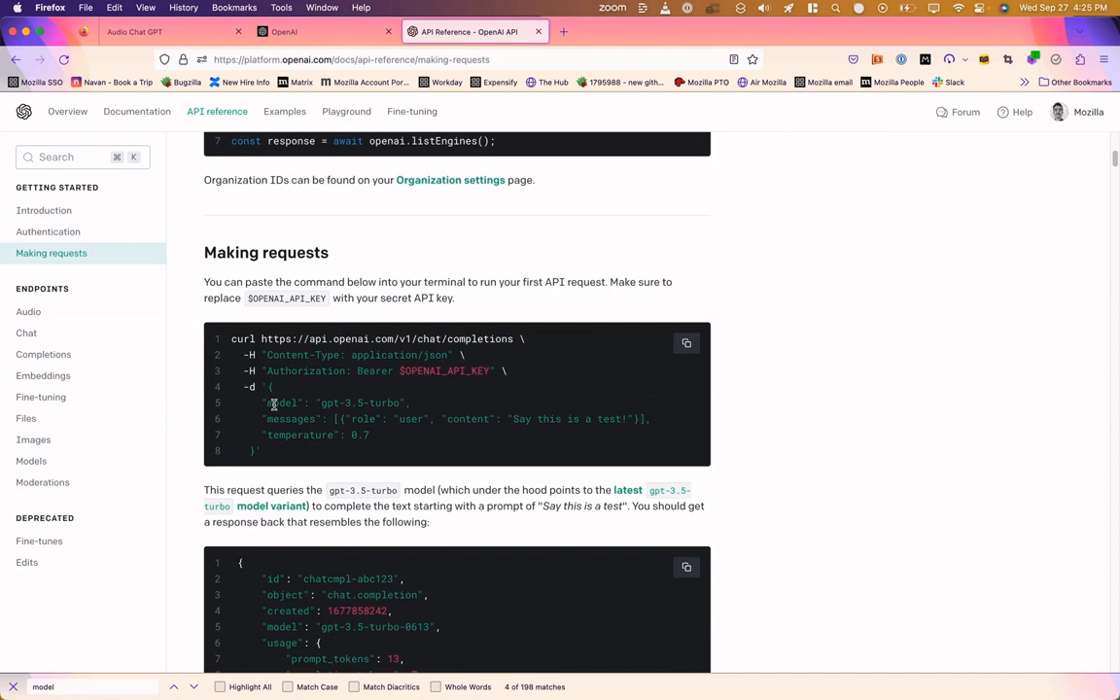
pyautogui.scroll(-3)
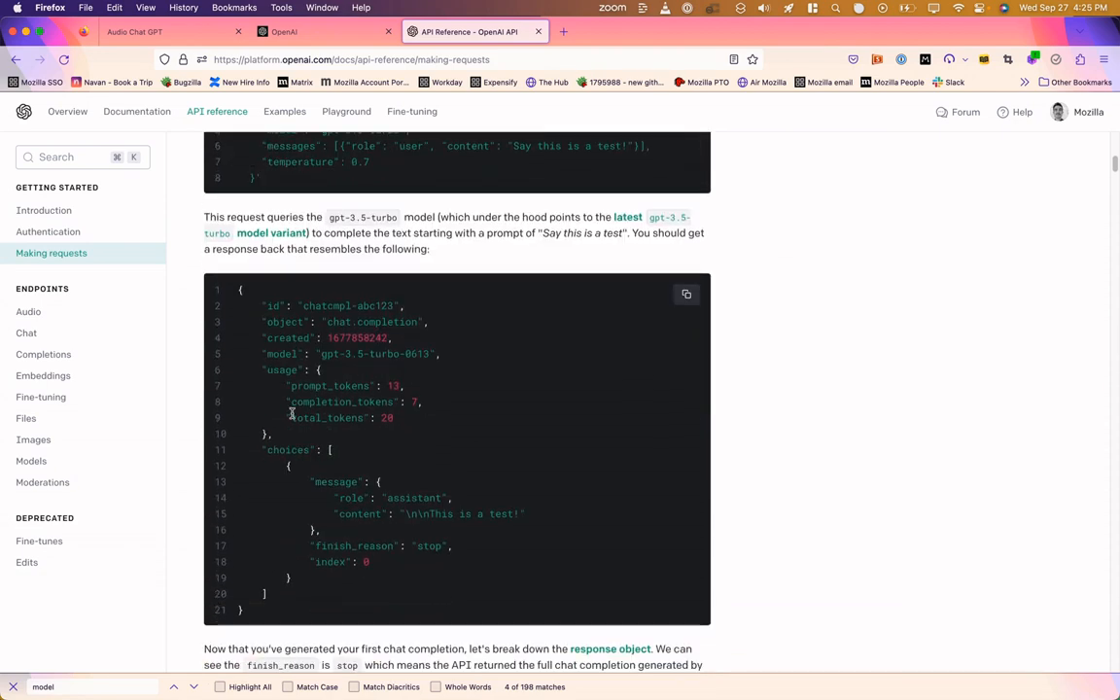
pyautogui.scroll(-3)
pyautogui.write('gpt-3.5-turbo')
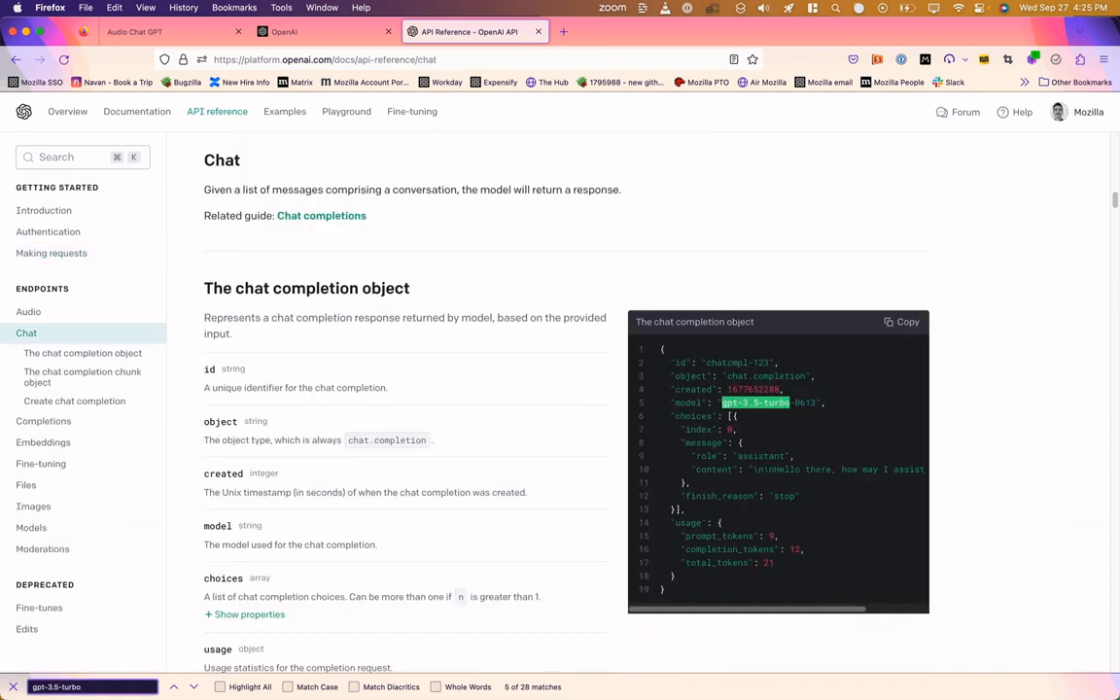
# Visit the Models list, return to the platform Overview and bring up the account menu for Pricing.
pyautogui.click(48, 500)
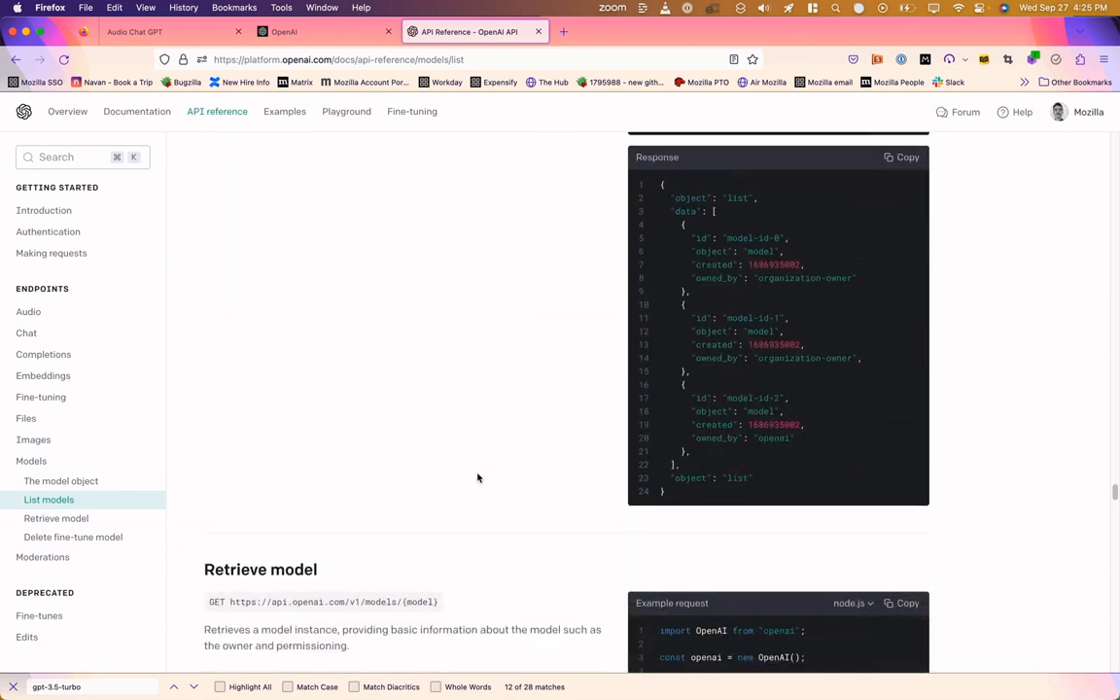
pyautogui.click(66, 111)
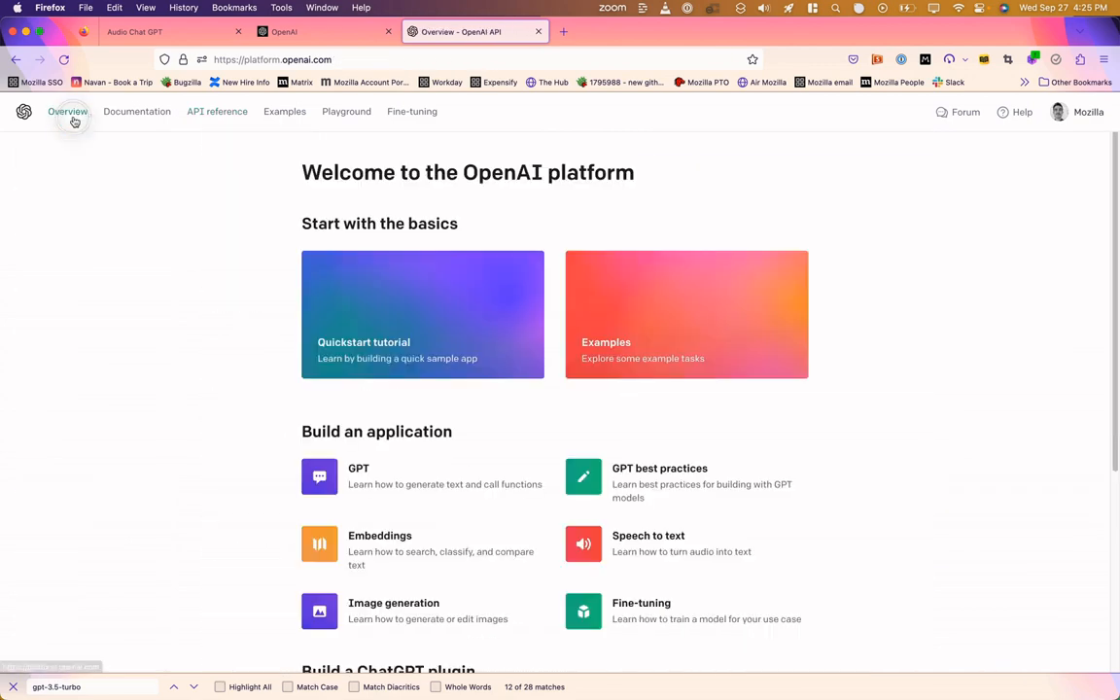
pyautogui.click(1086, 110)
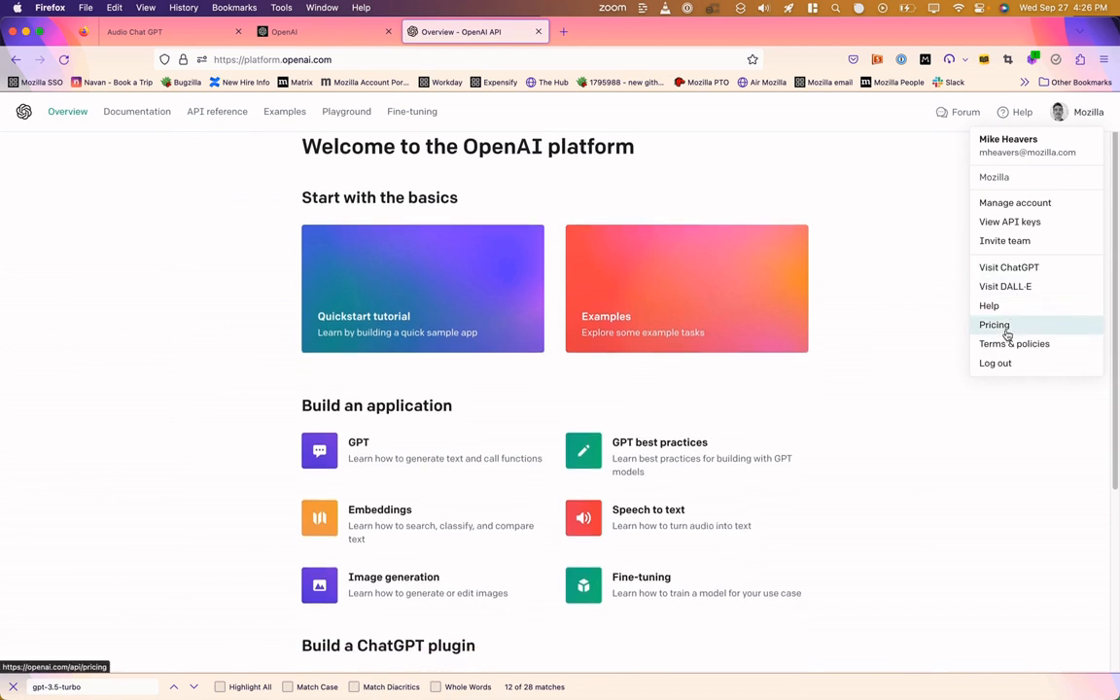
pyautogui.click(994, 325)
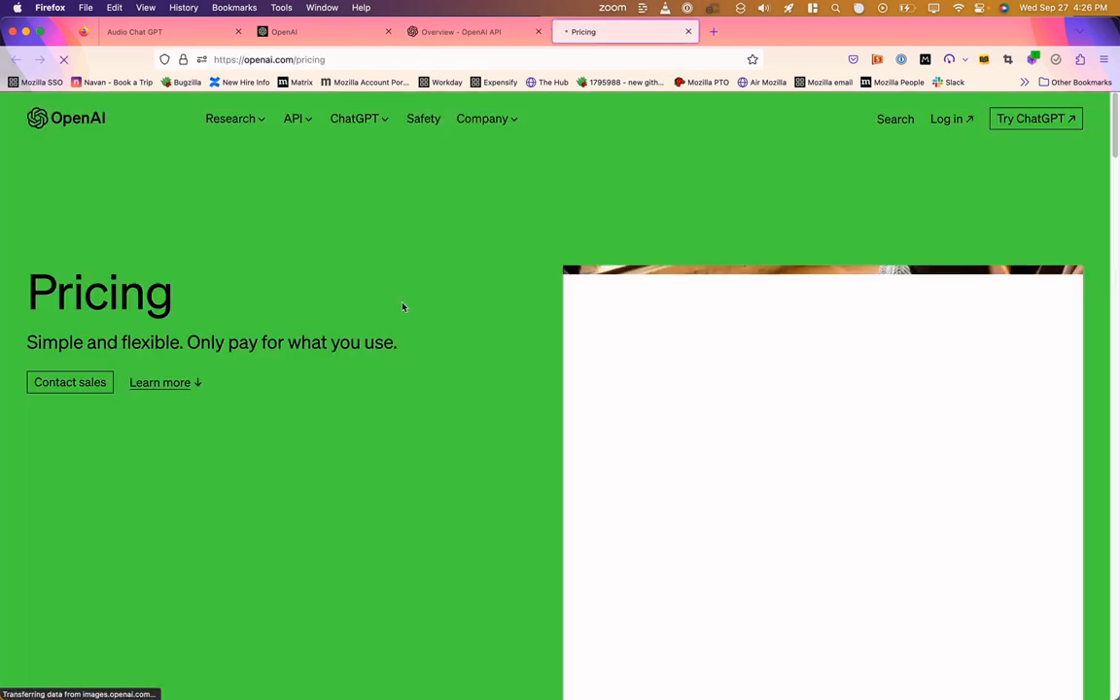
pyautogui.scroll(-3)
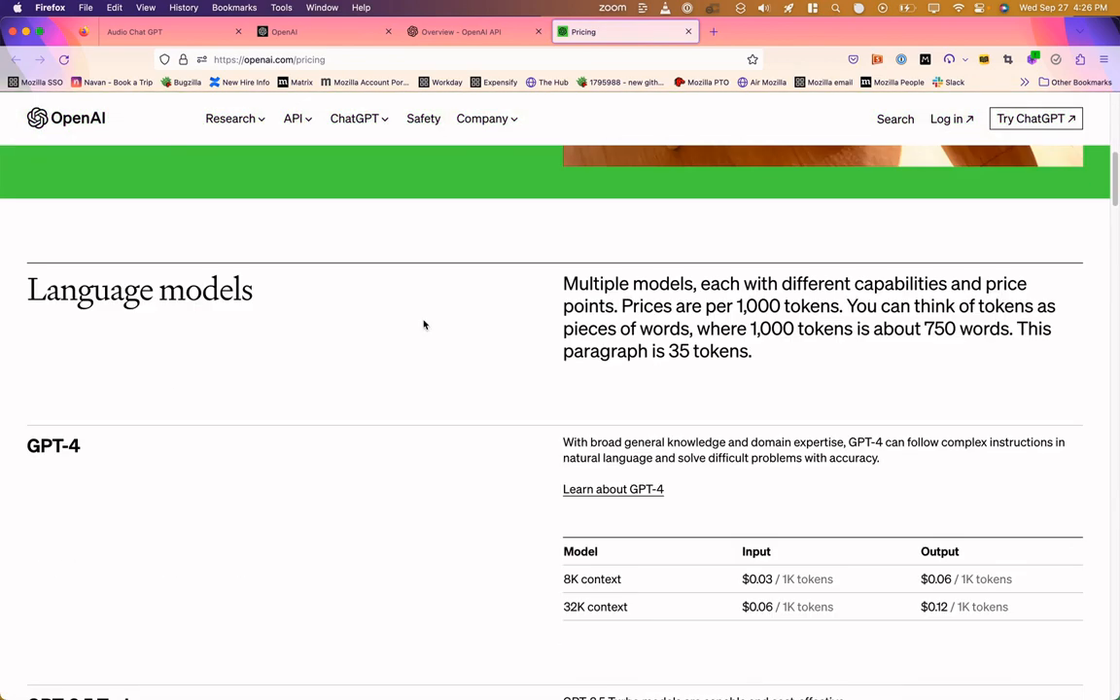
pyautogui.scroll(-3)
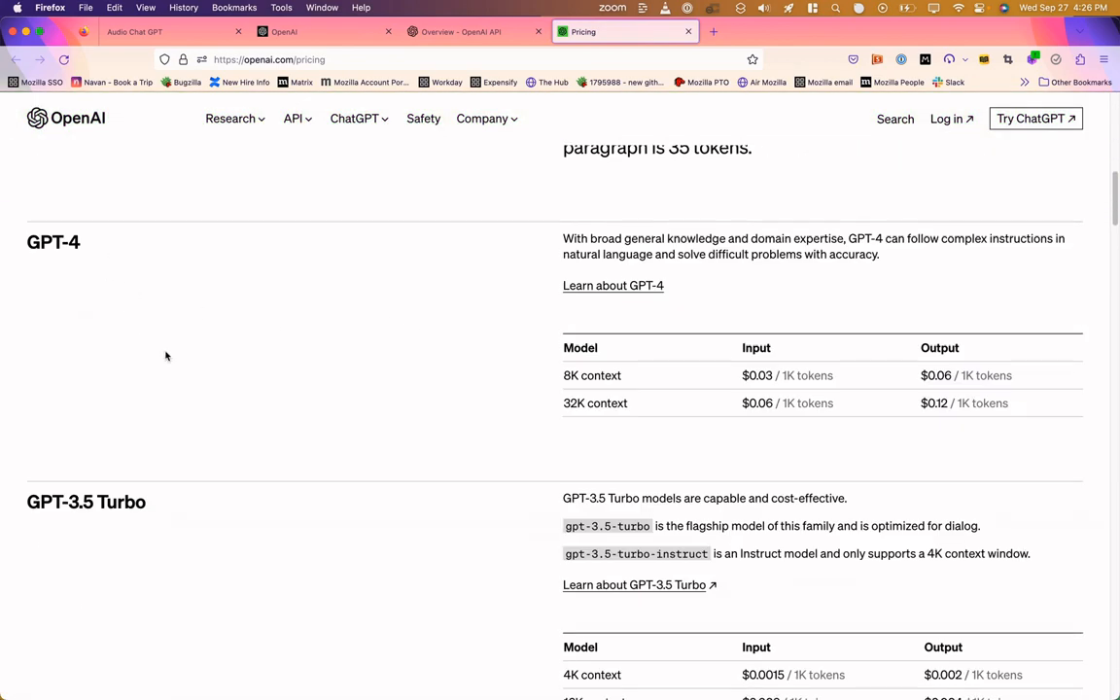
pyautogui.scroll(-3)
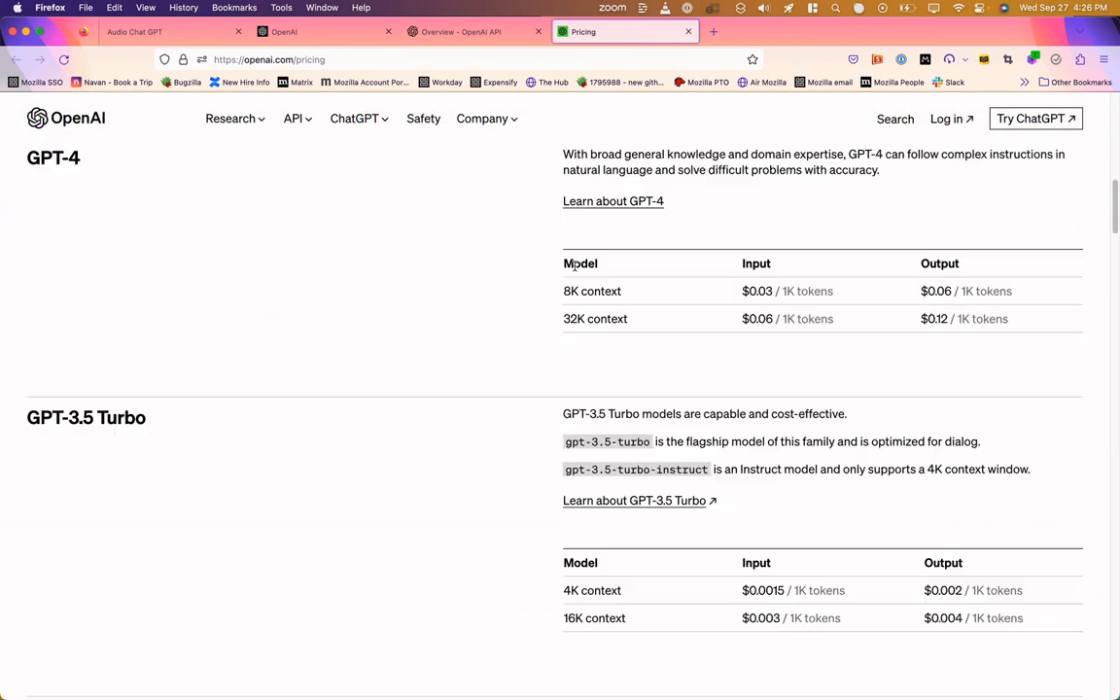
pyautogui.doubleClick(591, 291)
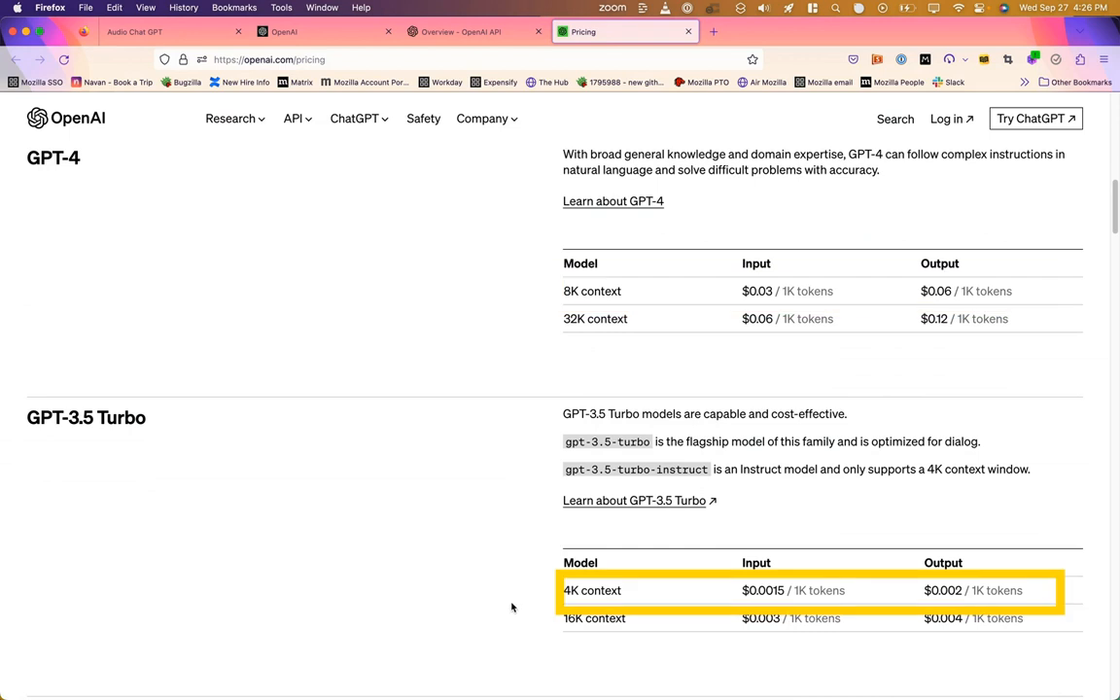
pyautogui.doubleClick(591, 591)
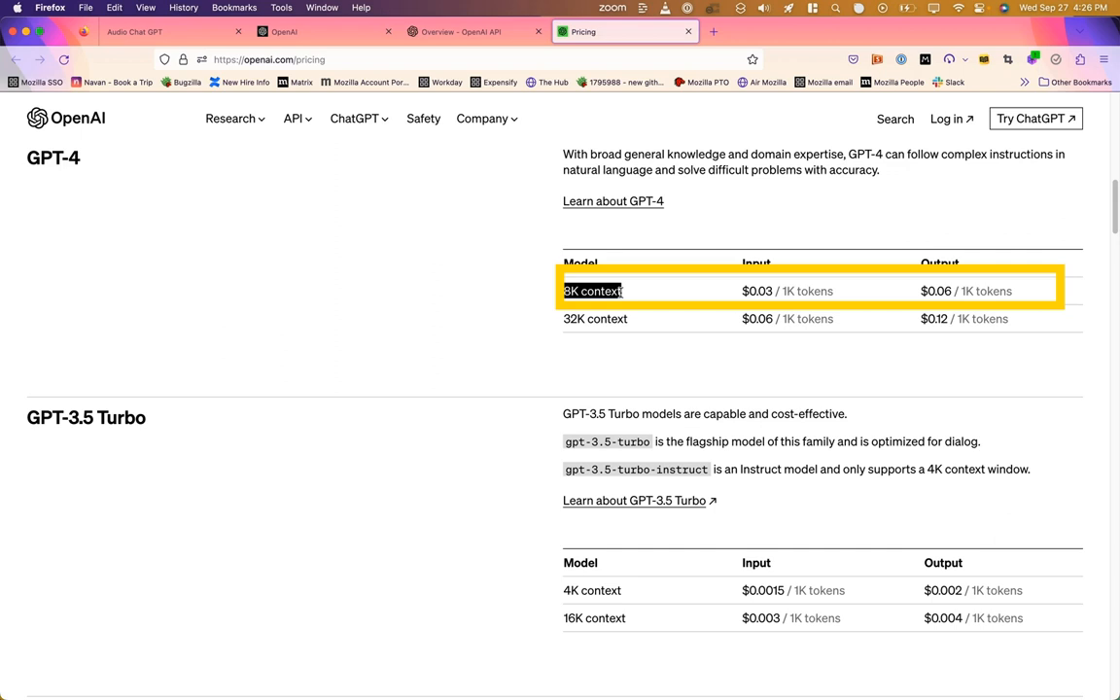
pyautogui.moveTo(493, 472)
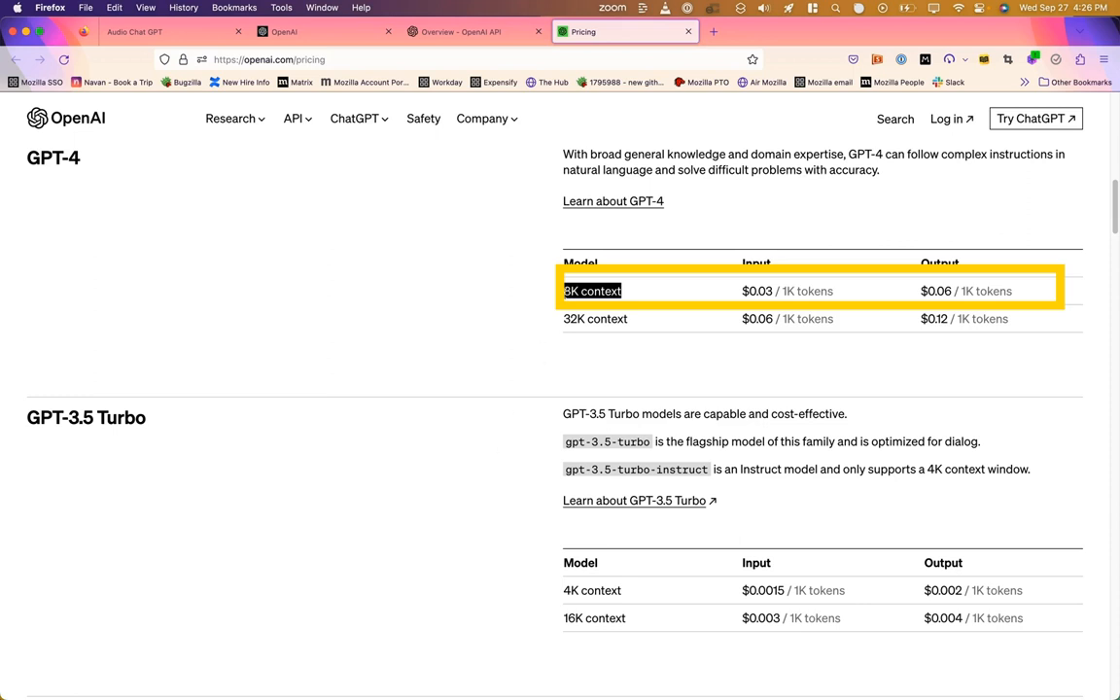
pyautogui.moveTo(664, 284)
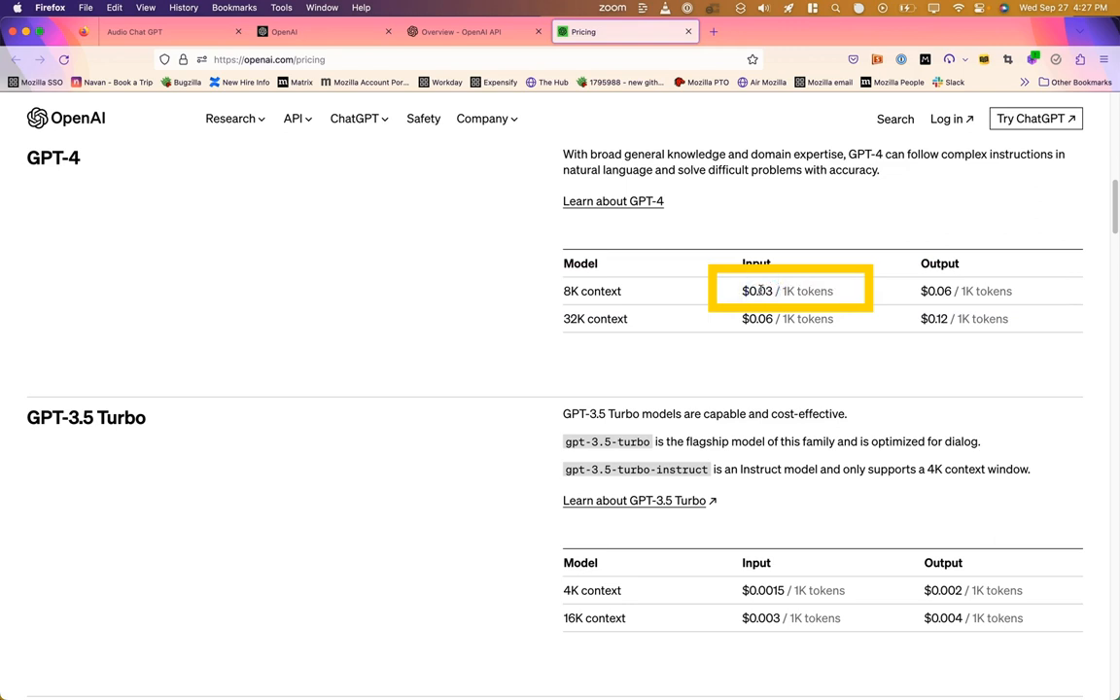
pyautogui.moveTo(774, 291)
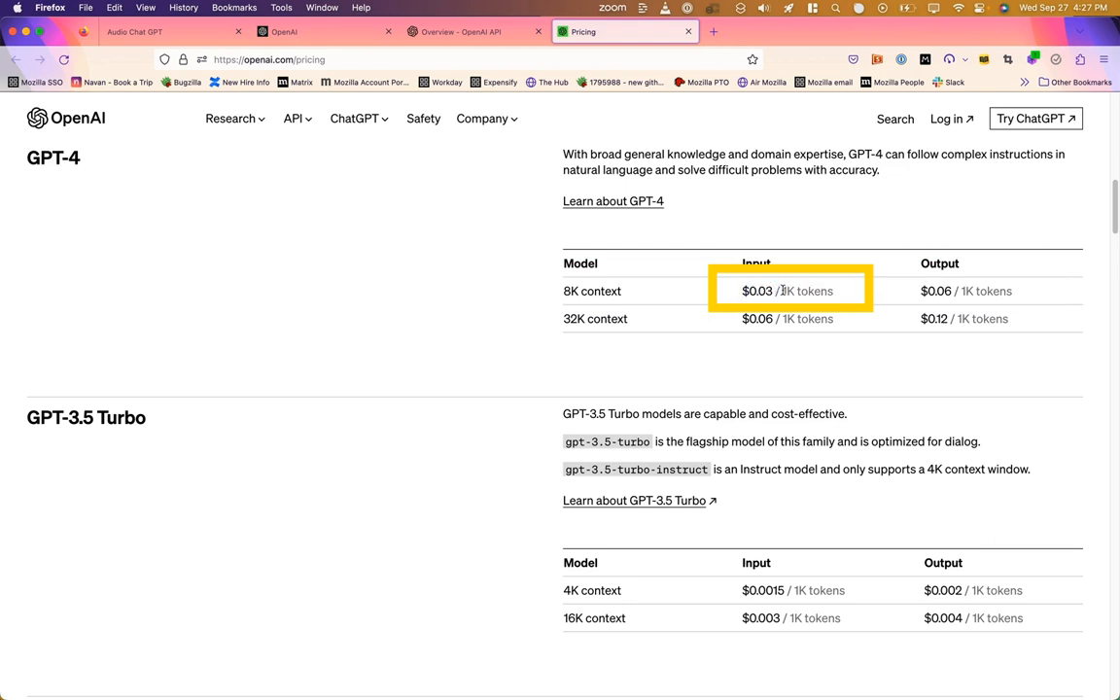
pyautogui.doubleClick(806, 292)
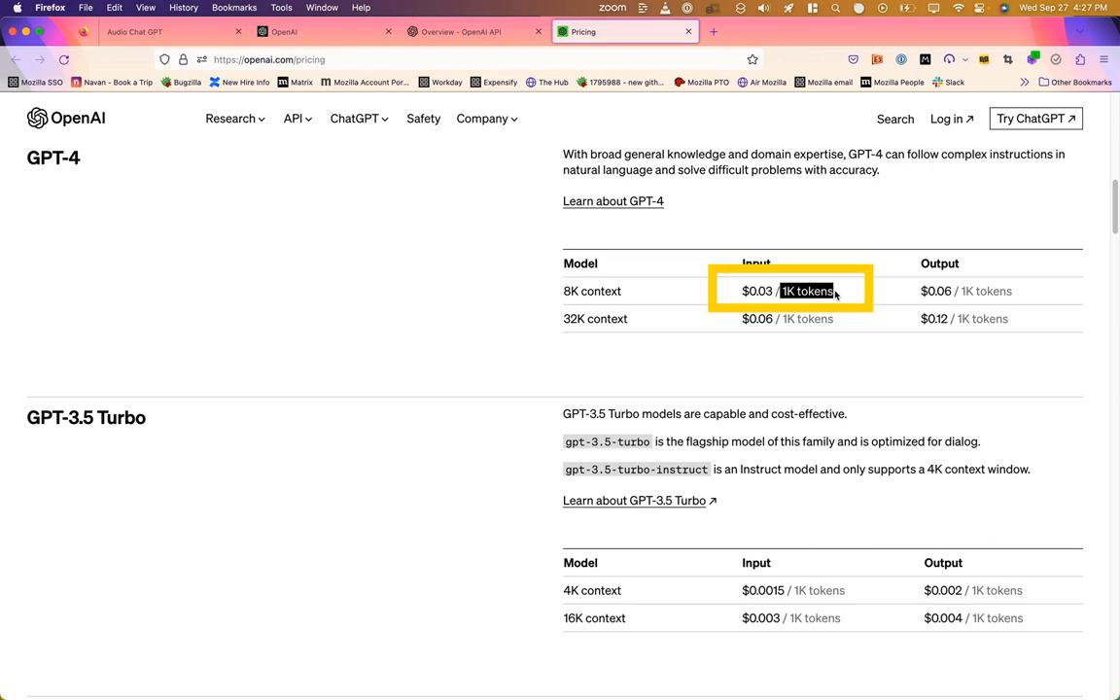
pyautogui.click(832, 291)
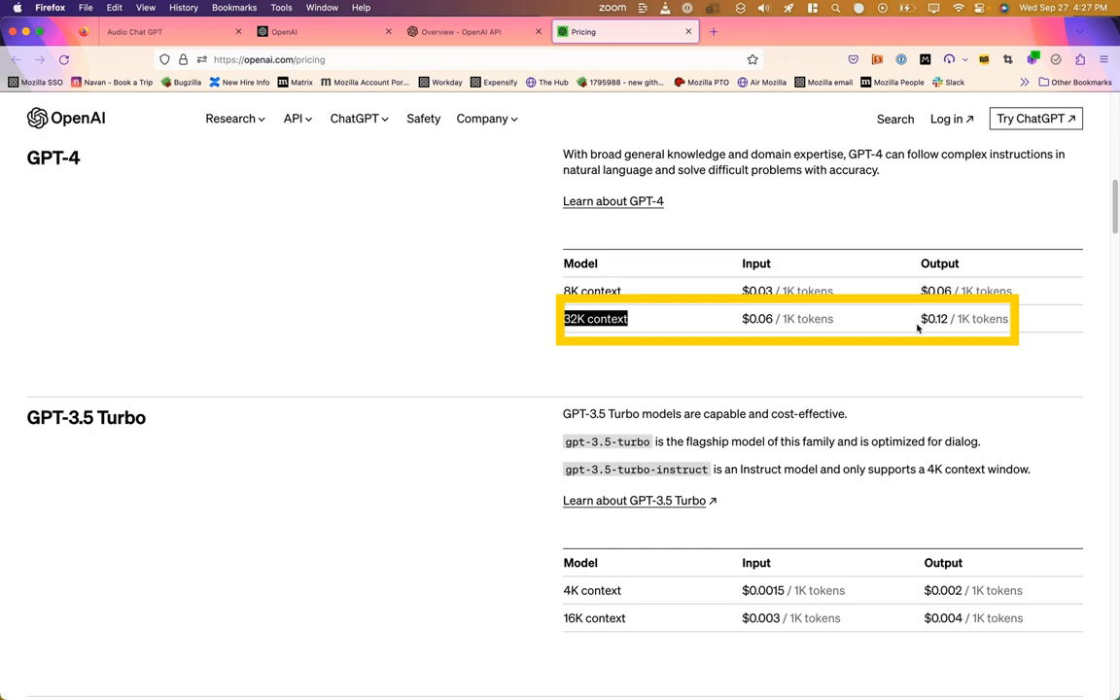
# Scroll the pricing page down to the GPT-3.5 Turbo table ($0.0015 input, $0.002 output per 1K tokens).
pyautogui.scroll(-3)
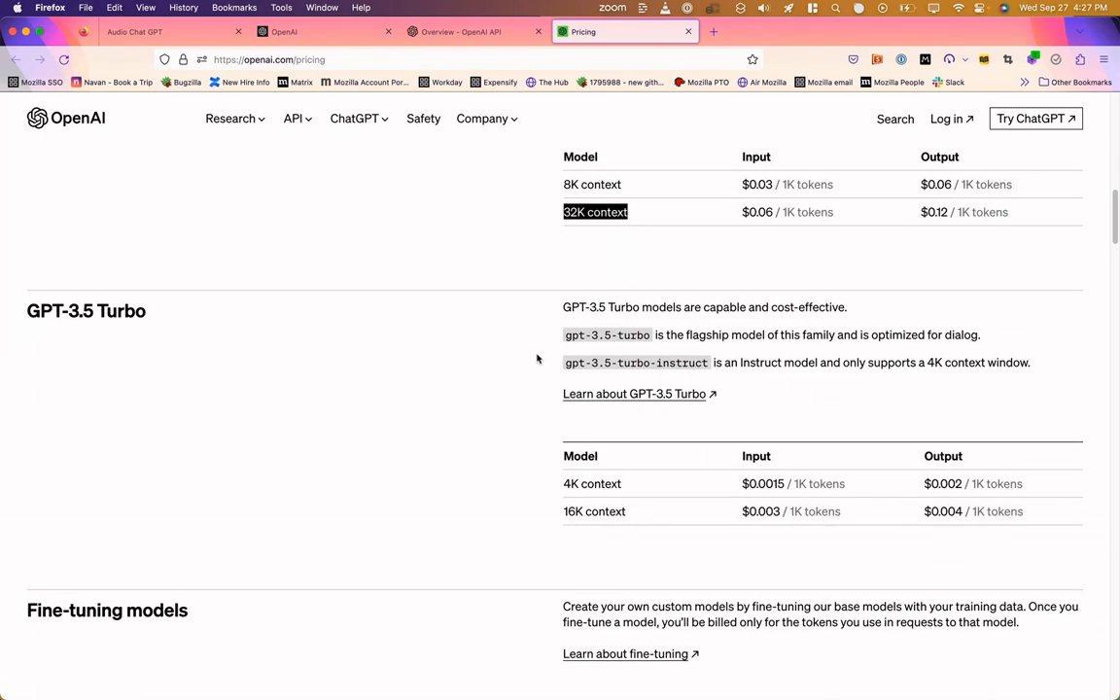
pyautogui.scroll(-3)
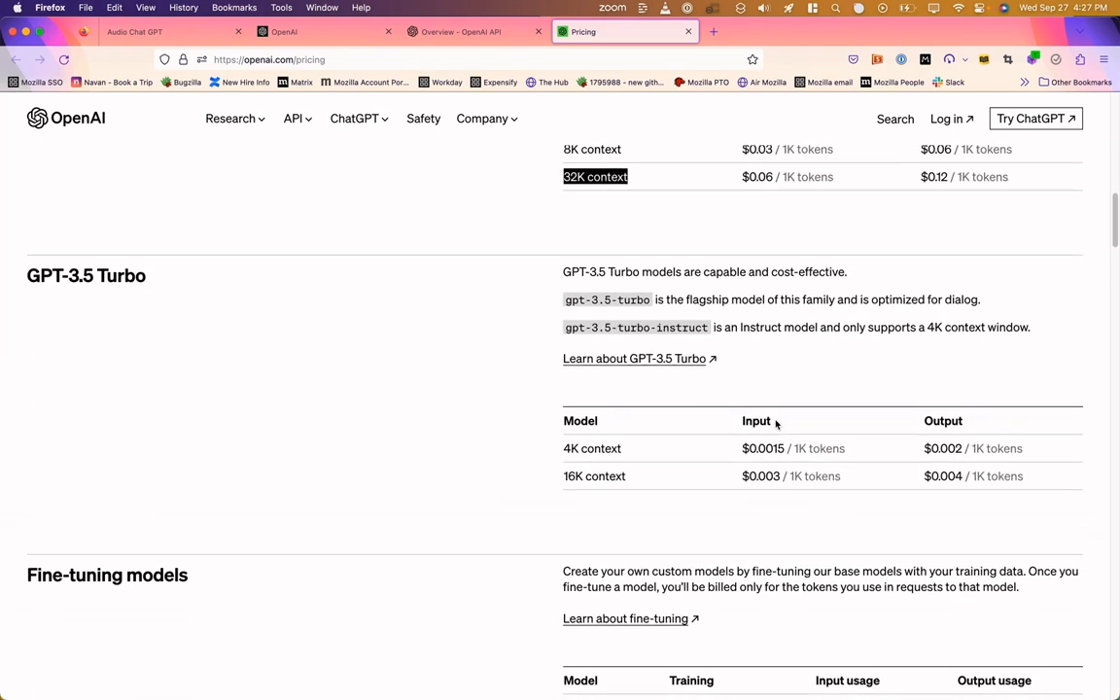
pyautogui.scroll(-3)
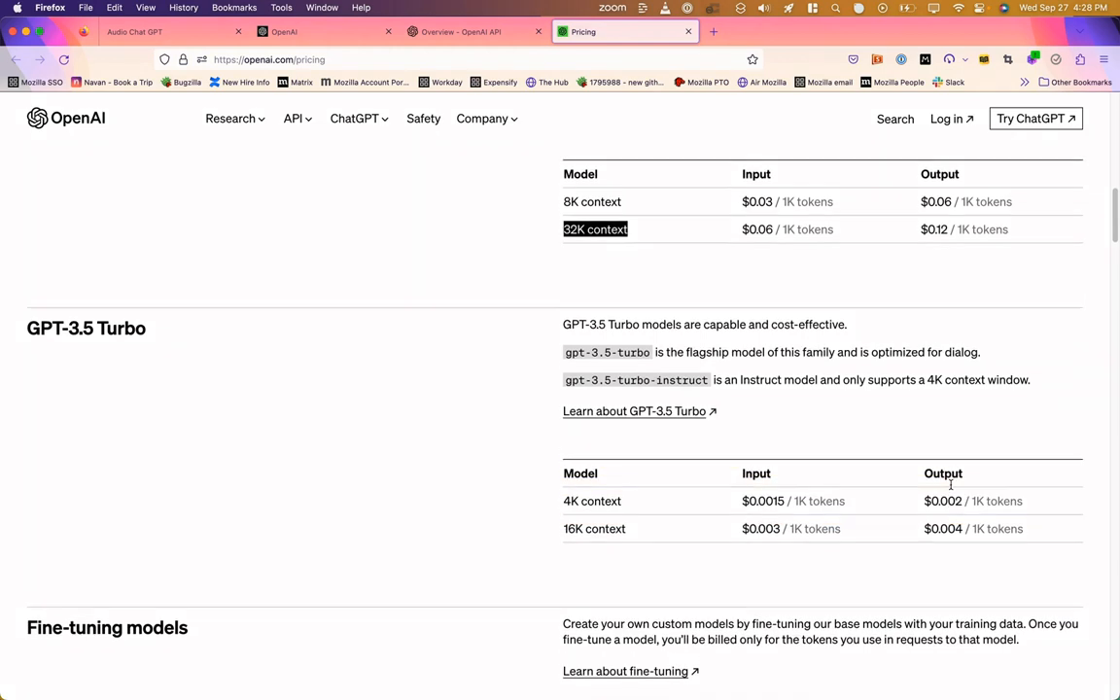
pyautogui.scroll(-3)
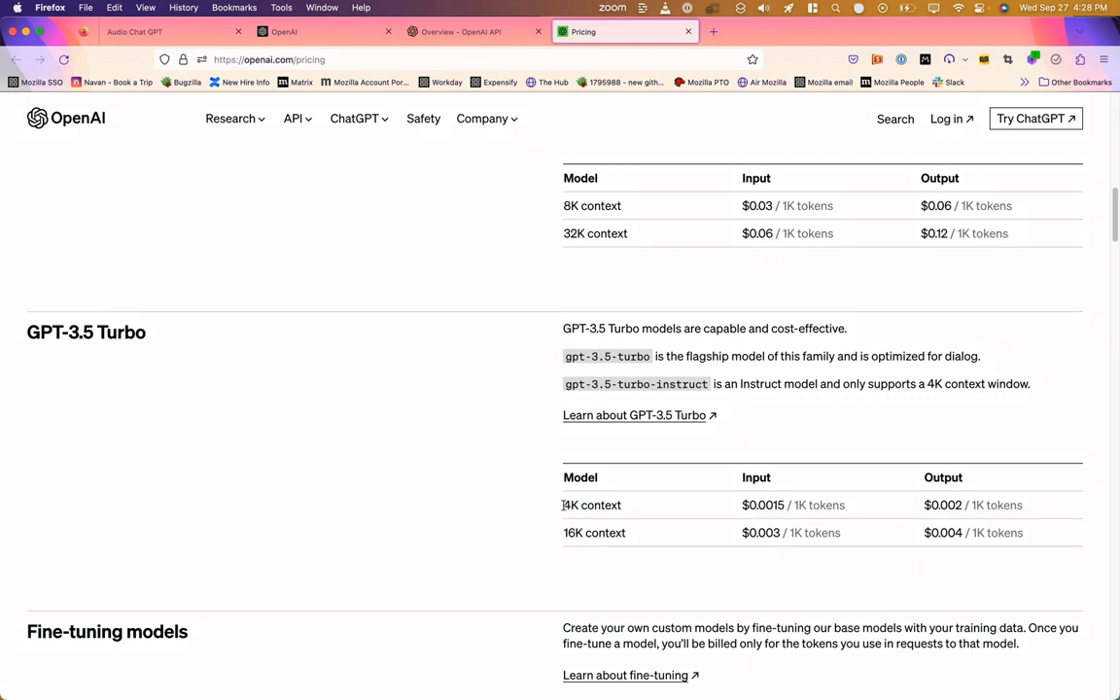
pyautogui.moveTo(540, 507)
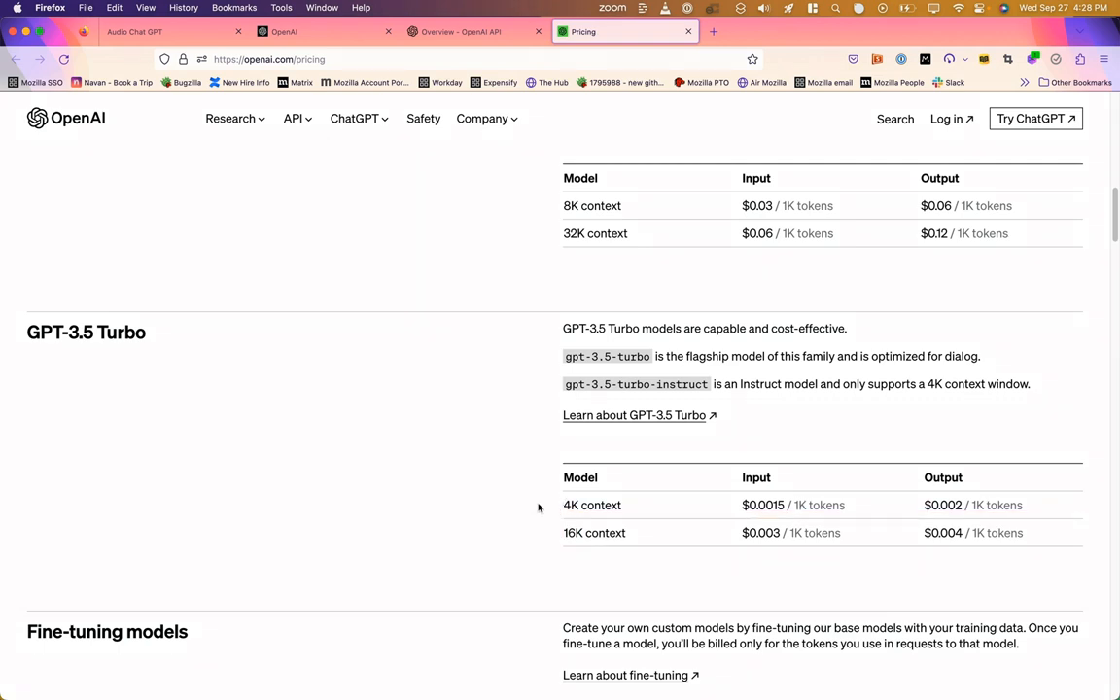
pyautogui.moveTo(873, 346)
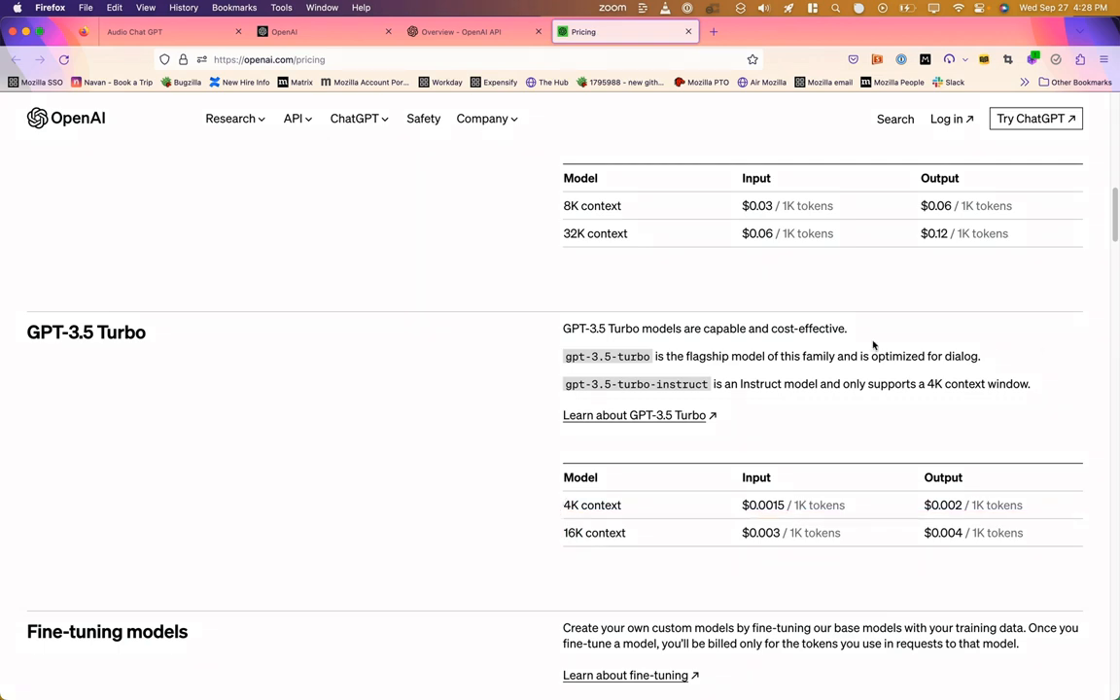
pyautogui.moveTo(838, 406)
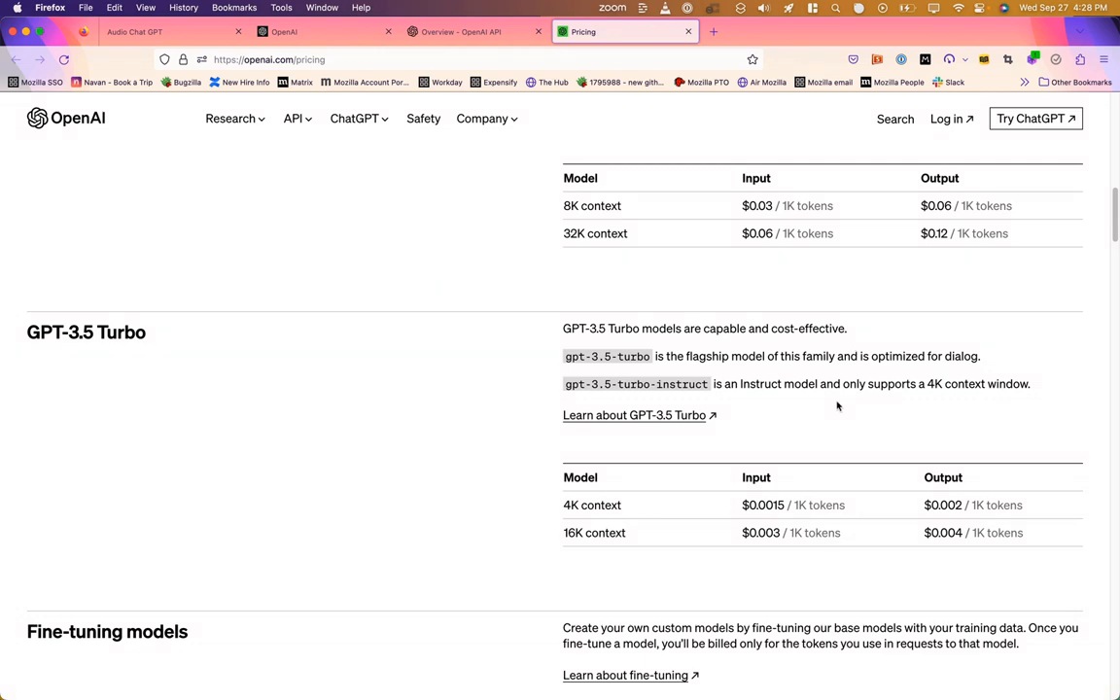
pyautogui.scroll(-3)
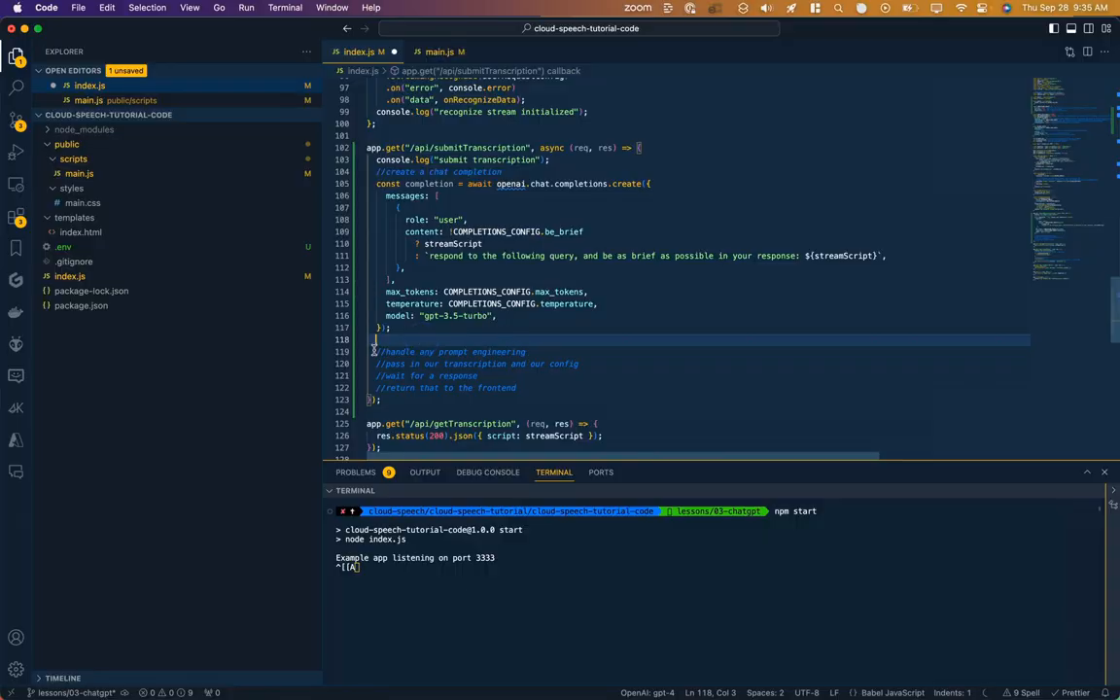
# Remove the prompt-engineering placeholder comments from the submitTranscription route in index.js.
pyautogui.moveTo(377, 349); pyautogui.dragTo(593, 363)
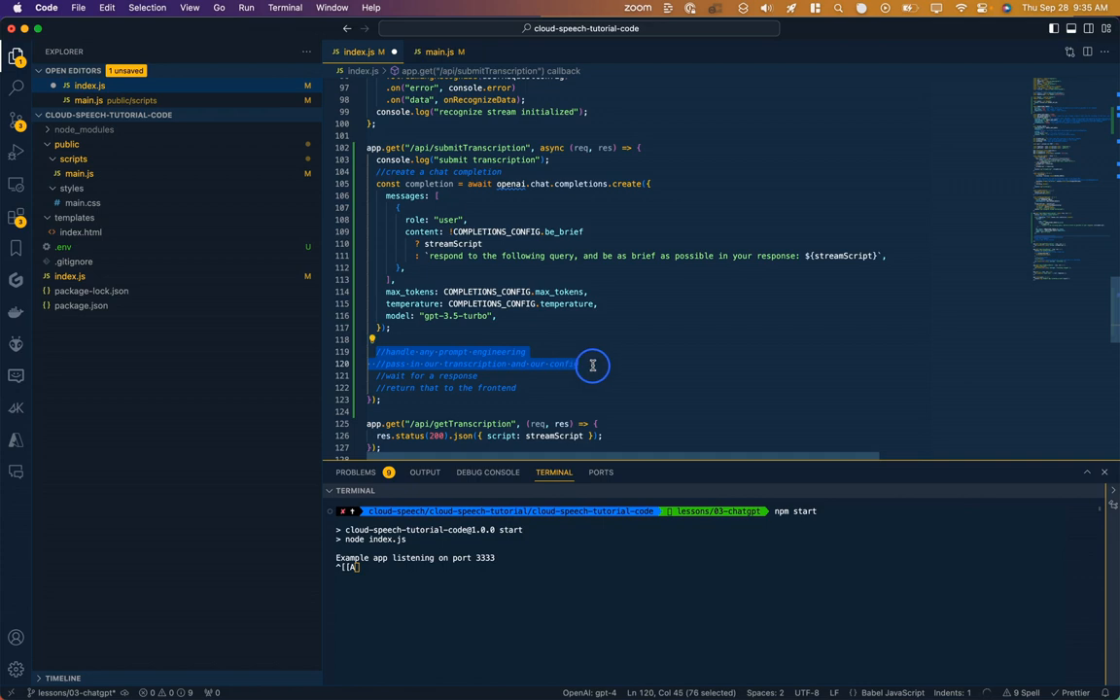
pyautogui.press('Delete')
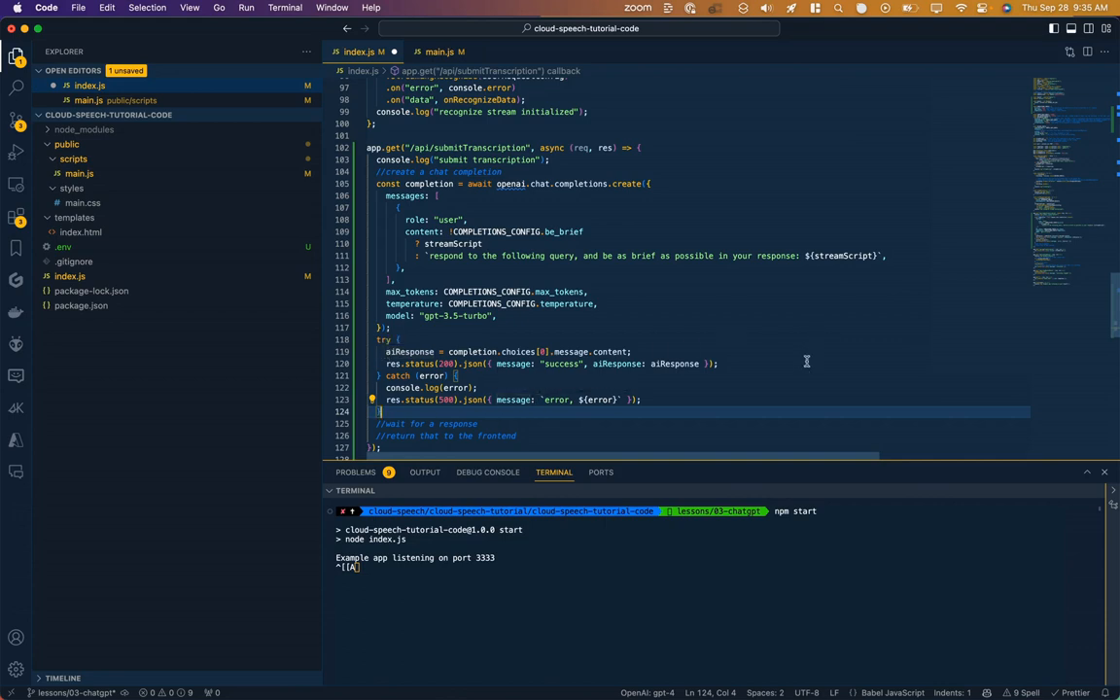
pyautogui.moveTo(420, 387)
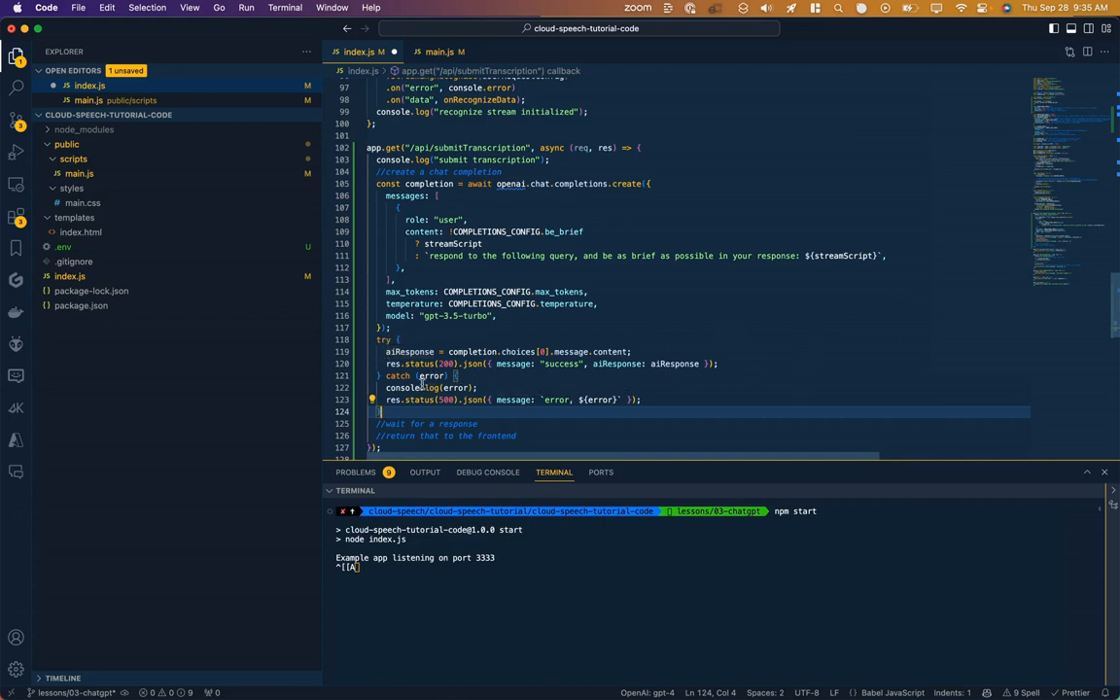
pyautogui.moveTo(669, 397)
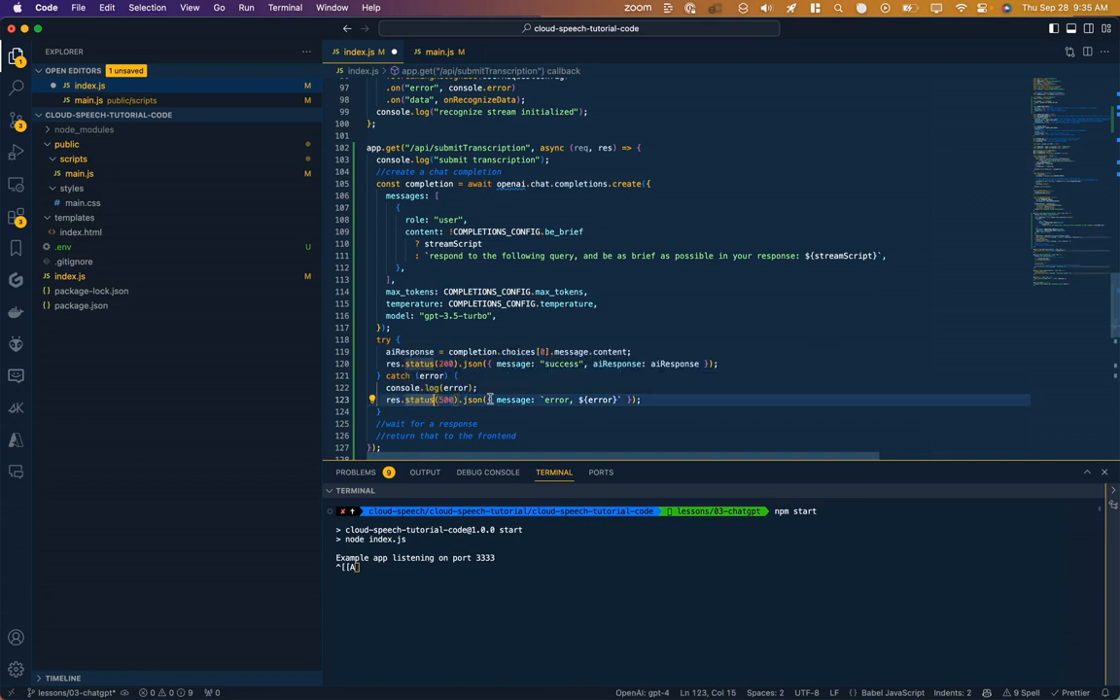
pyautogui.moveTo(509, 400)
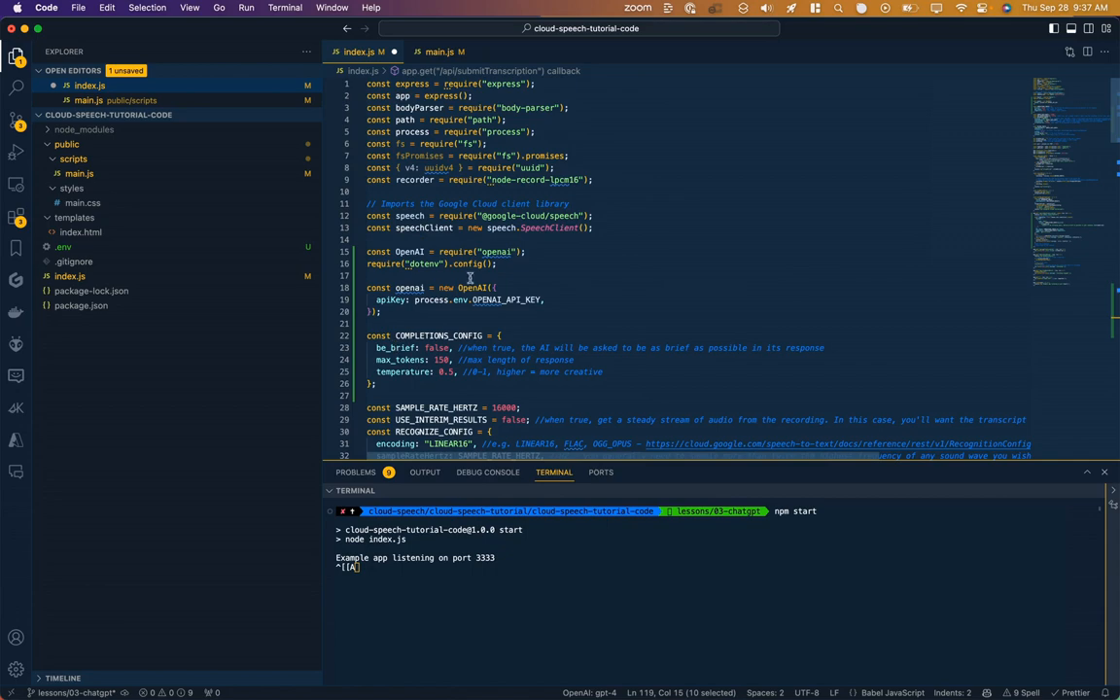
# Declare a module-level 'let aiResponse;' just below COMPLETIONS_CONFIG in index.js.
pyautogui.scroll(-3)
pyautogui.write('let aiResponse;')
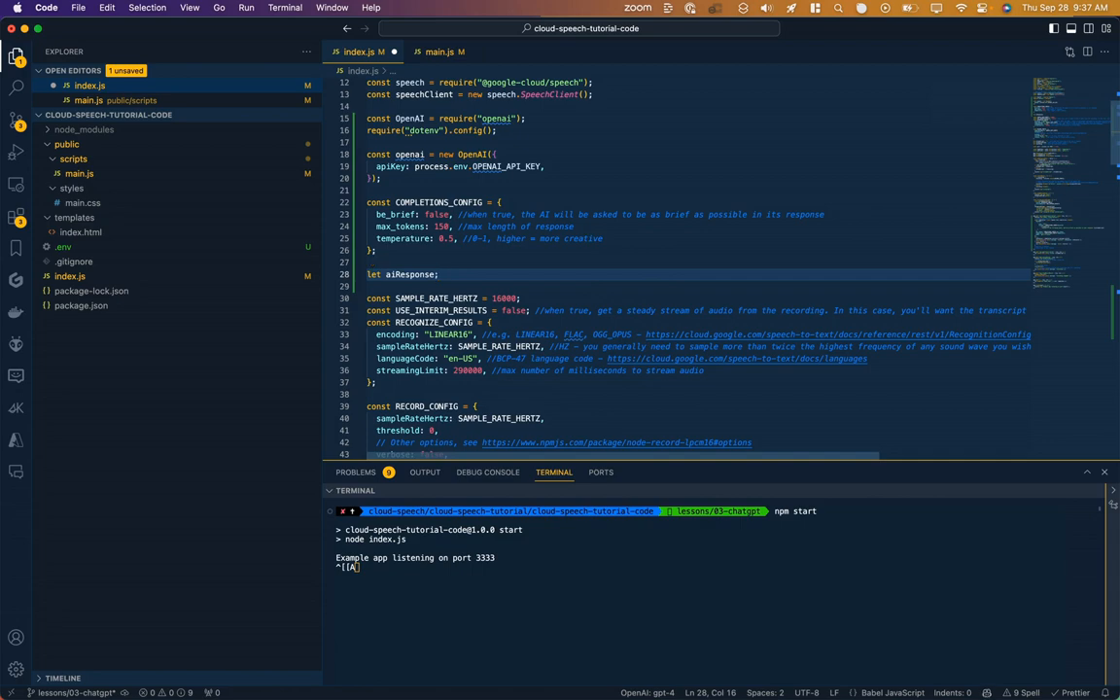
pyautogui.scroll(-3)
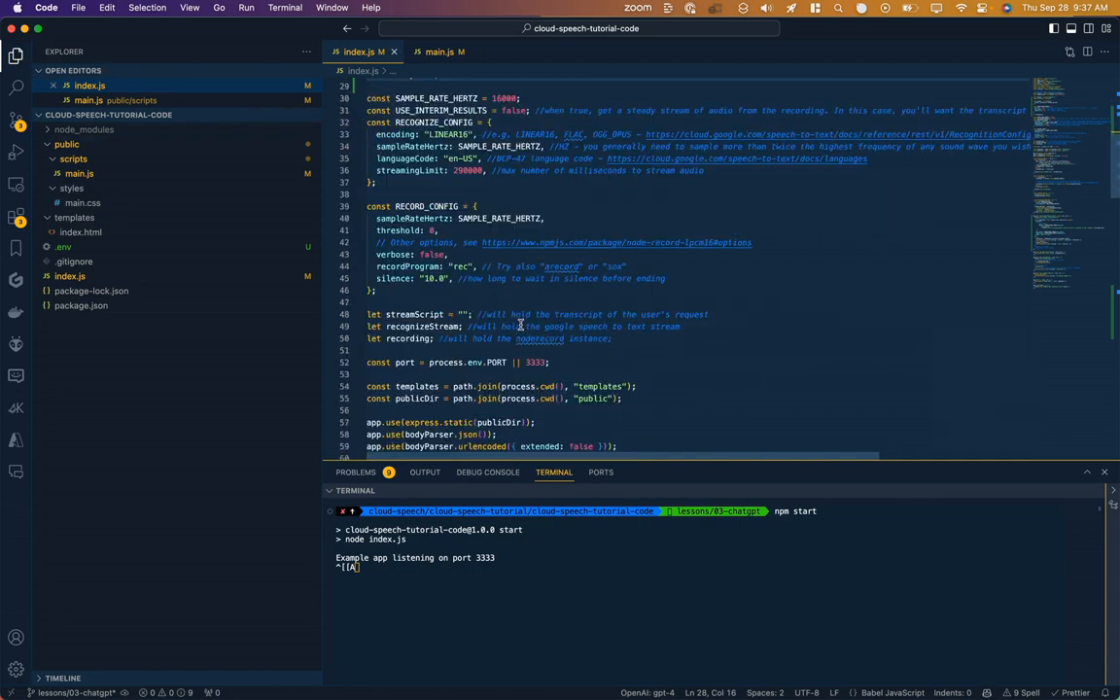
pyautogui.click(436, 50)
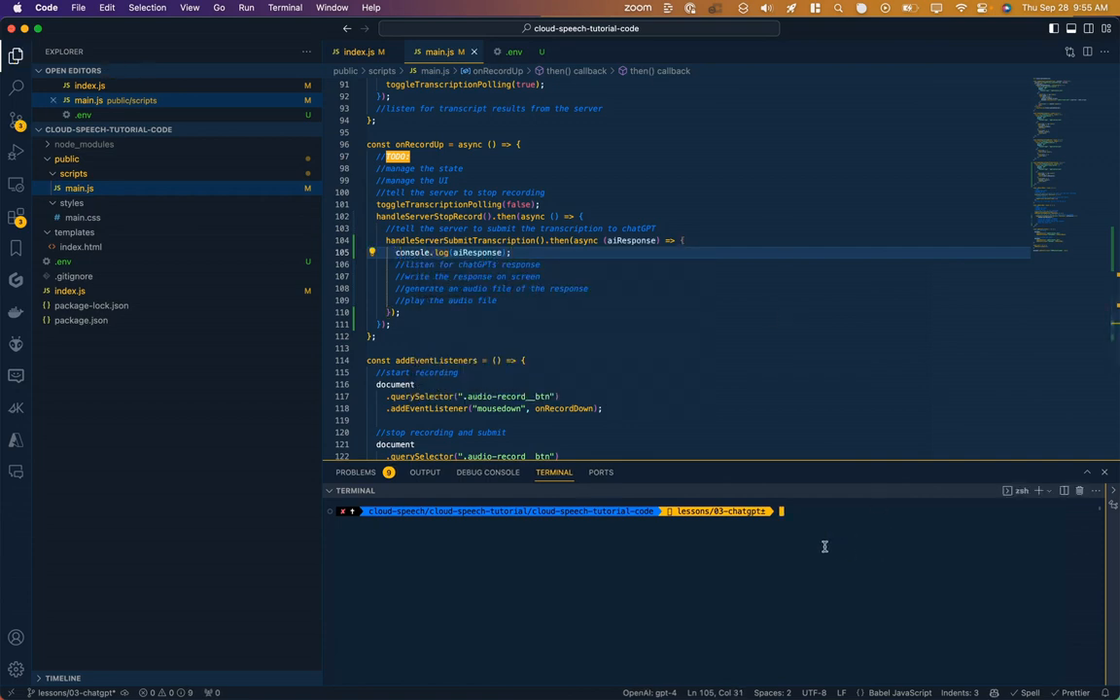
# Run npm start in the cleared terminal to relaunch the app on port 3333.
pyautogui.write('npm start')
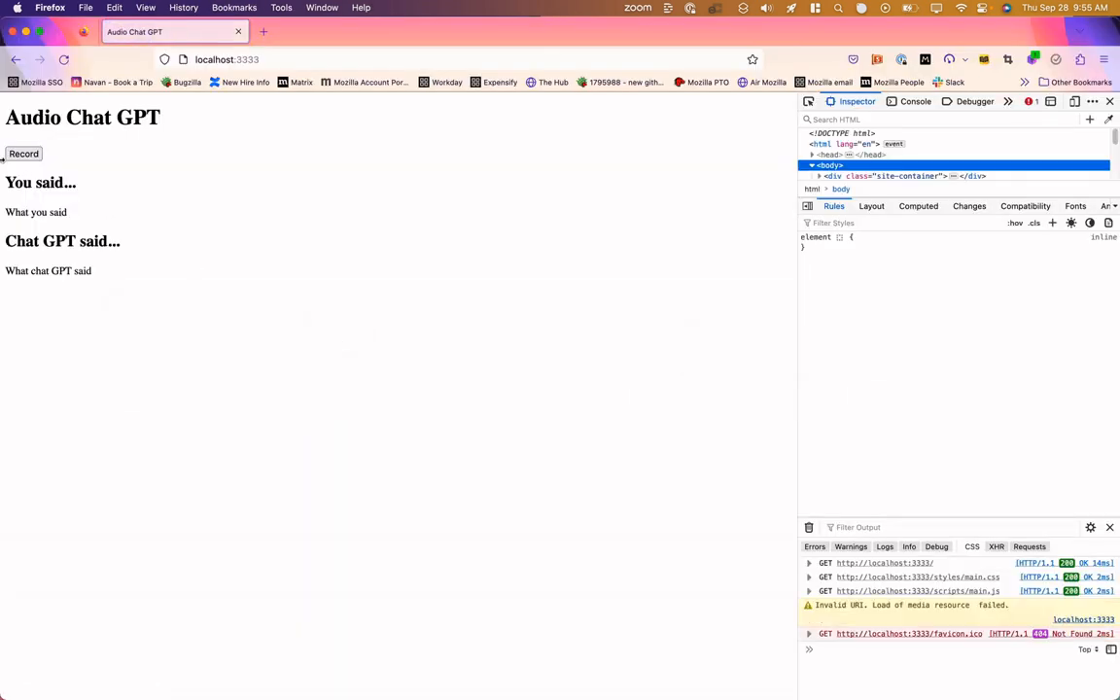
# Record a spoken question about the women's Grand Slam record and submit it, logging ChatGPT's Margaret Court answer.
pyautogui.click(23, 154)
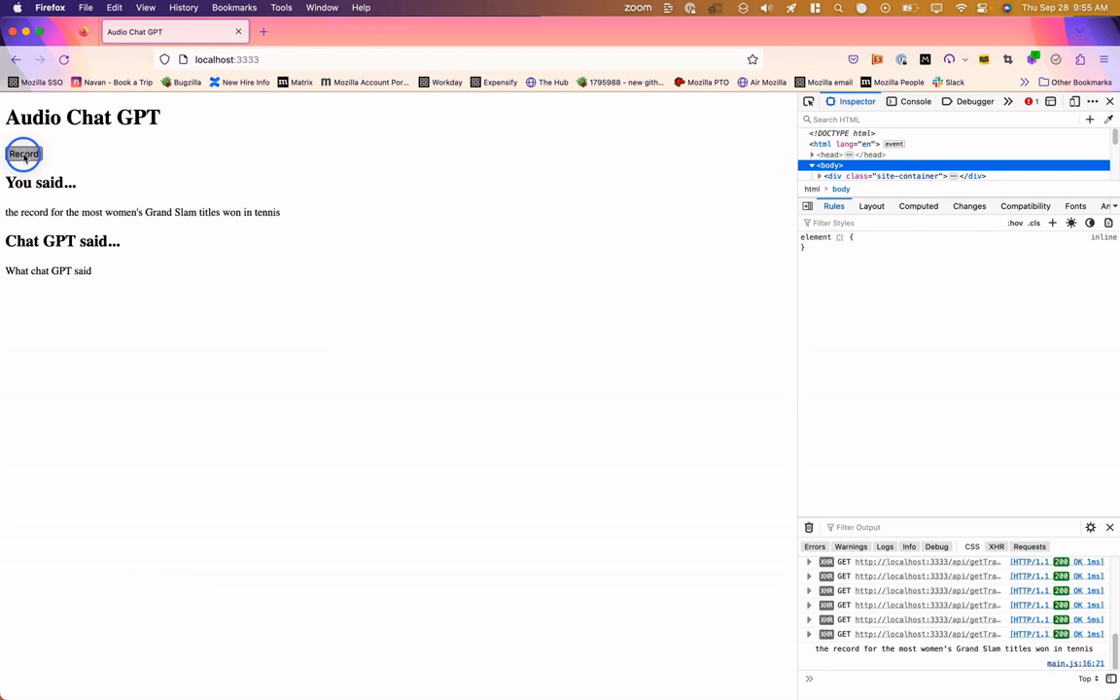
pyautogui.click(23, 154)
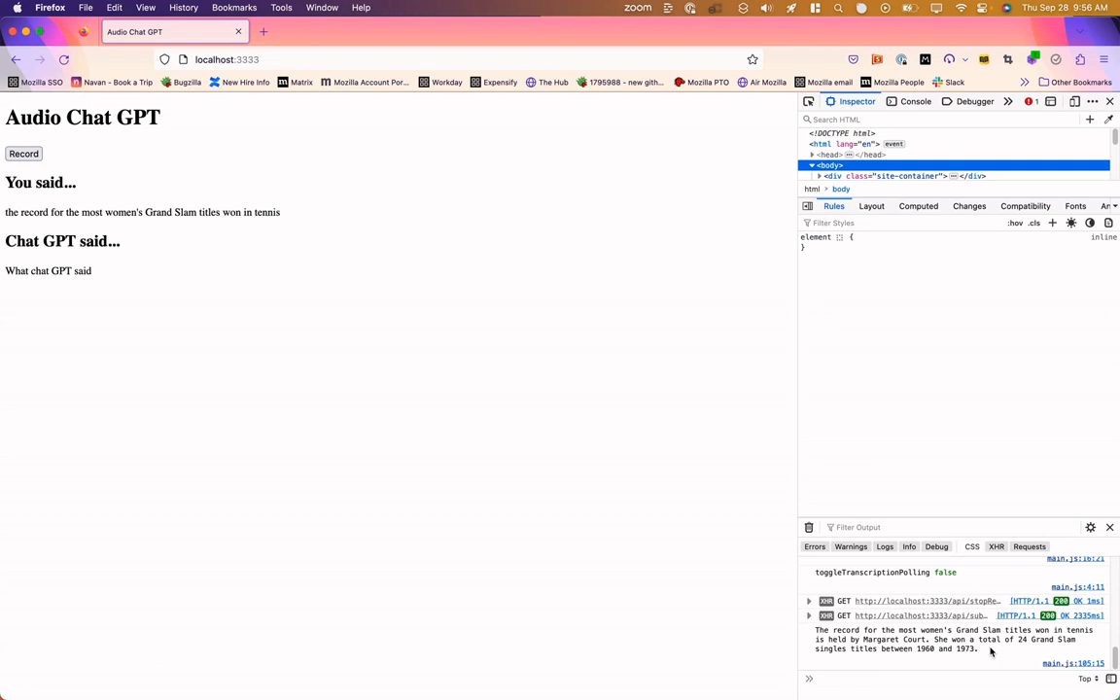
pyautogui.moveTo(859, 642)
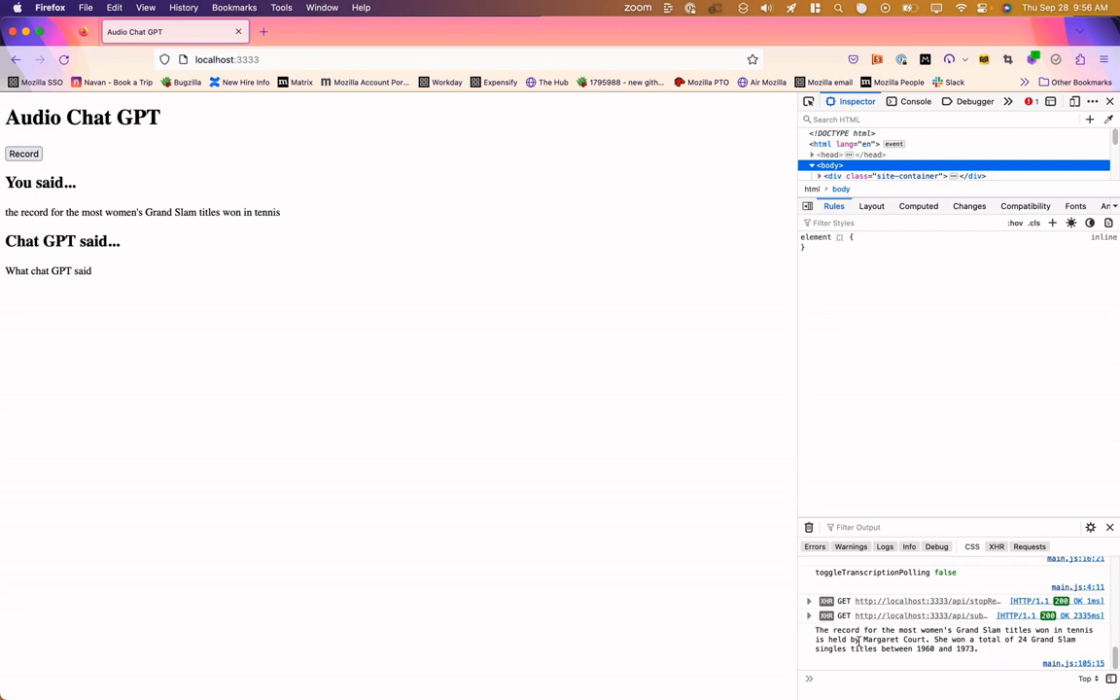